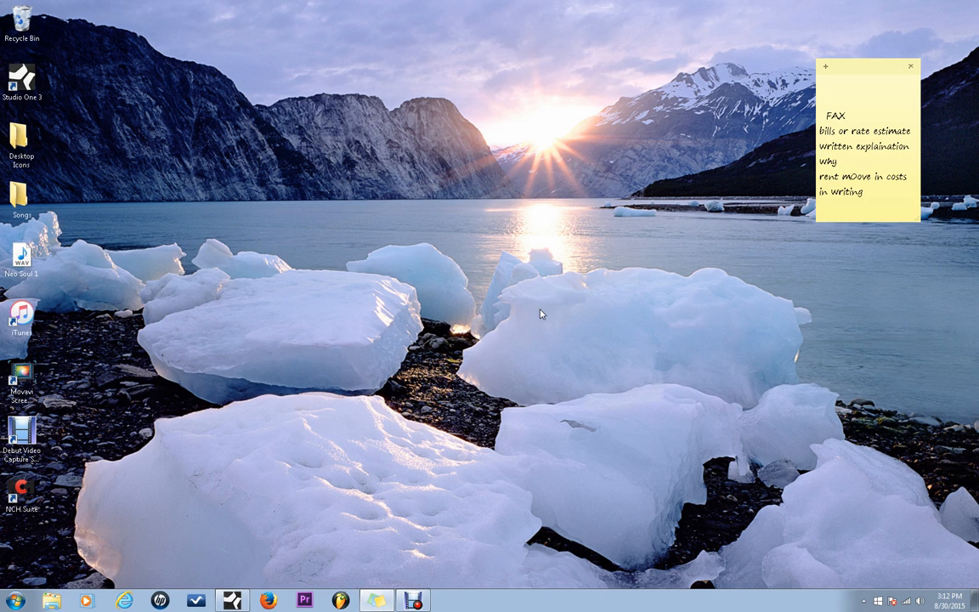
mouse_move(615, 165)
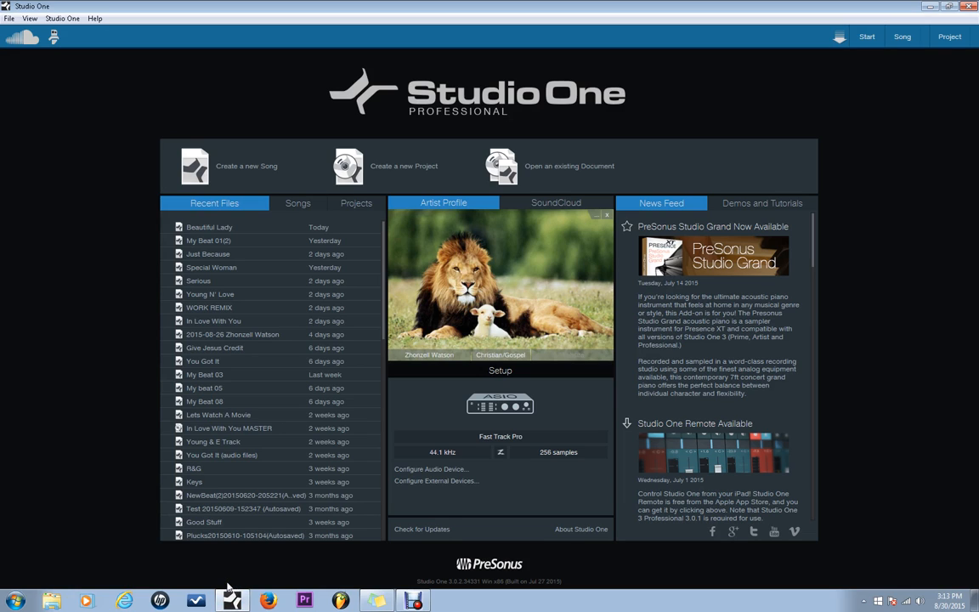
mouse_move(245, 166)
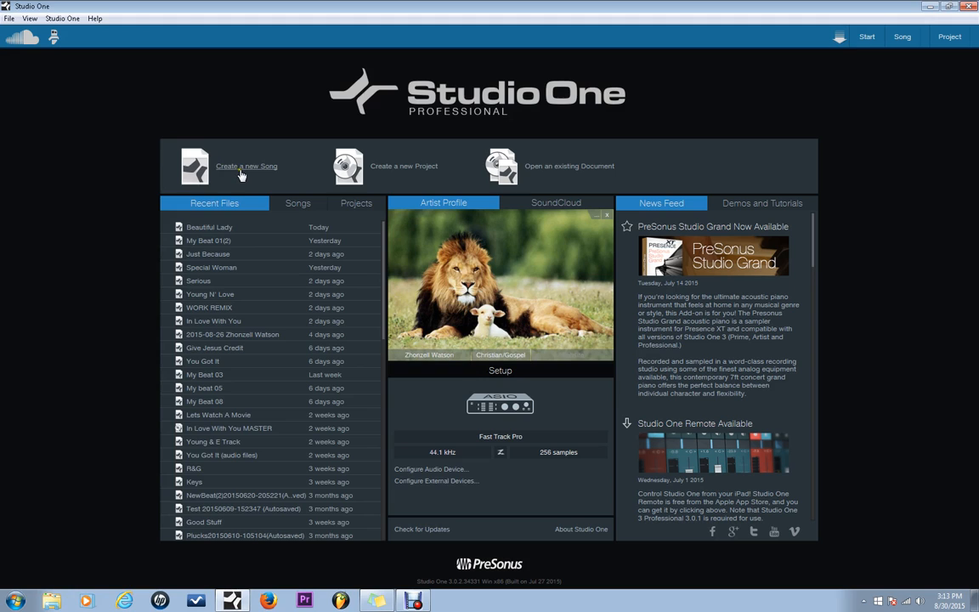
Start a new Empty Song and title it 'New Song'.
left_click(247, 166)
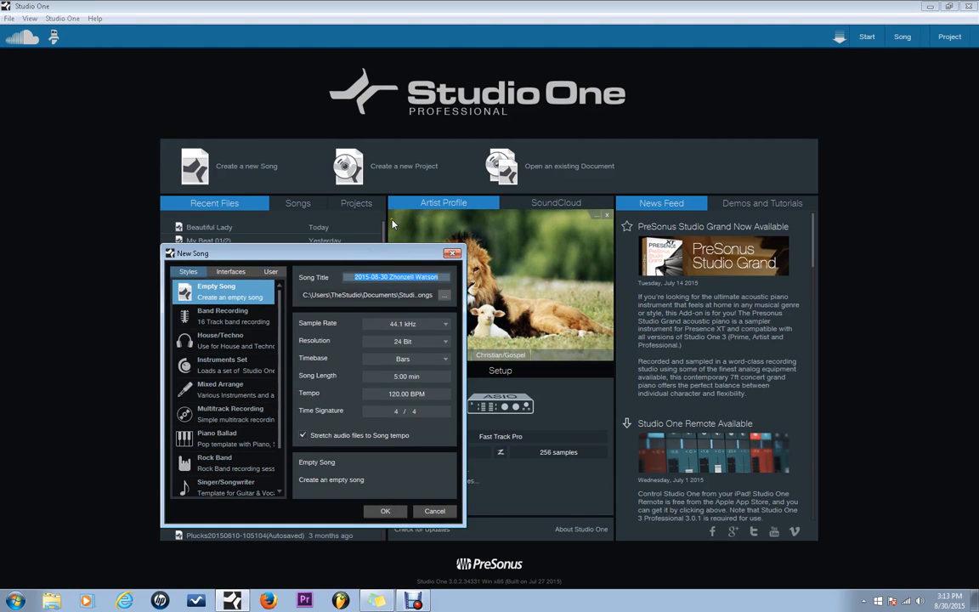
mouse_move(184, 349)
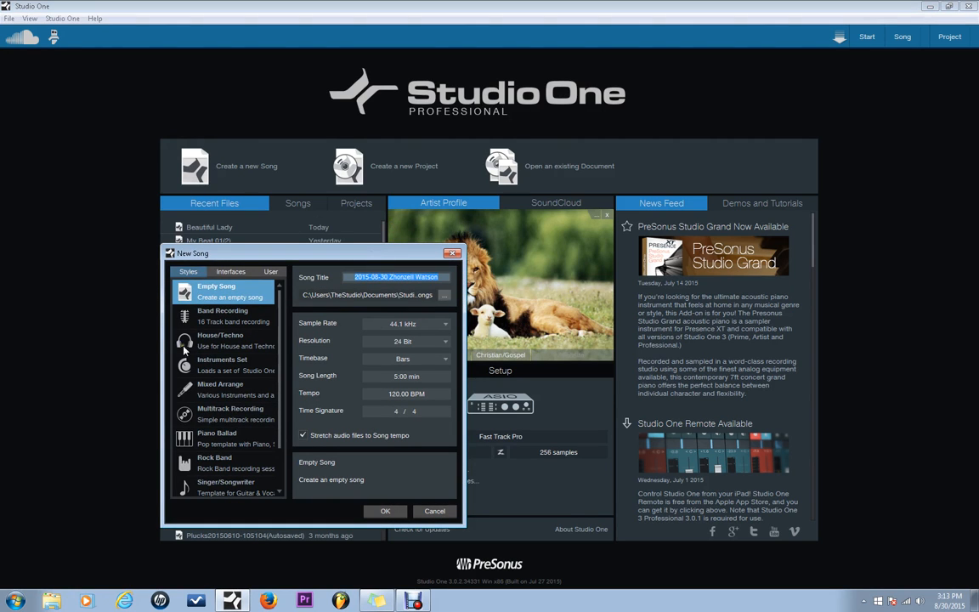
scroll("down", 3)
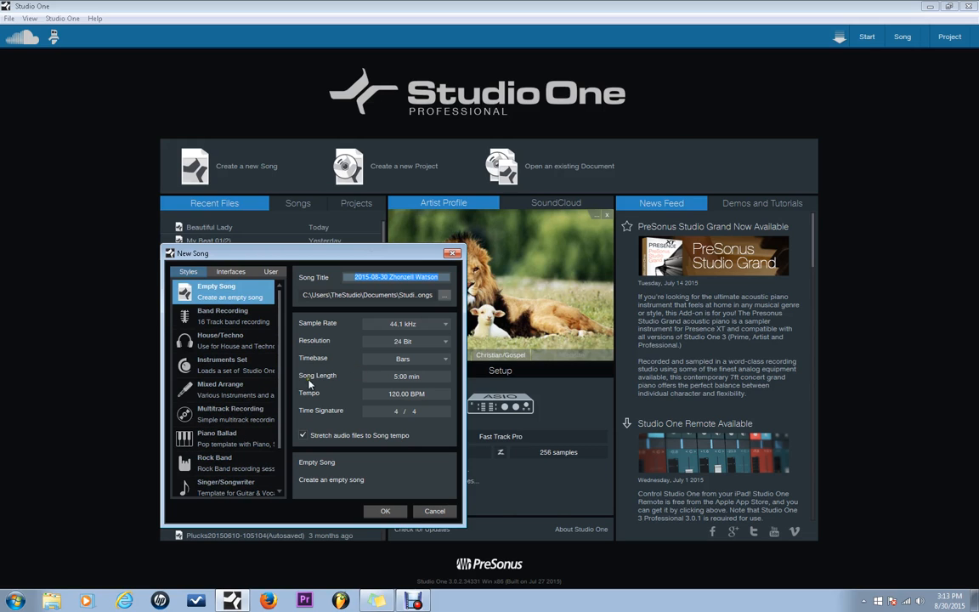
mouse_move(437, 302)
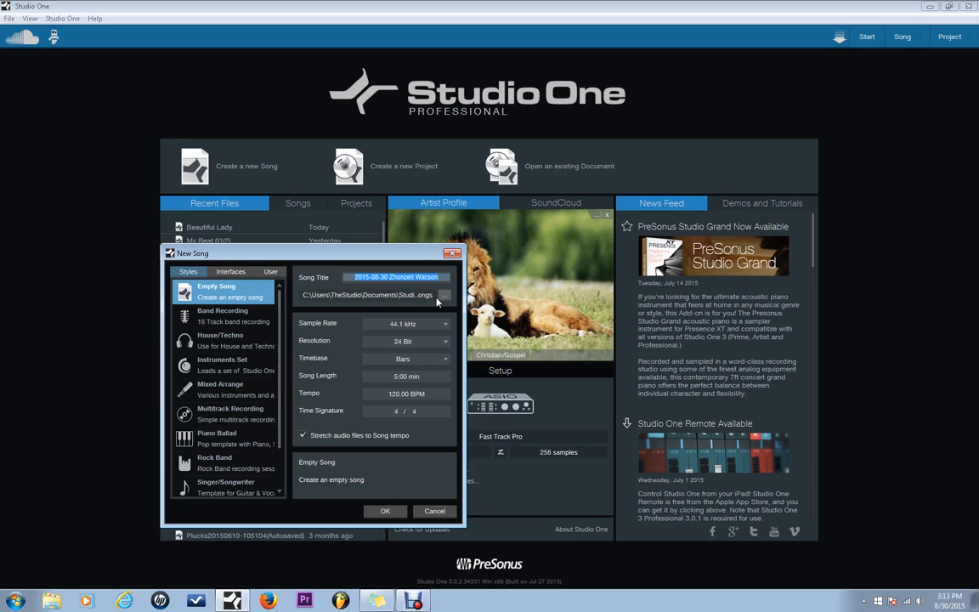
type("New Song")
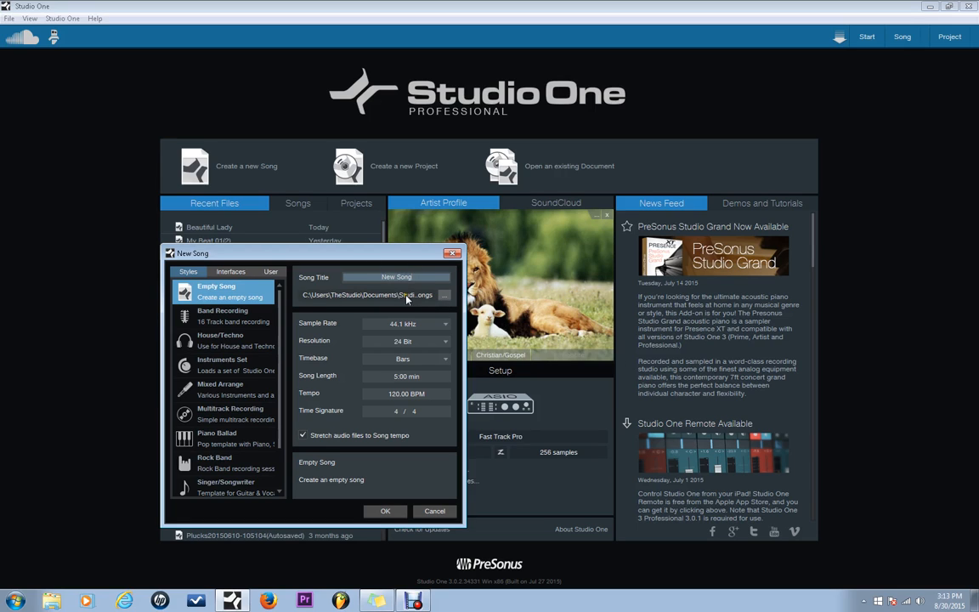
mouse_move(434, 307)
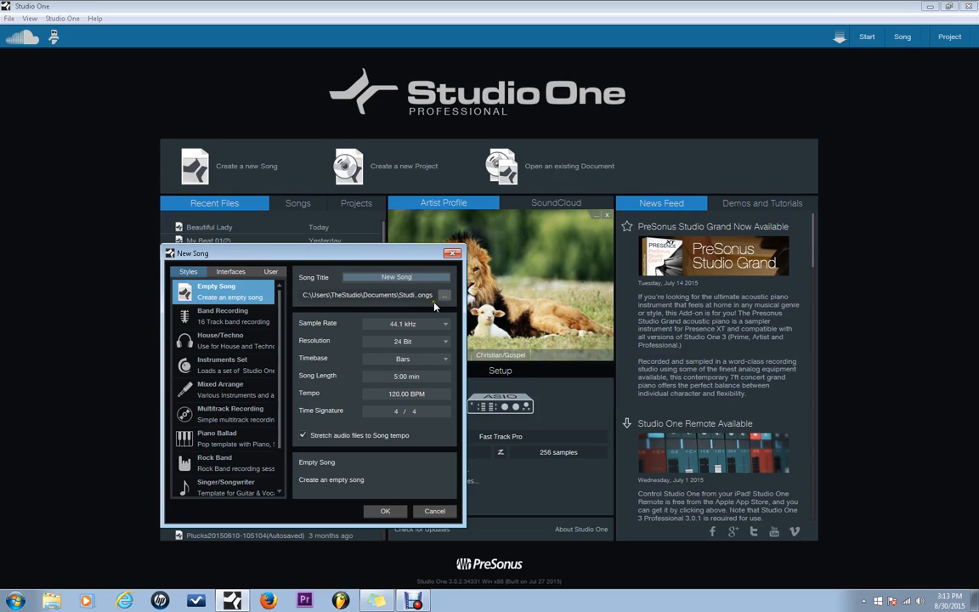
mouse_move(420, 362)
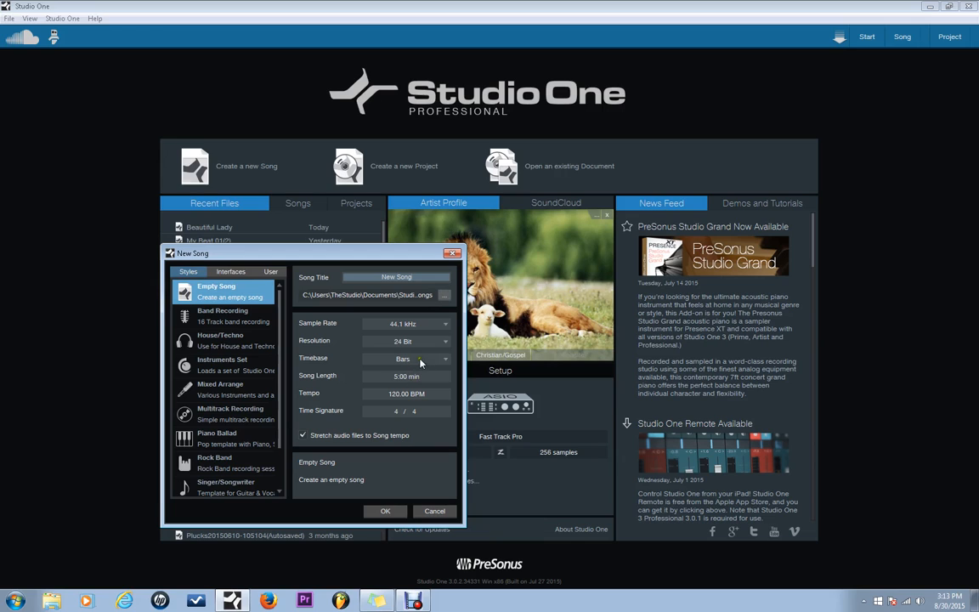
mouse_move(413, 453)
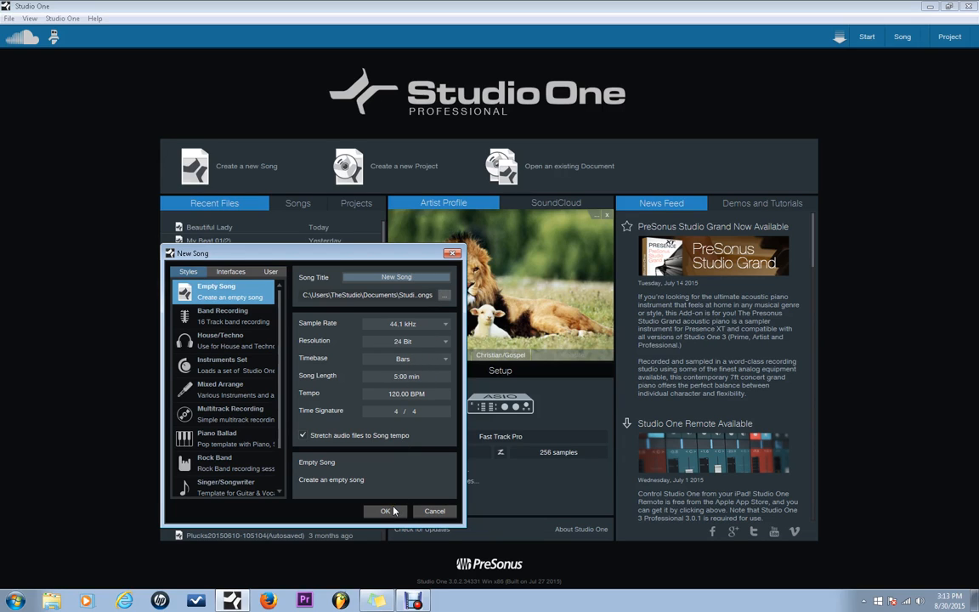
Create the song, loop bars 1–5, enable the metronome and set tempo to 87 BPM.
left_click(385, 511)
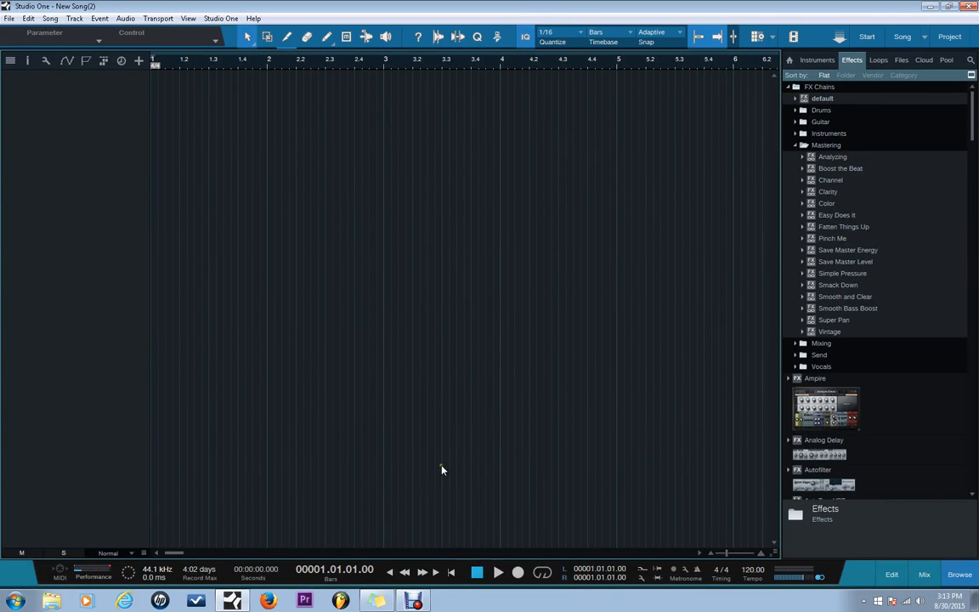
mouse_move(520, 412)
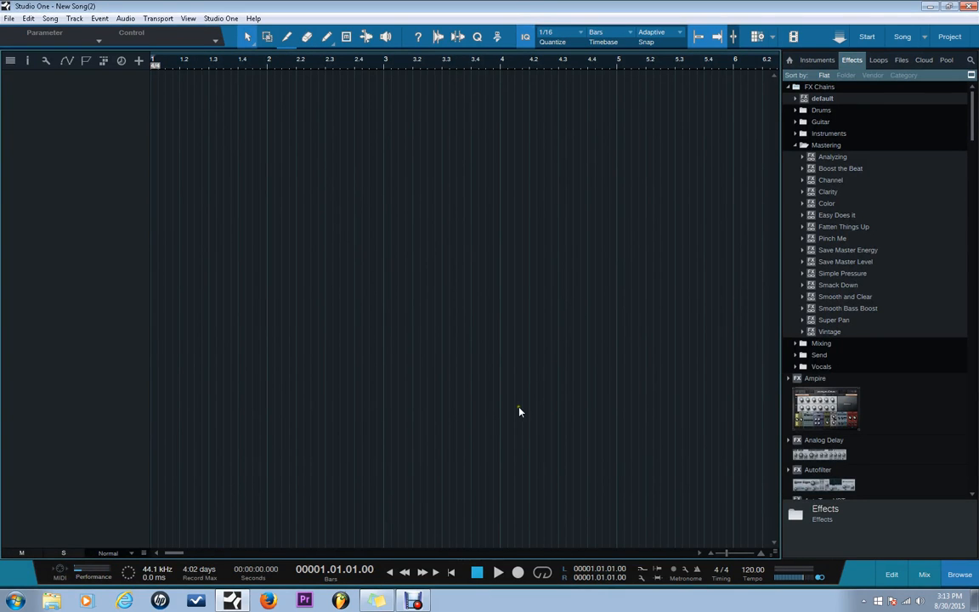
mouse_move(530, 399)
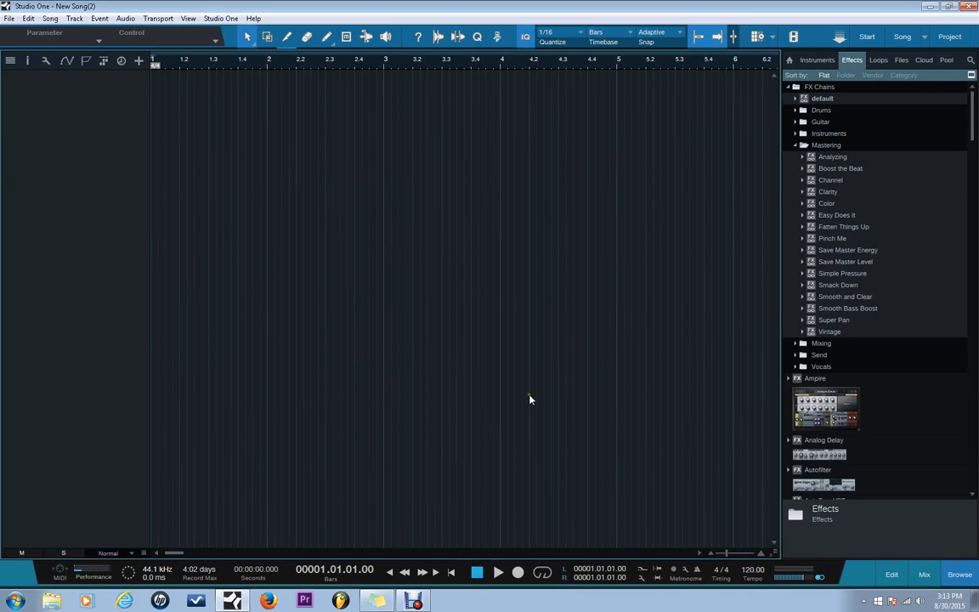
mouse_move(425, 358)
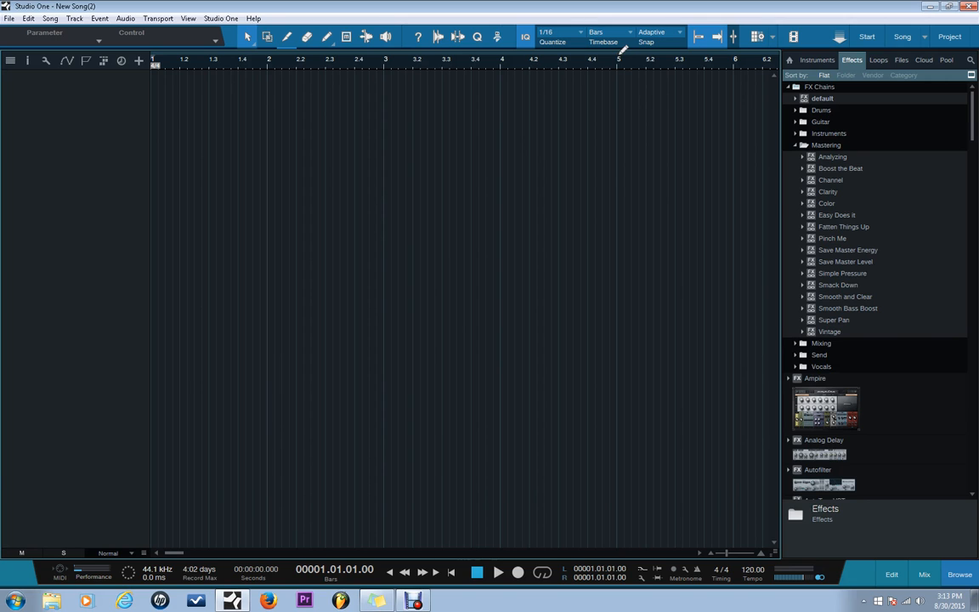
left_click_drag(459, 64, 618, 64)
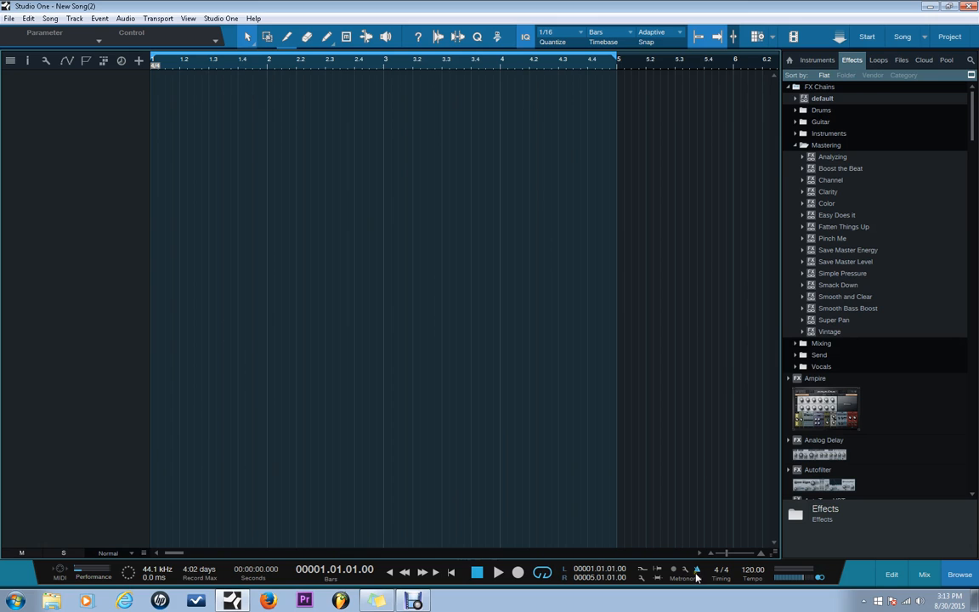
left_click(497, 572)
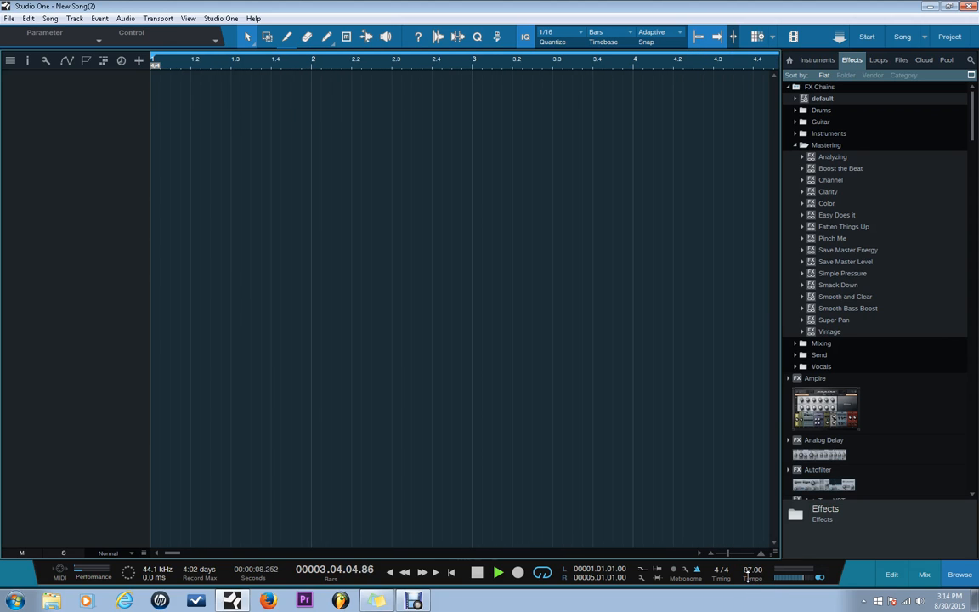
left_click(498, 572)
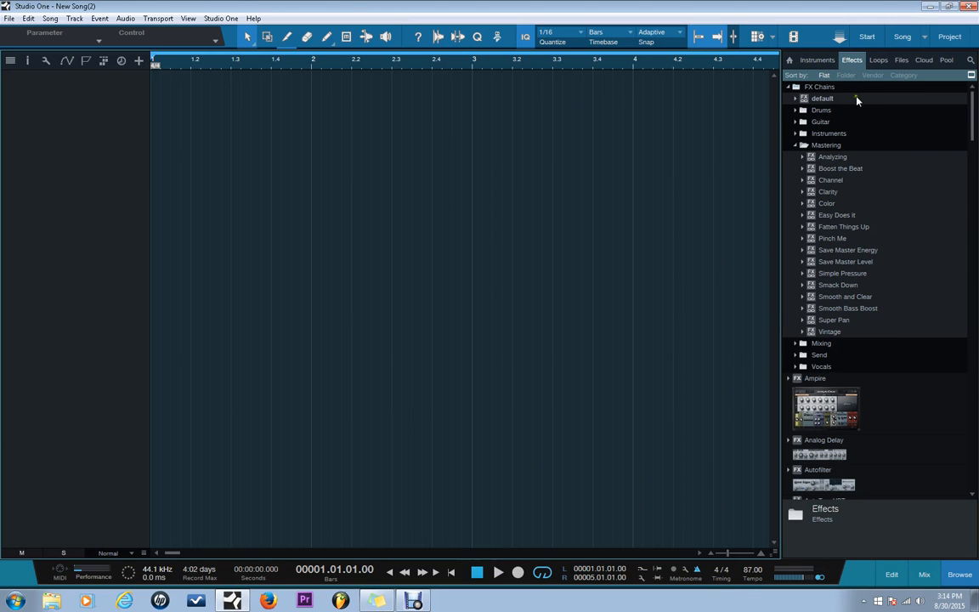
Reset the browser to its home page and expand Impact in the Instruments list.
left_click(960, 575)
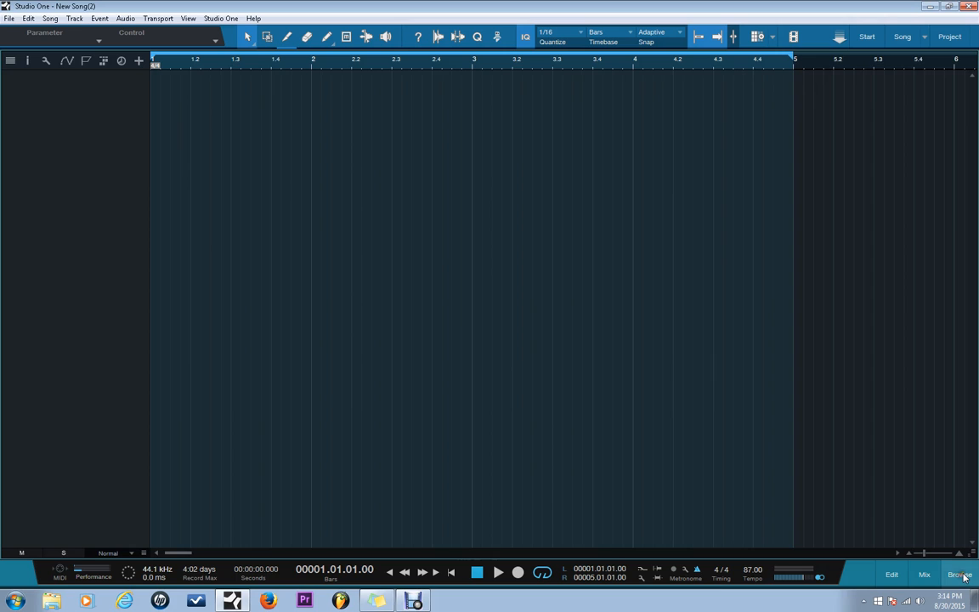
left_click(959, 575)
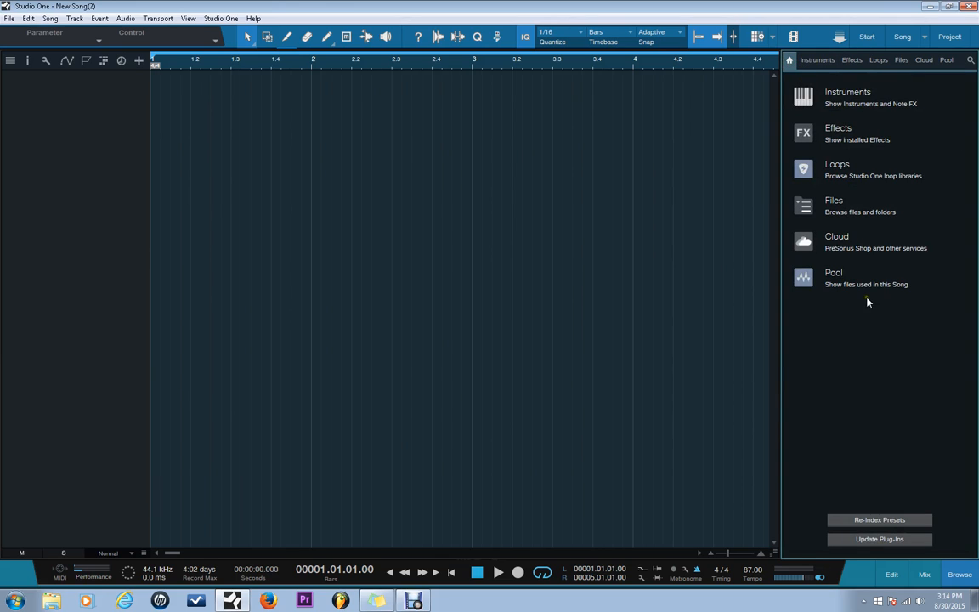
mouse_move(848, 92)
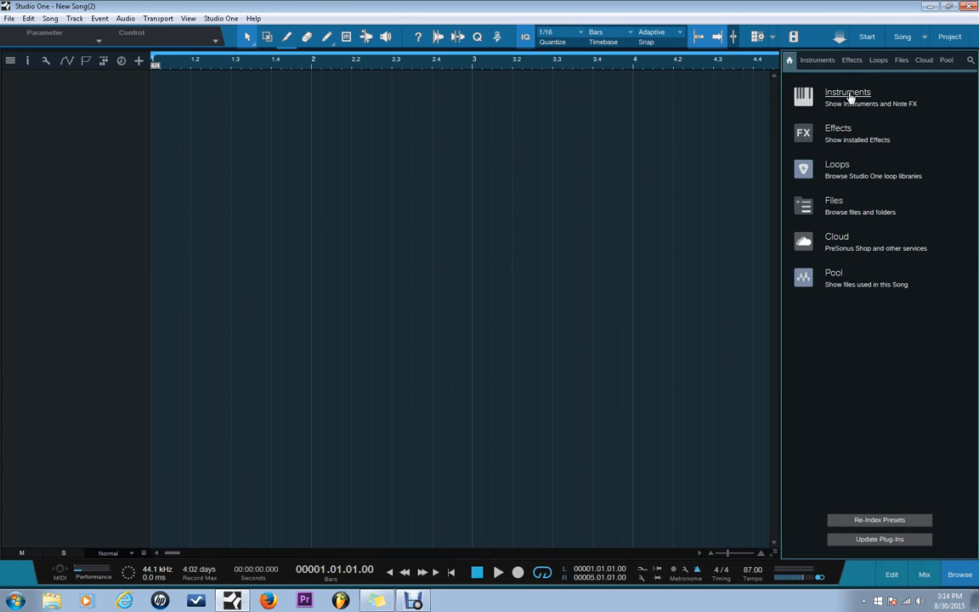
left_click(847, 92)
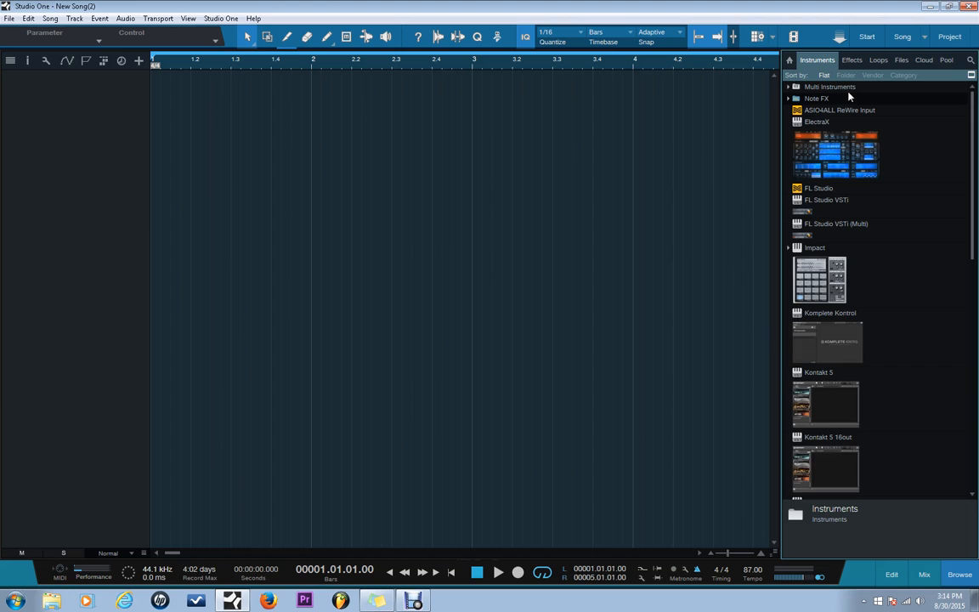
scroll("down", 3)
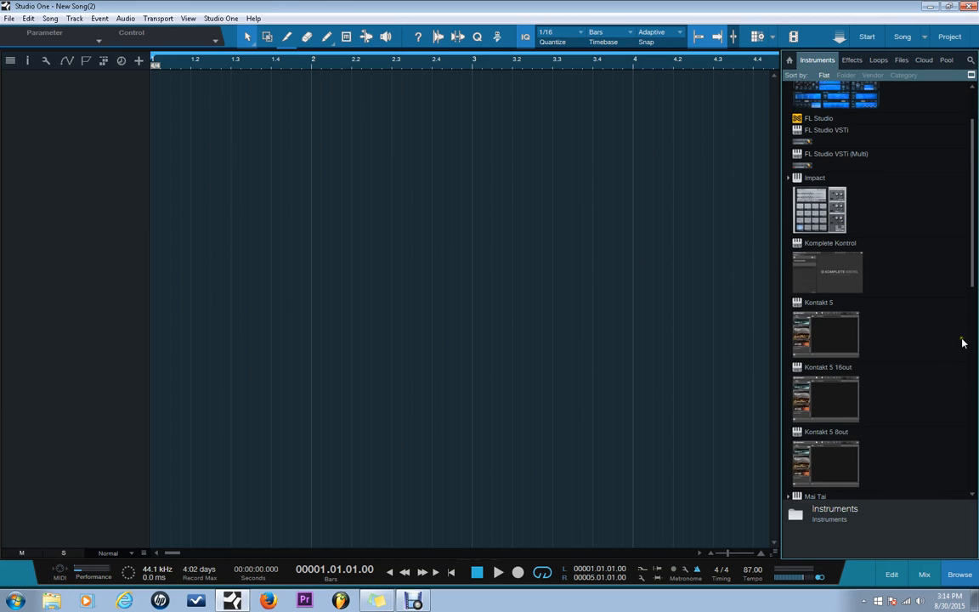
scroll("down", 3)
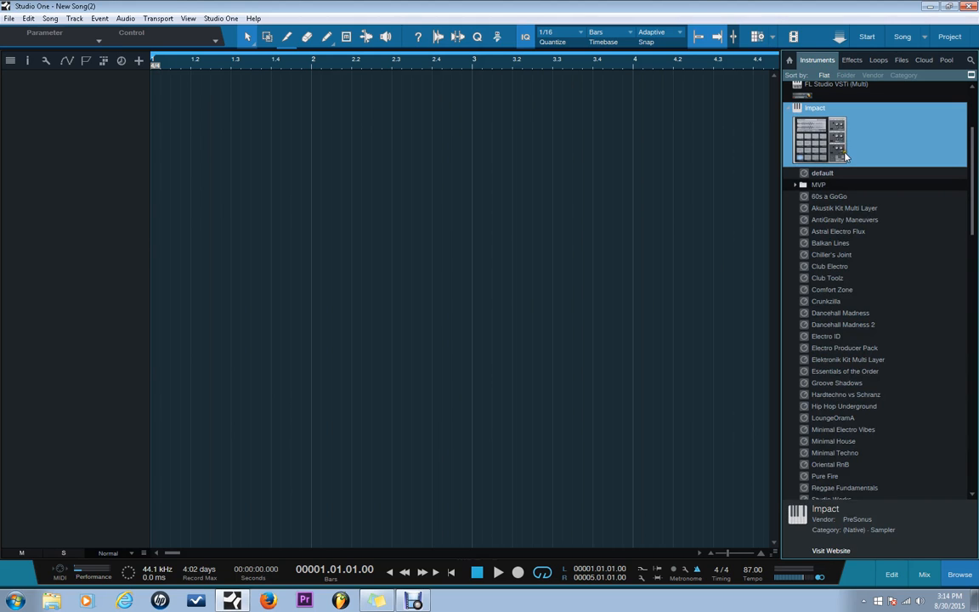
mouse_move(848, 170)
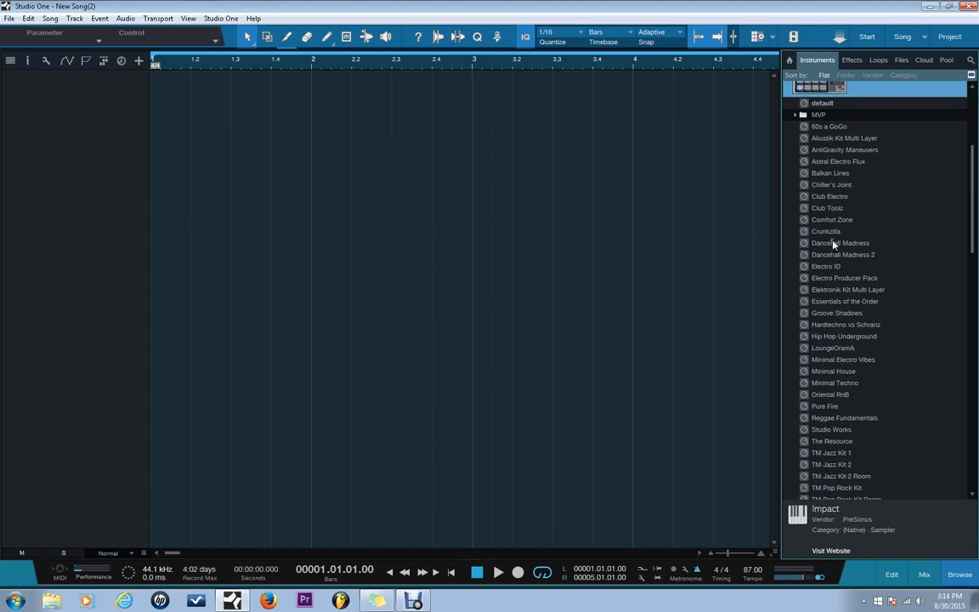
scroll("down", 3)
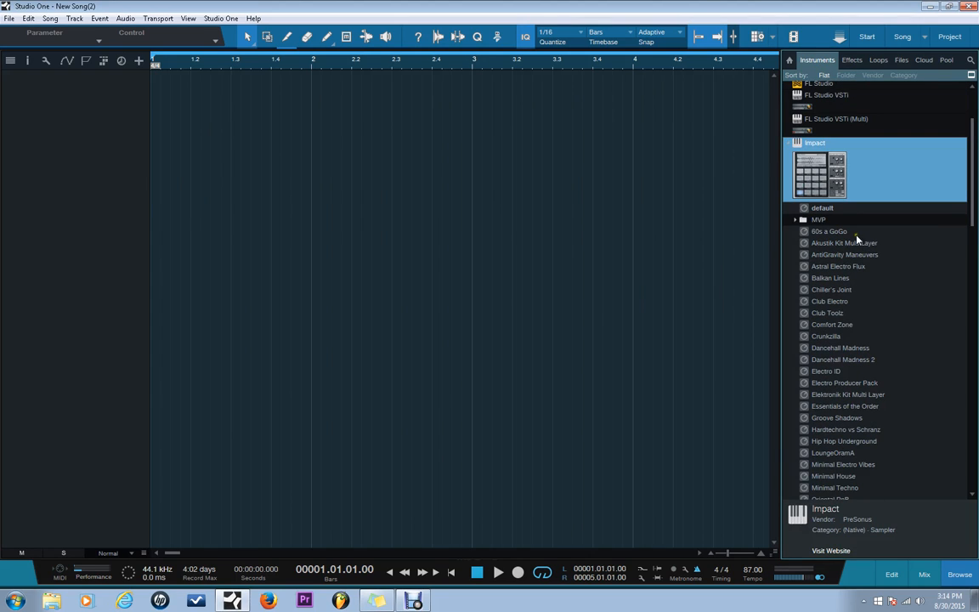
mouse_move(861, 284)
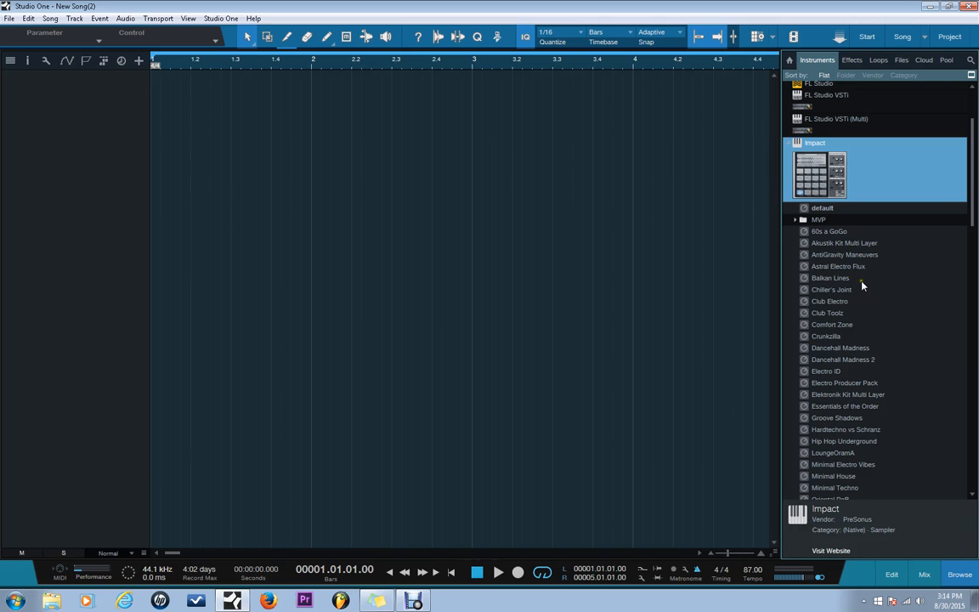
Load Chiller's Joint onto a new Impact track, try MVP Loops kits, audition Cymbal, close.
left_click(832, 289)
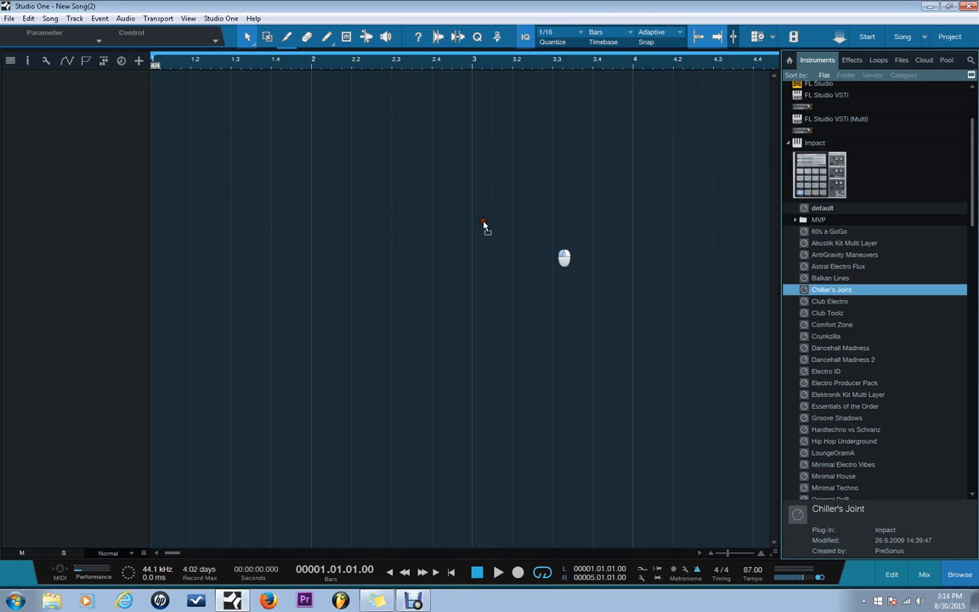
double_click(831, 289)
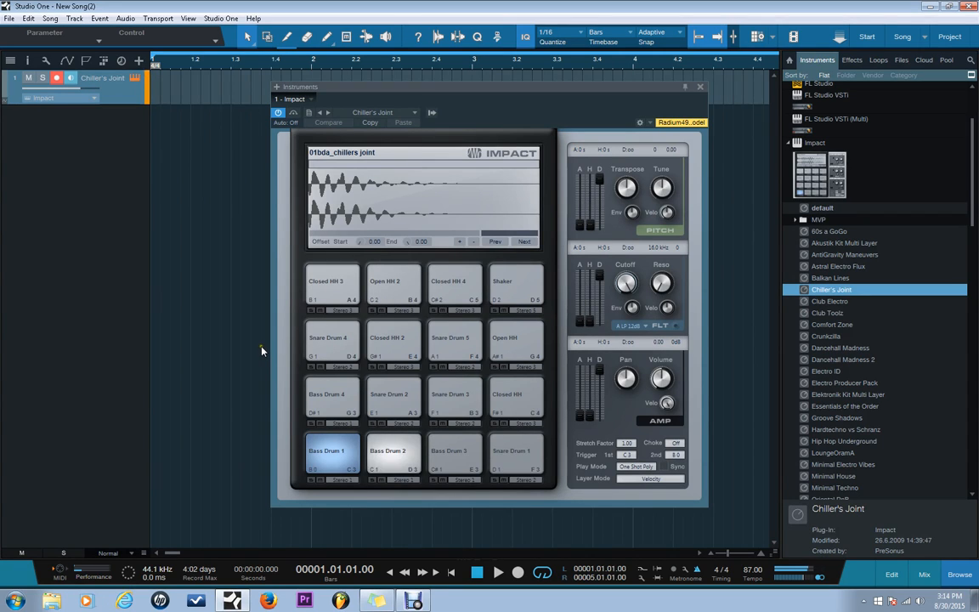
mouse_move(257, 353)
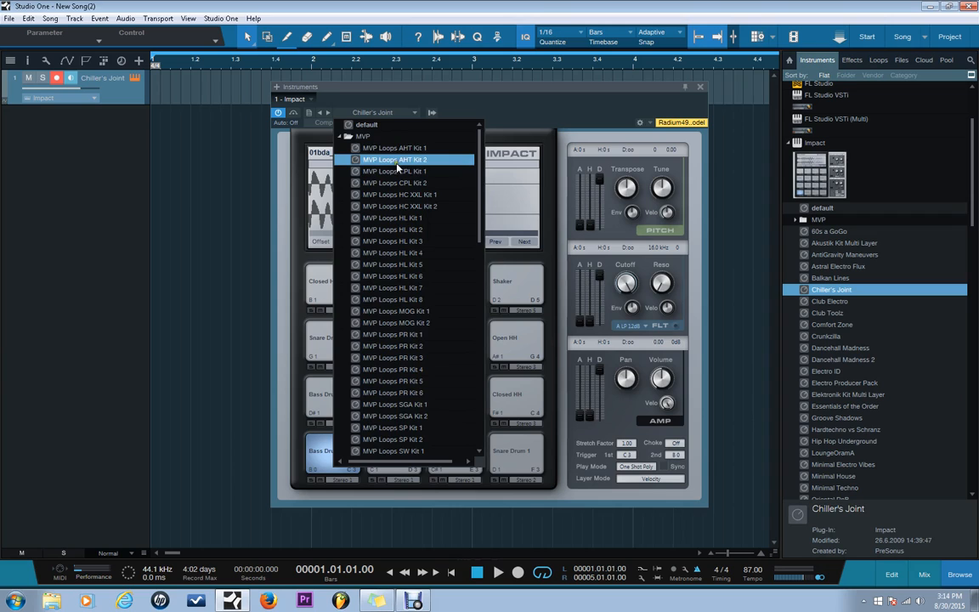
left_click(395, 159)
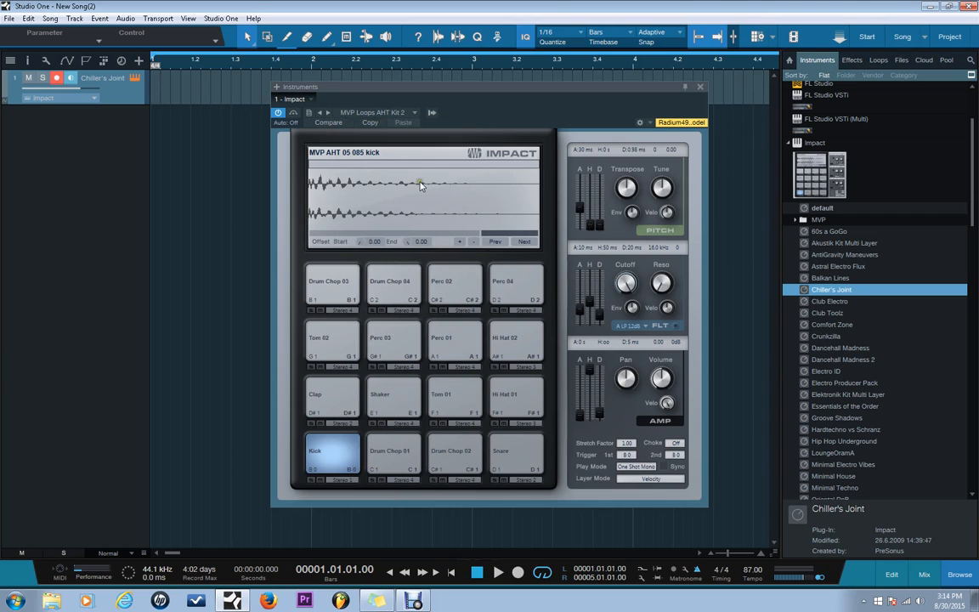
left_click(330, 113)
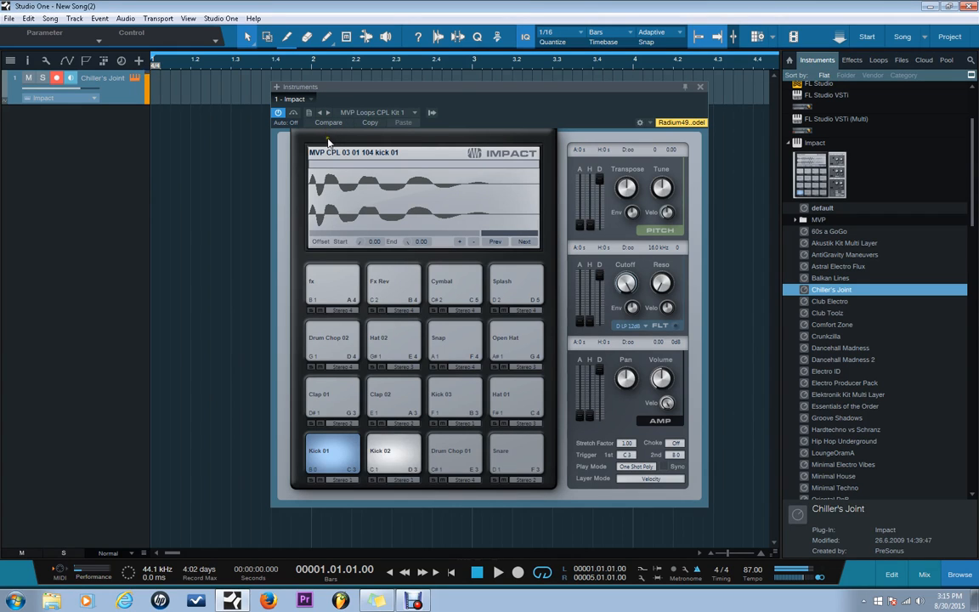
left_click(392, 453)
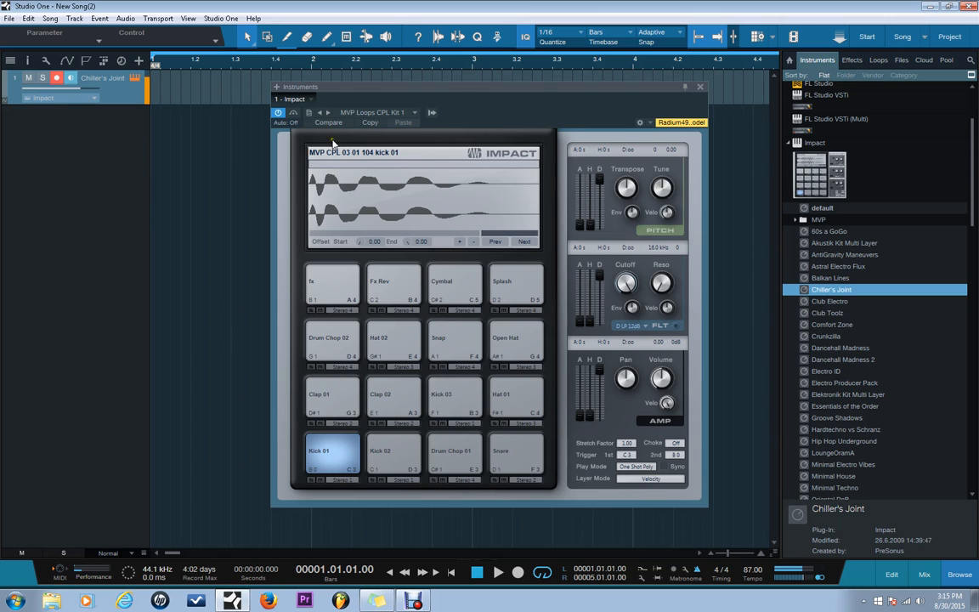
mouse_move(455, 329)
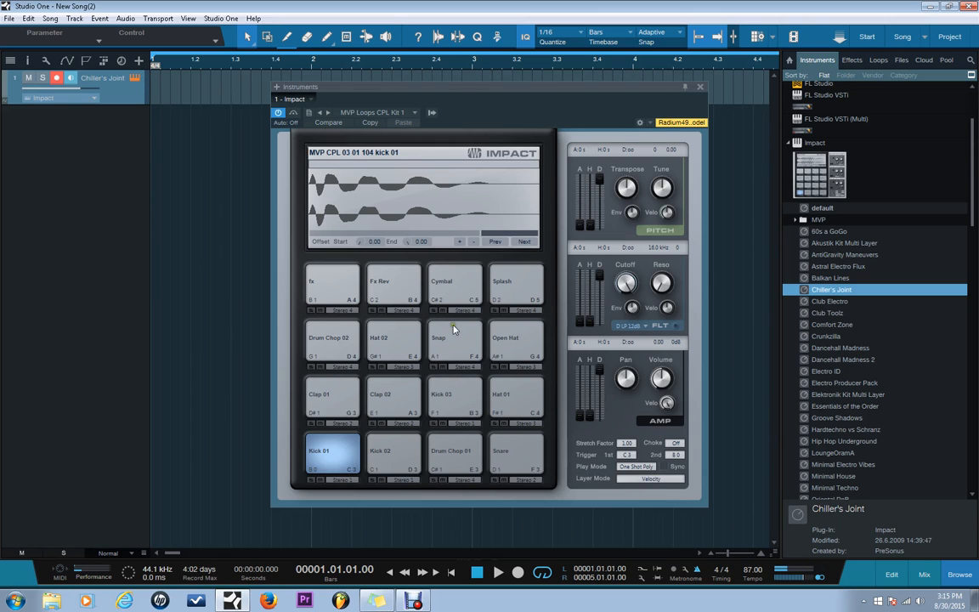
left_click(454, 285)
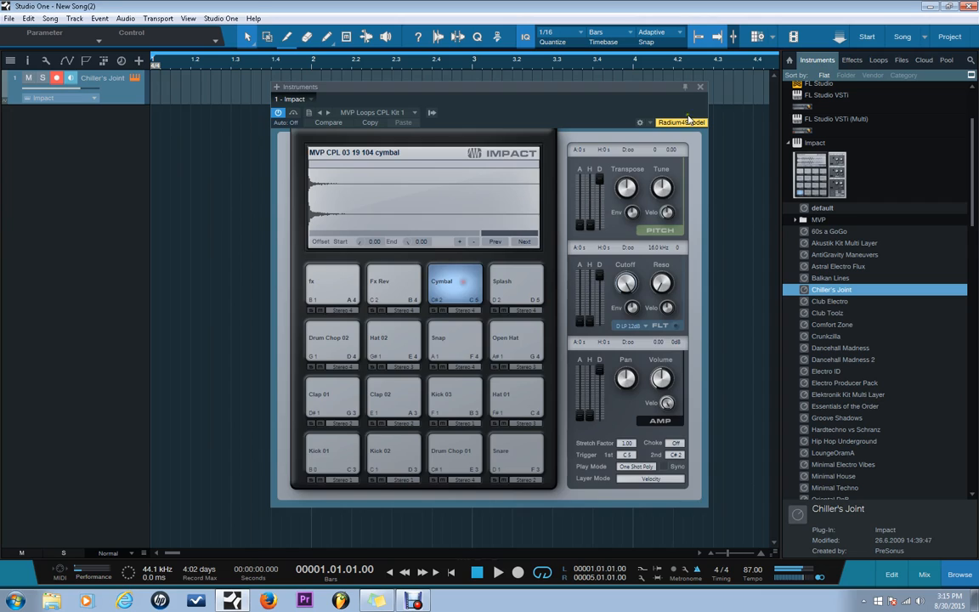
left_click(700, 86)
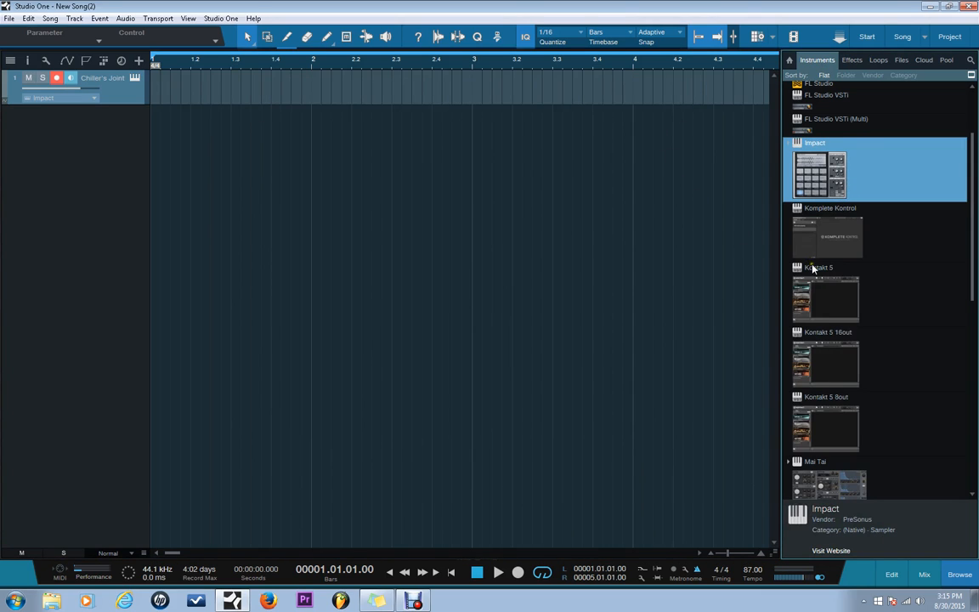
Expand the Mojito presets and the Presence sound folders in the instrument browser.
scroll("down", 3)
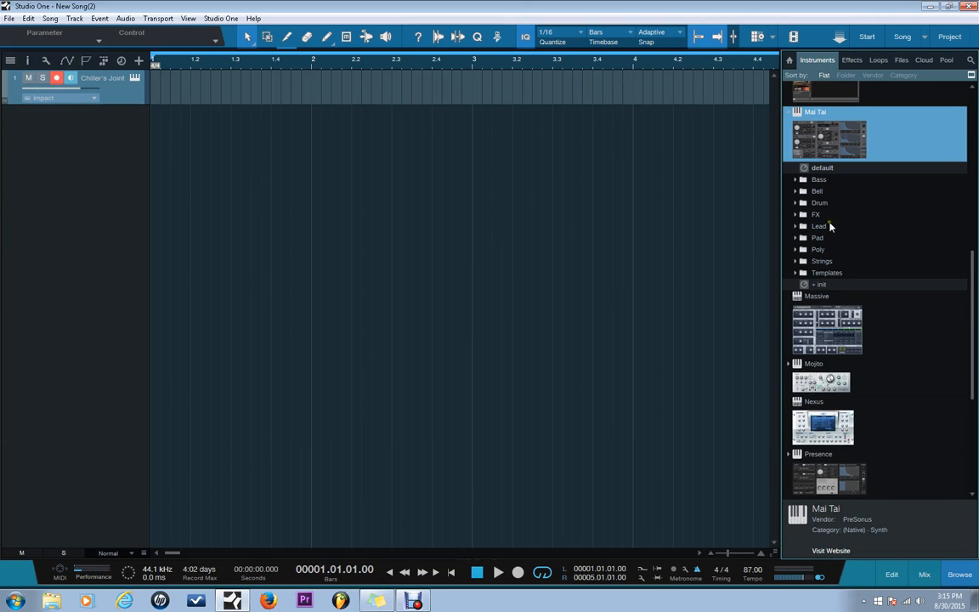
mouse_move(822, 205)
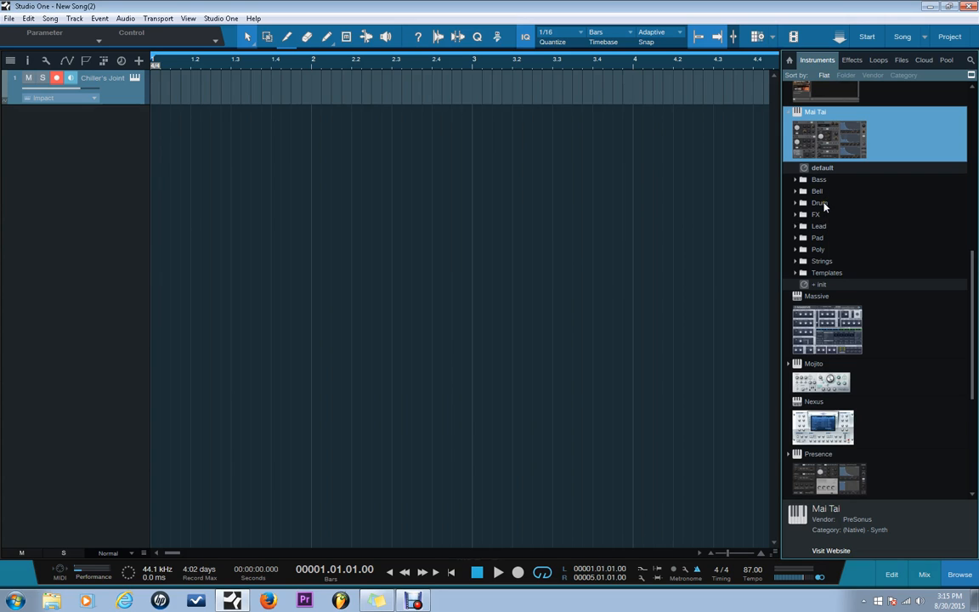
mouse_move(824, 225)
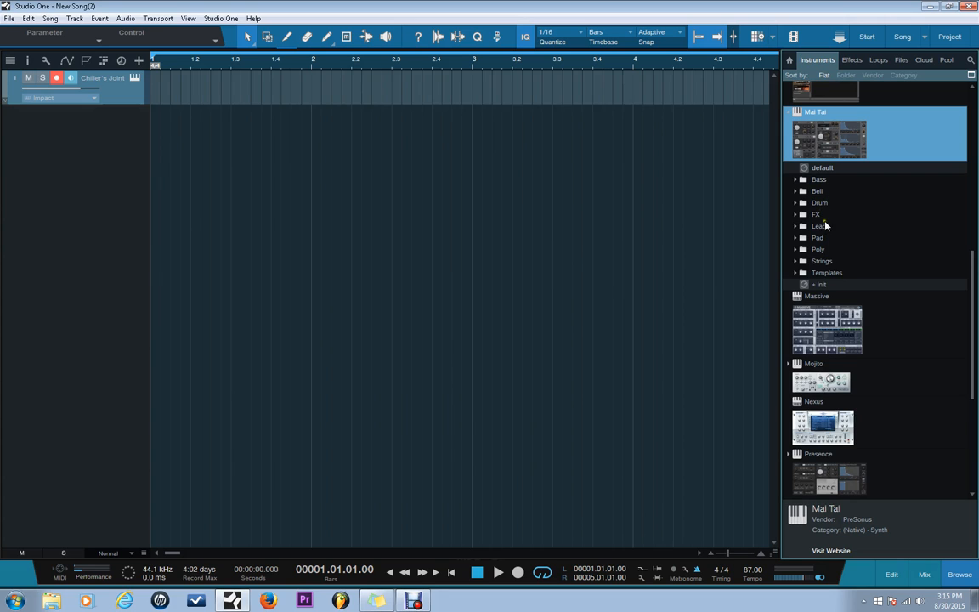
left_click(818, 191)
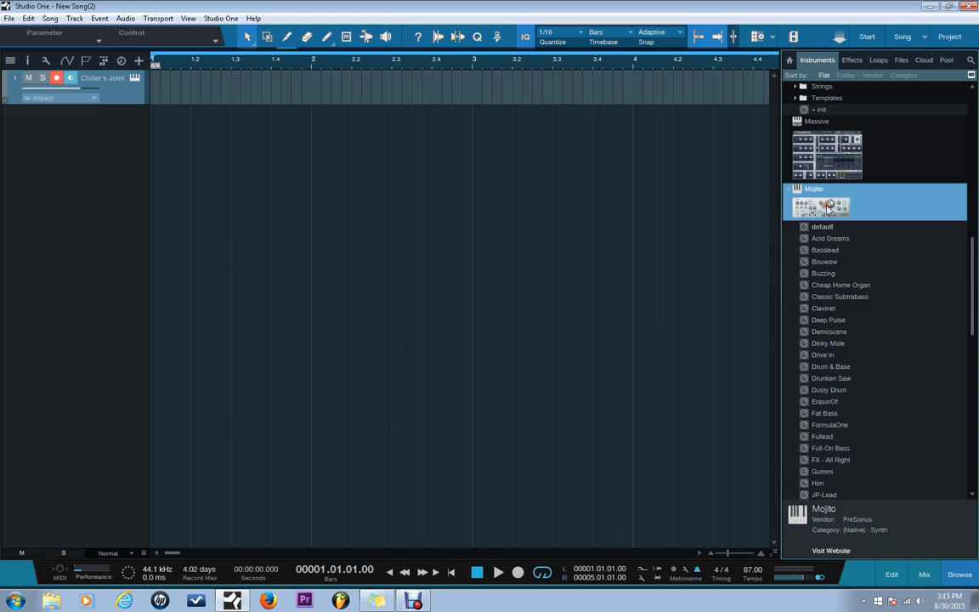
scroll("down", 3)
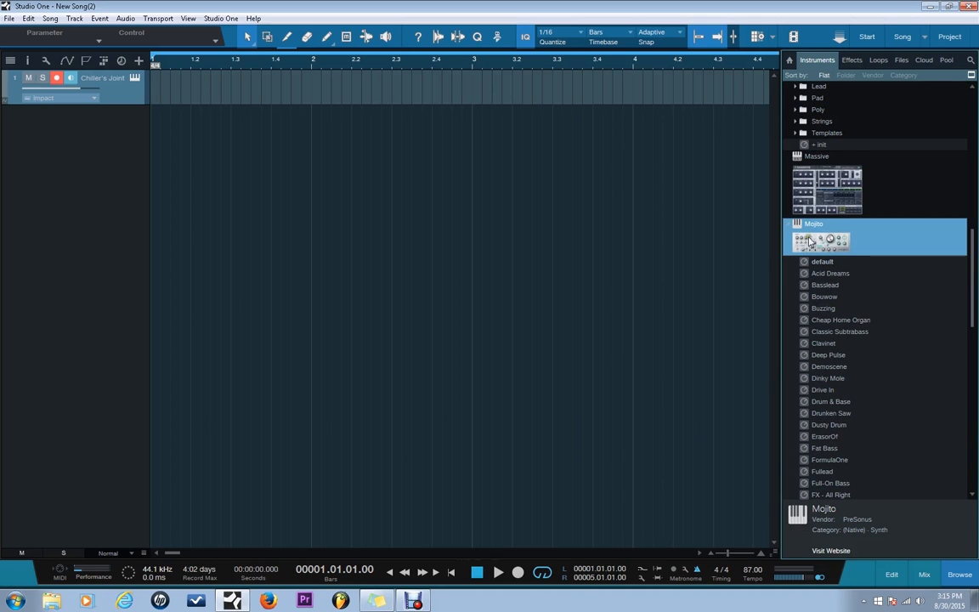
scroll("down", 3)
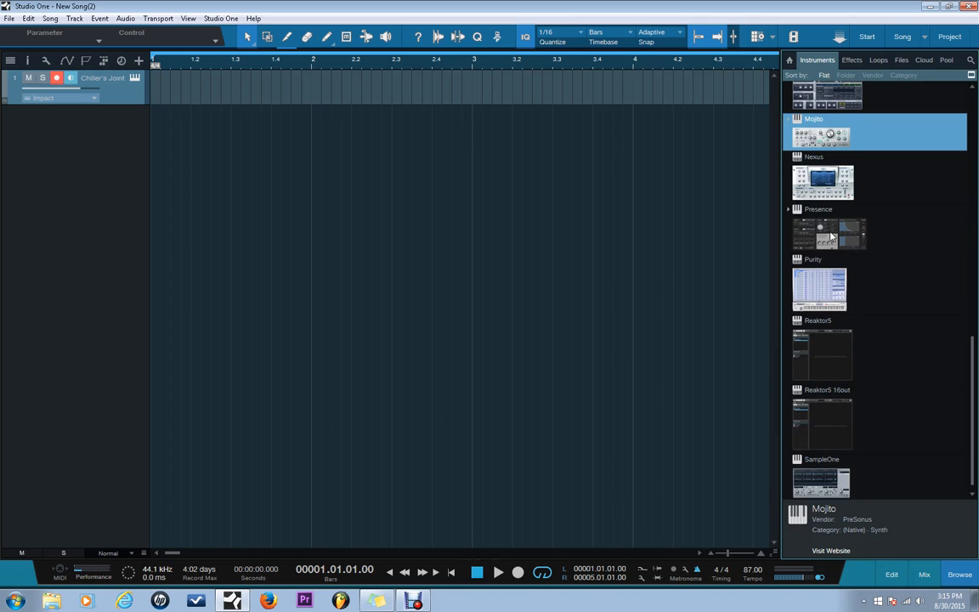
left_click(818, 209)
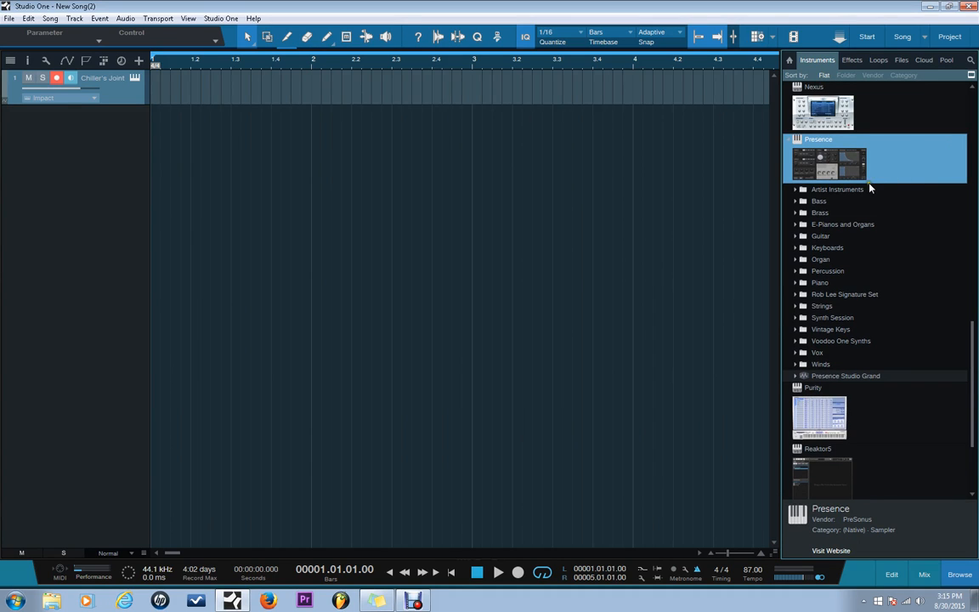
mouse_move(841, 203)
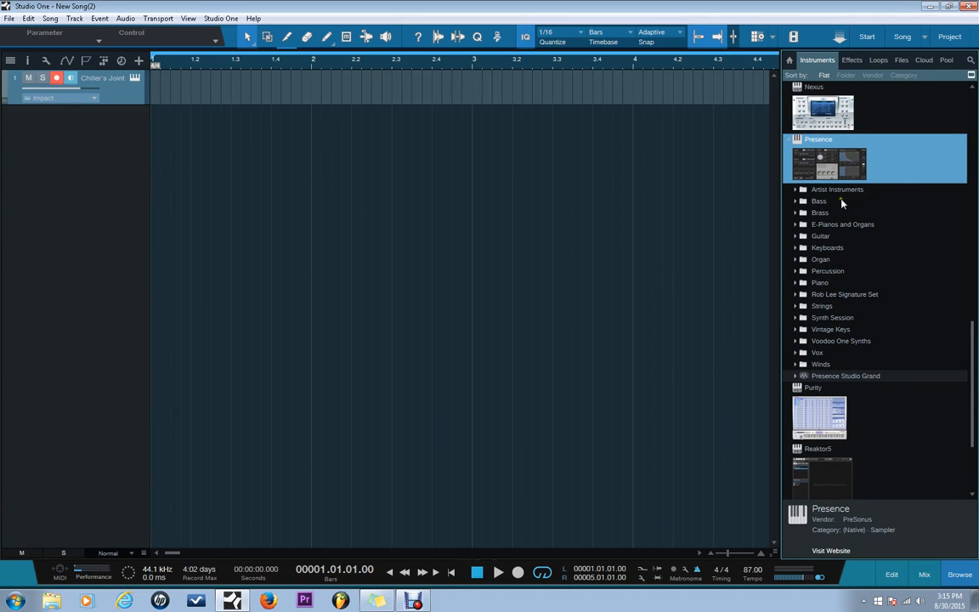
Open Presence's Artist Instruments folder and browse its Bass and Combinations folders.
left_click(837, 189)
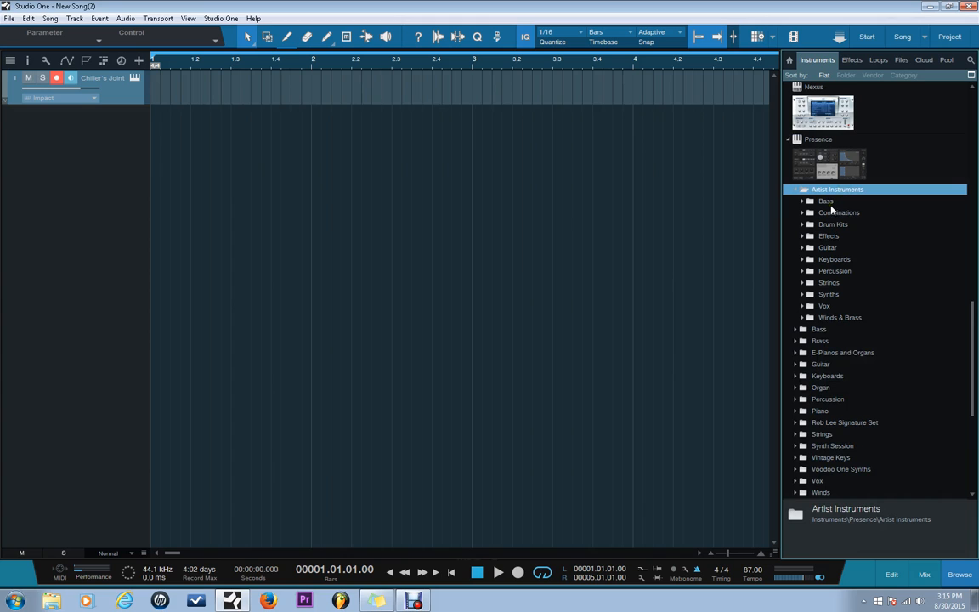
left_click(827, 201)
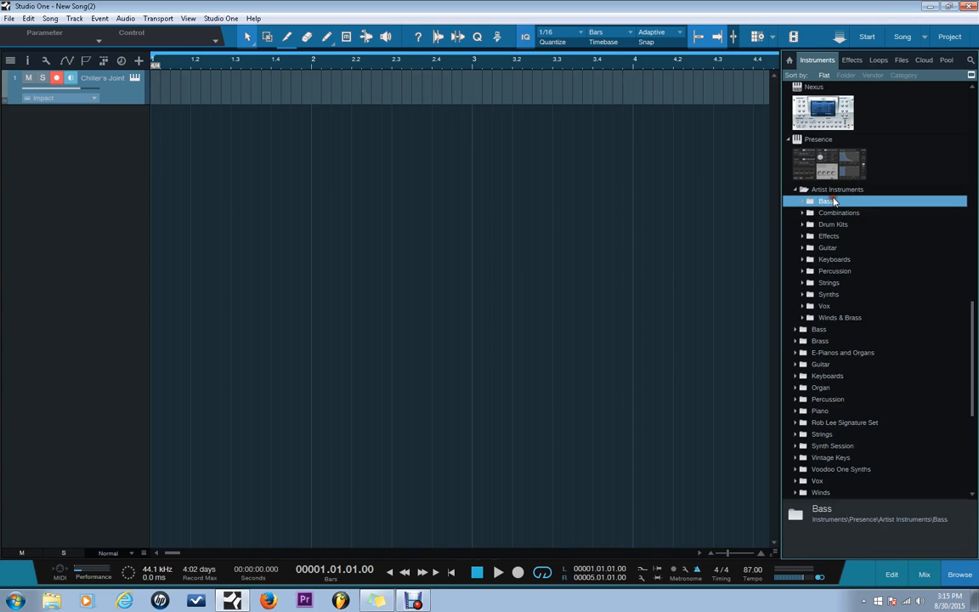
left_click(838, 212)
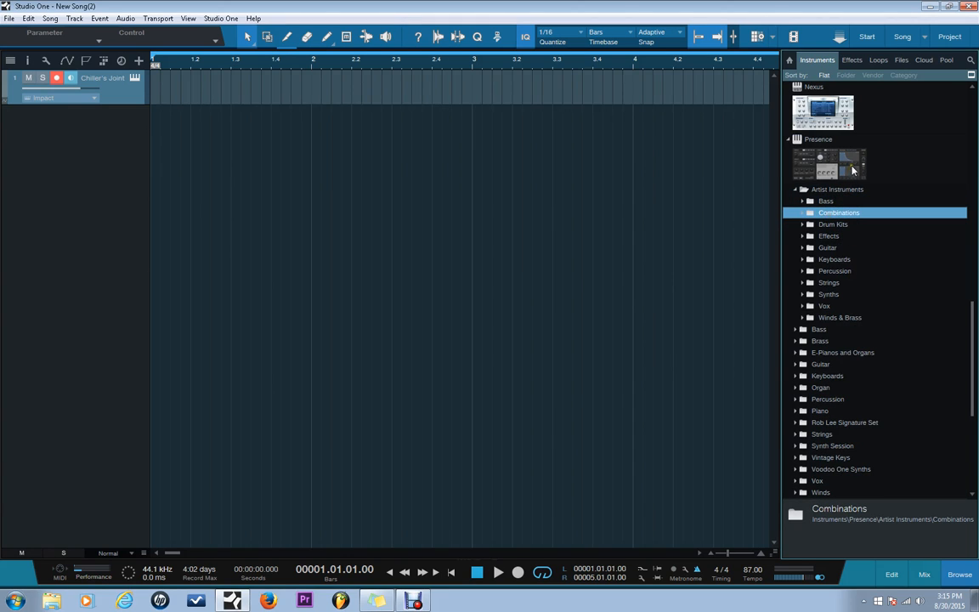
Add Presence as instrument track 2 and pick from its preset list.
double_click(827, 164)
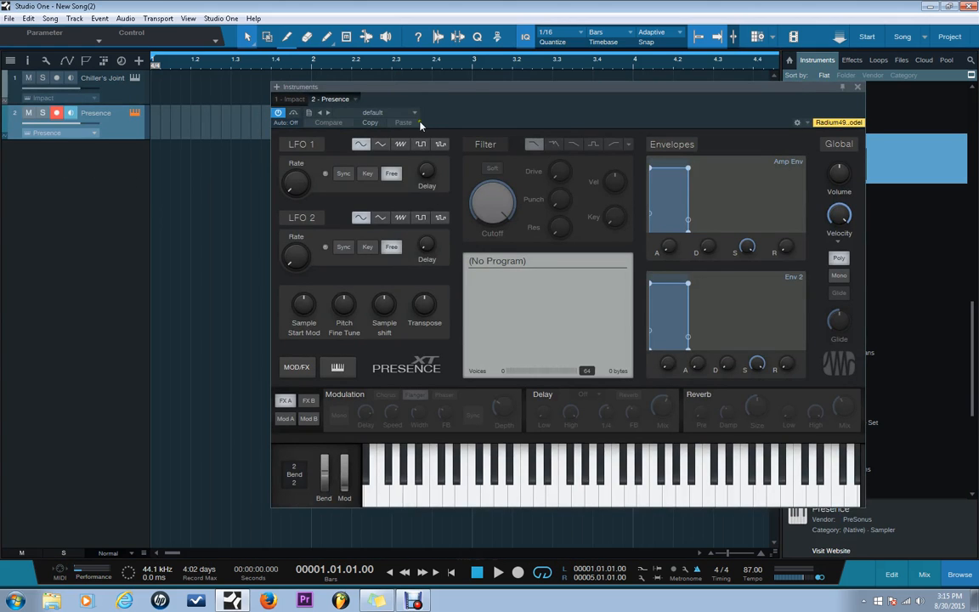
left_click(414, 113)
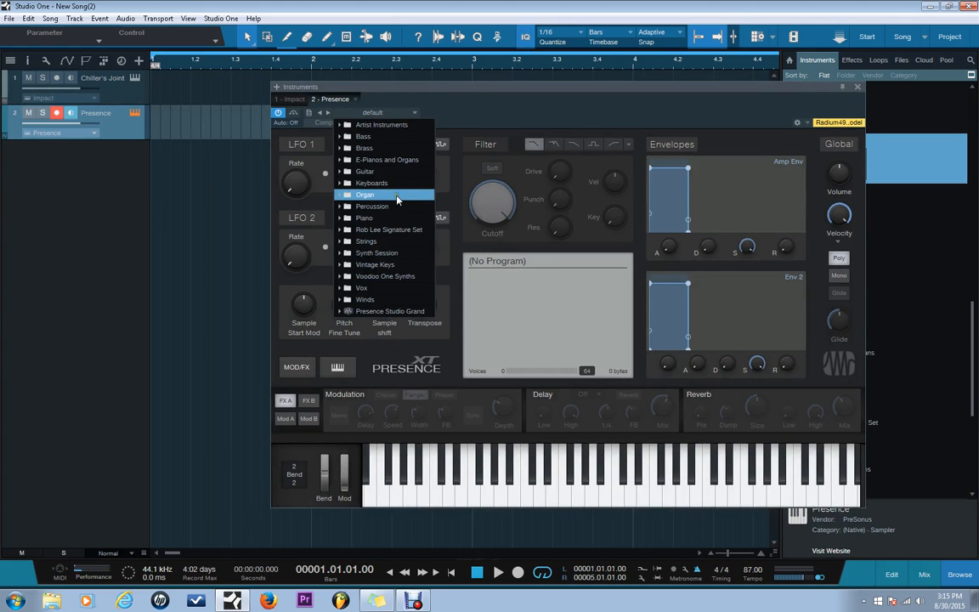
left_click(363, 218)
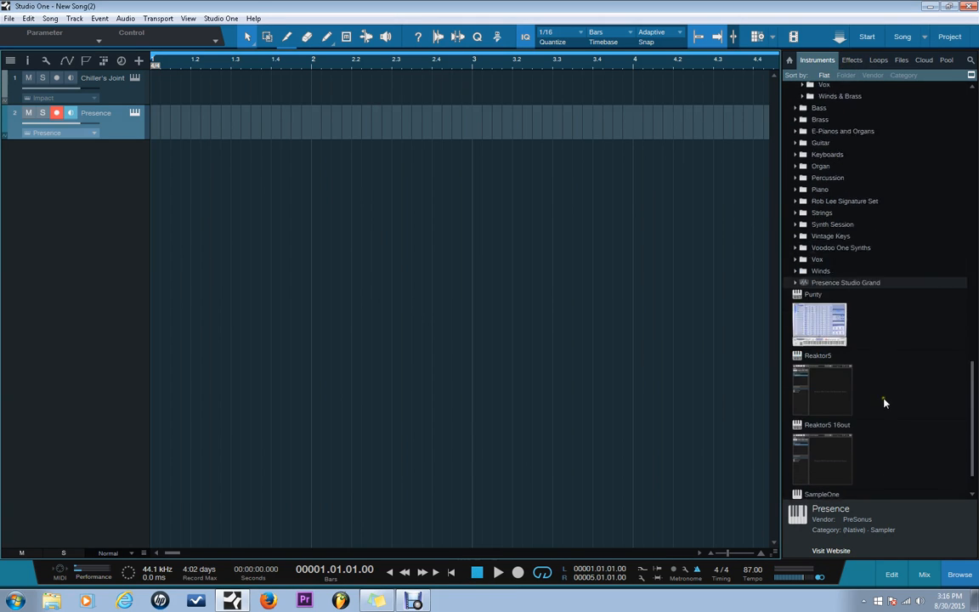
Add SampleOne as instrument track 3 and close its empty sampler window.
scroll("down", 3)
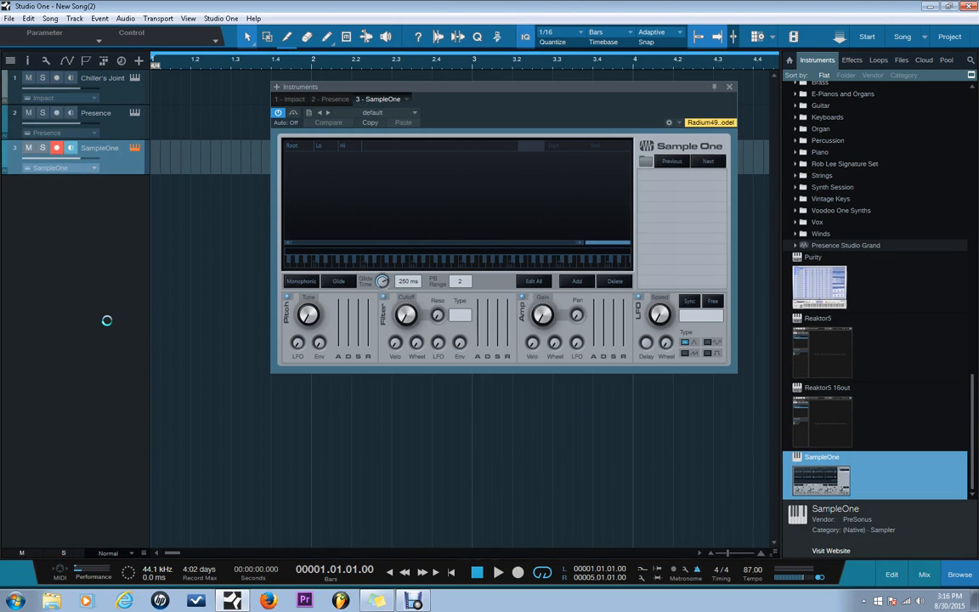
mouse_move(259, 210)
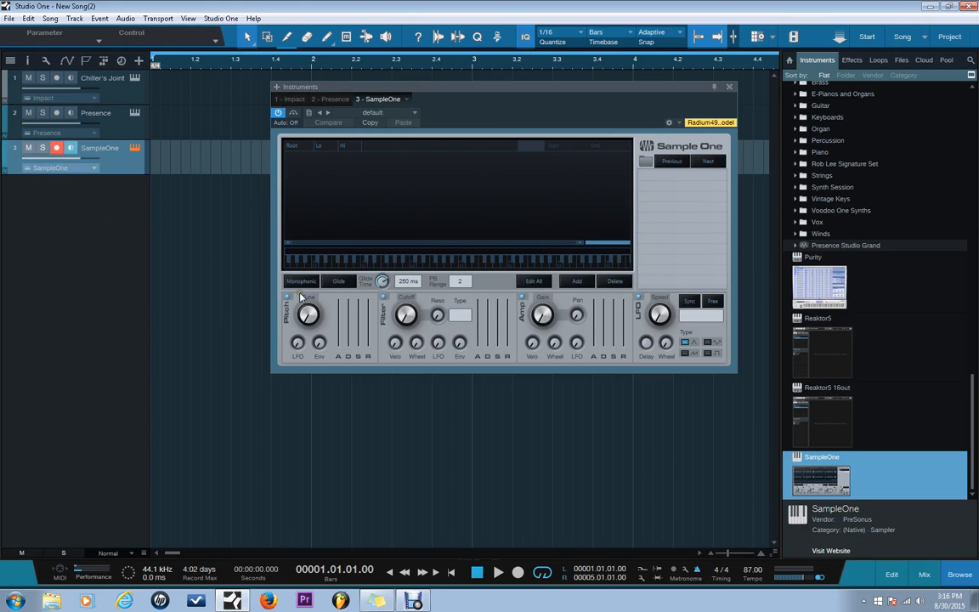
mouse_move(403, 316)
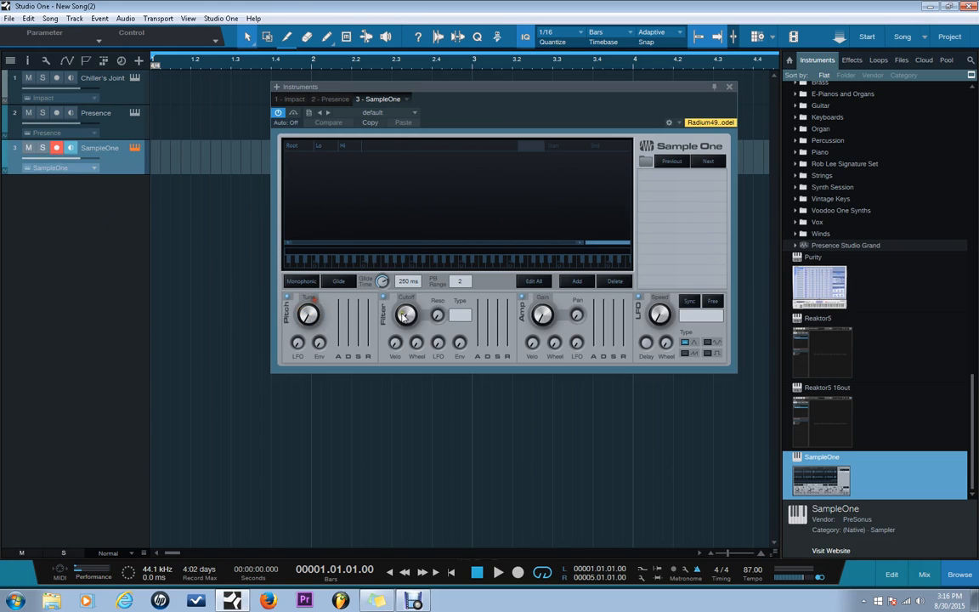
mouse_move(625, 261)
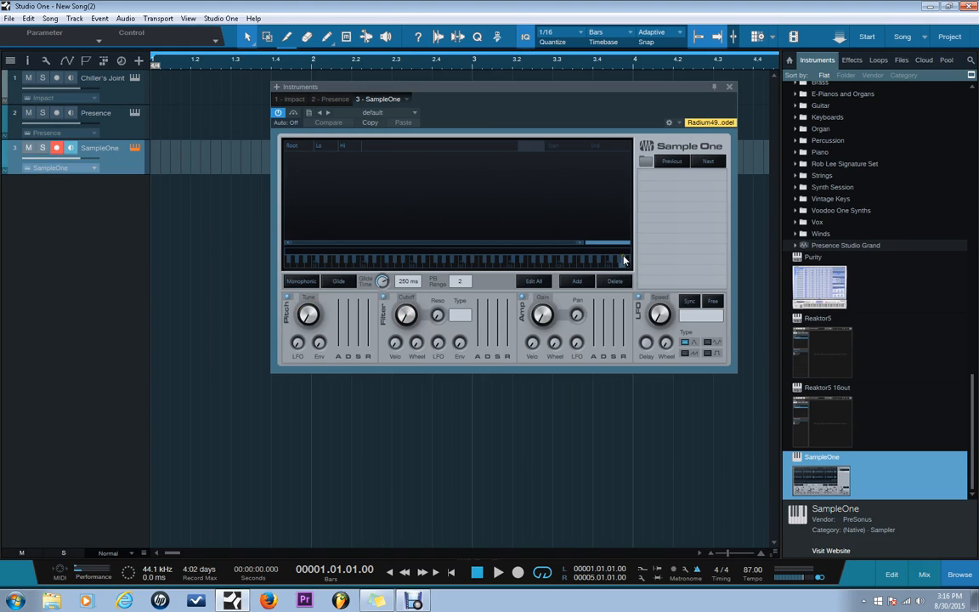
mouse_move(706, 103)
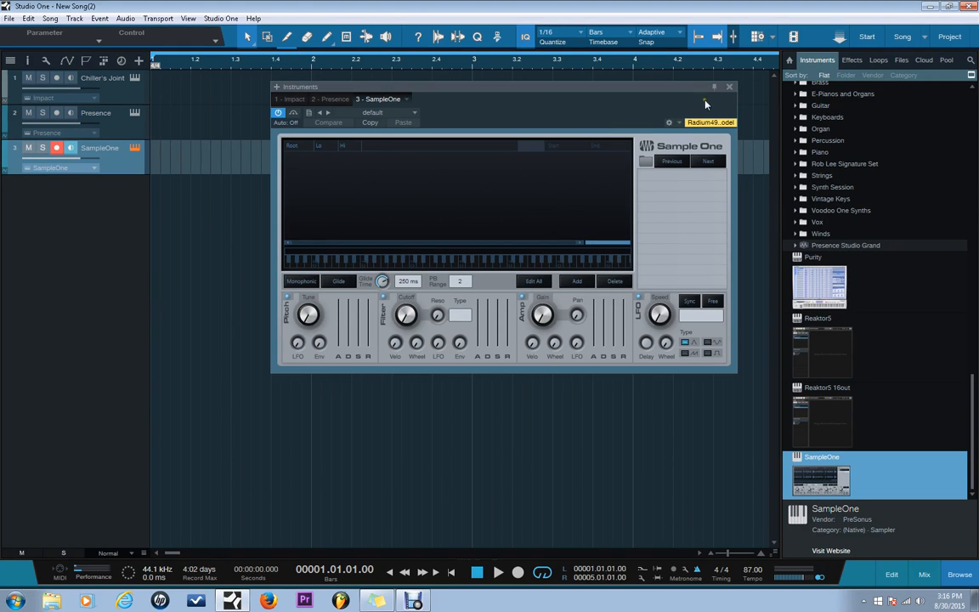
mouse_move(530, 146)
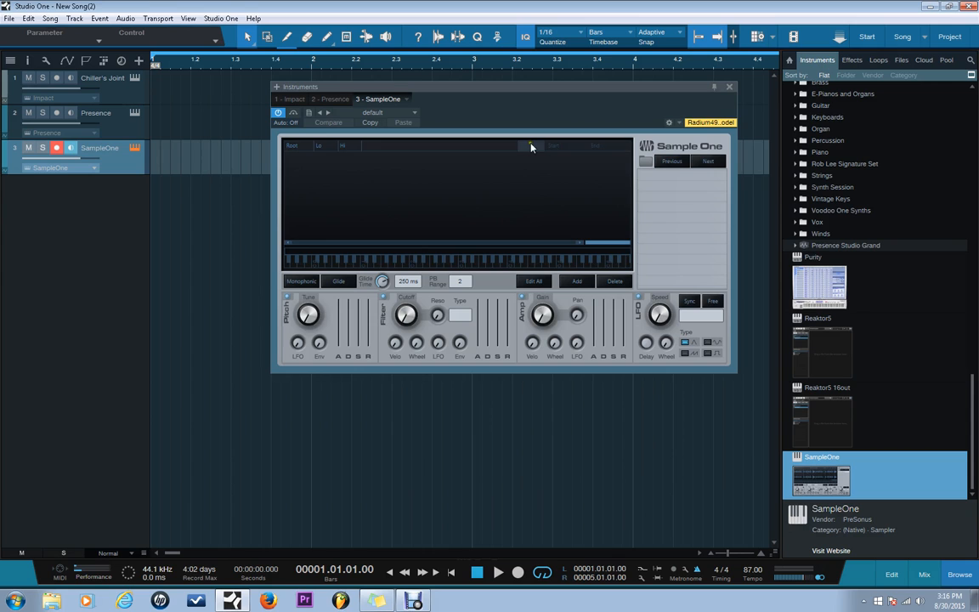
left_click(729, 85)
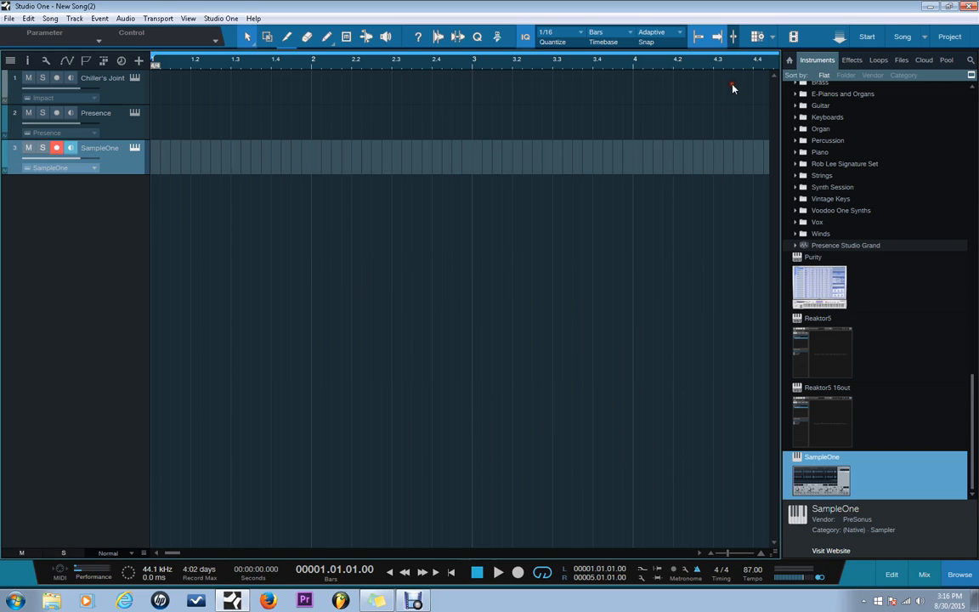
Switch to the Effects browser, view Ampire's details, and scroll past the AVOX plug-ins.
scroll("down", 3)
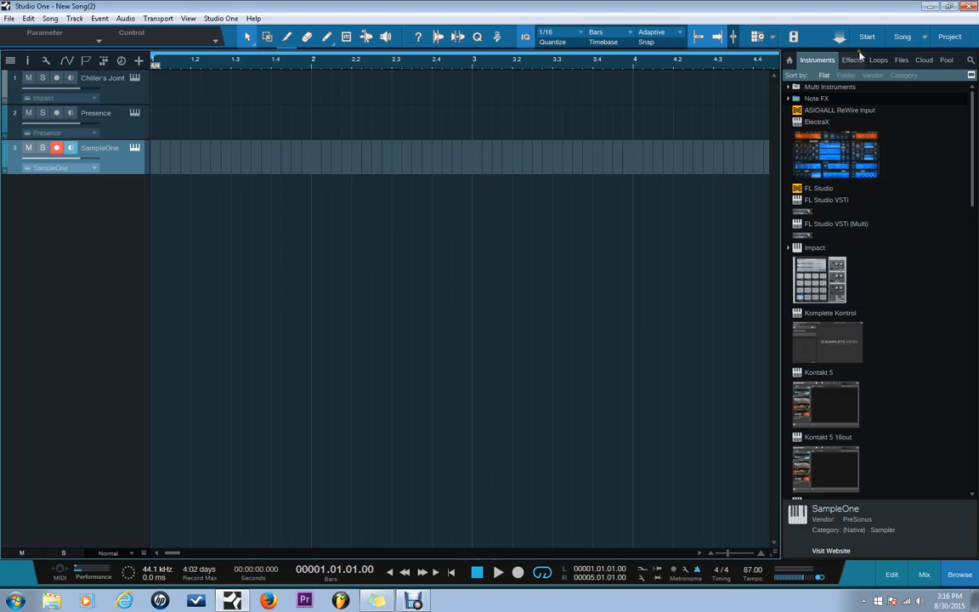
left_click(851, 59)
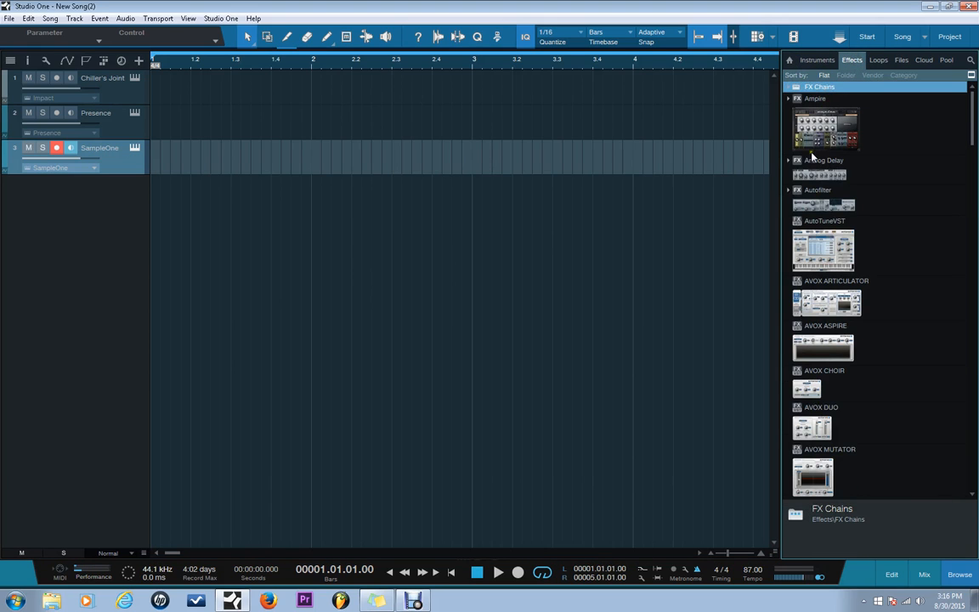
mouse_move(788, 208)
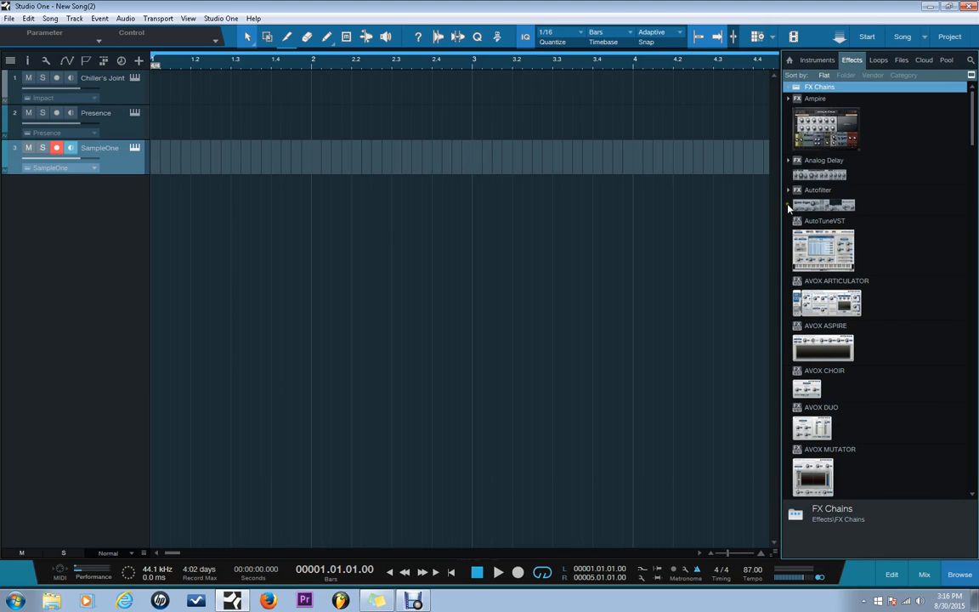
mouse_move(874, 323)
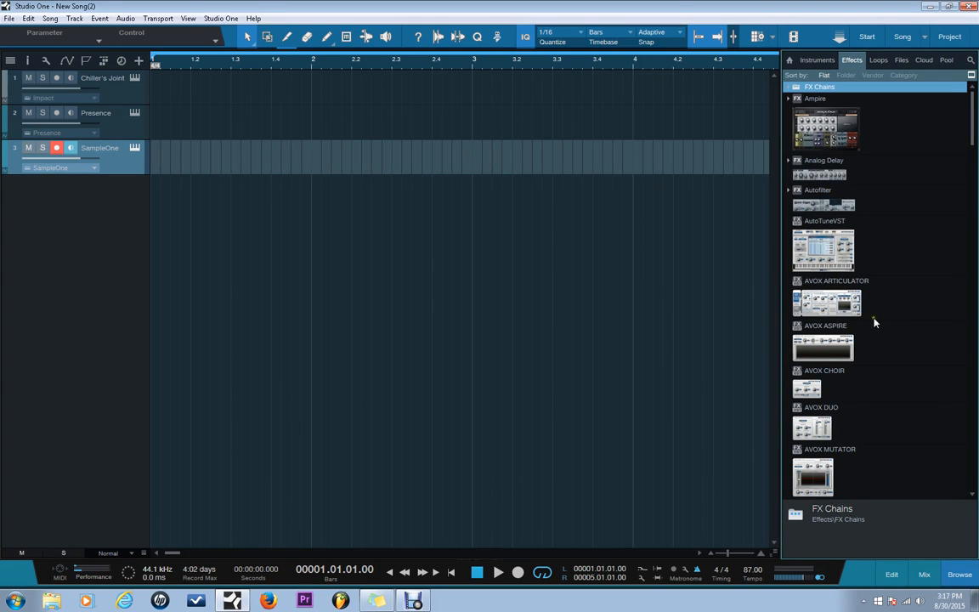
mouse_move(863, 297)
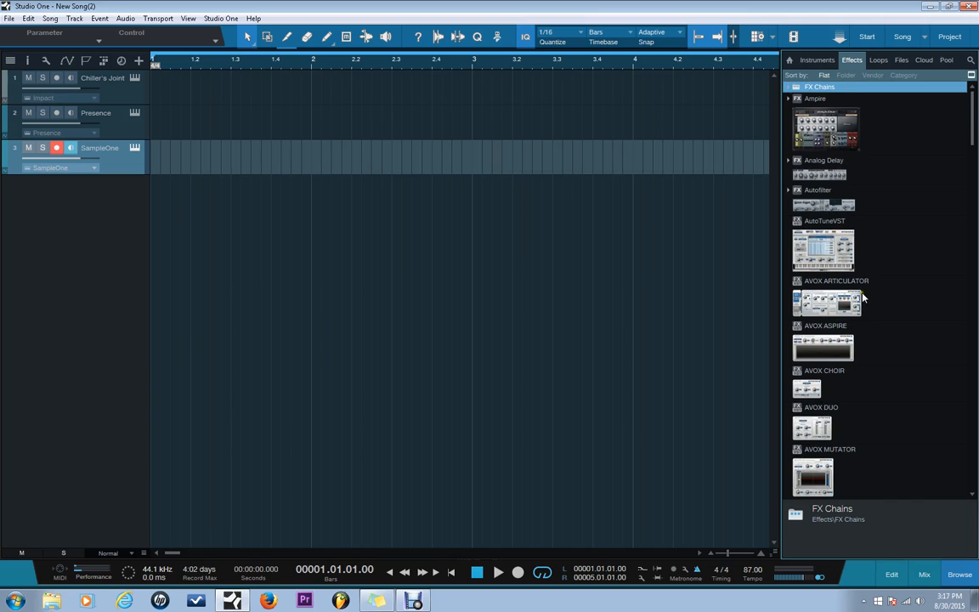
mouse_move(856, 137)
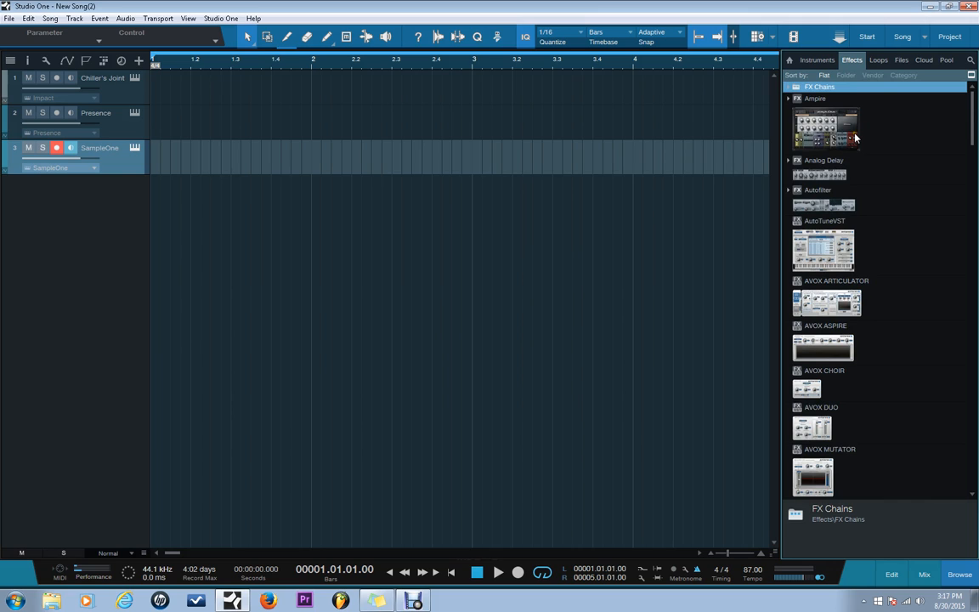
mouse_move(855, 137)
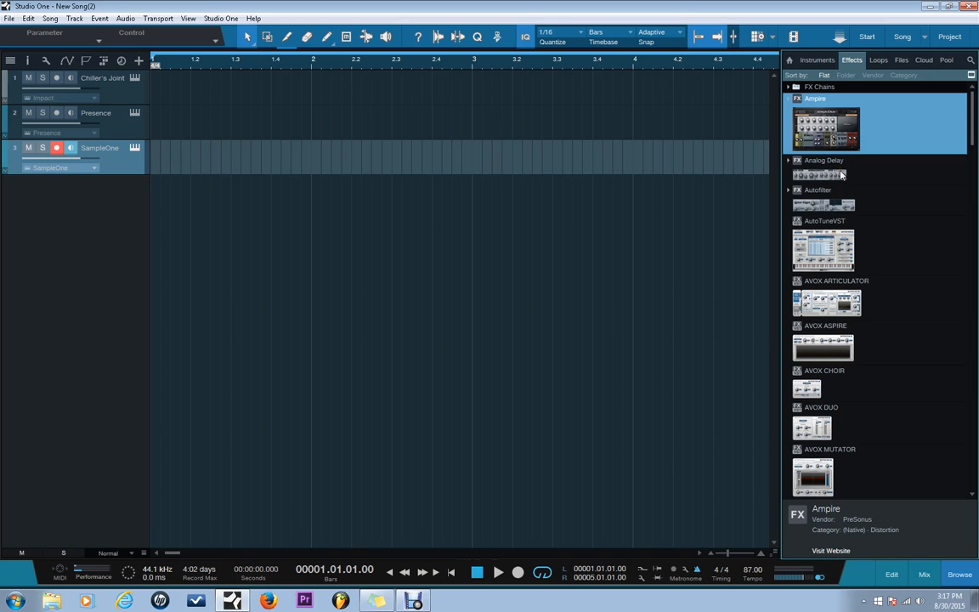
scroll("down", 3)
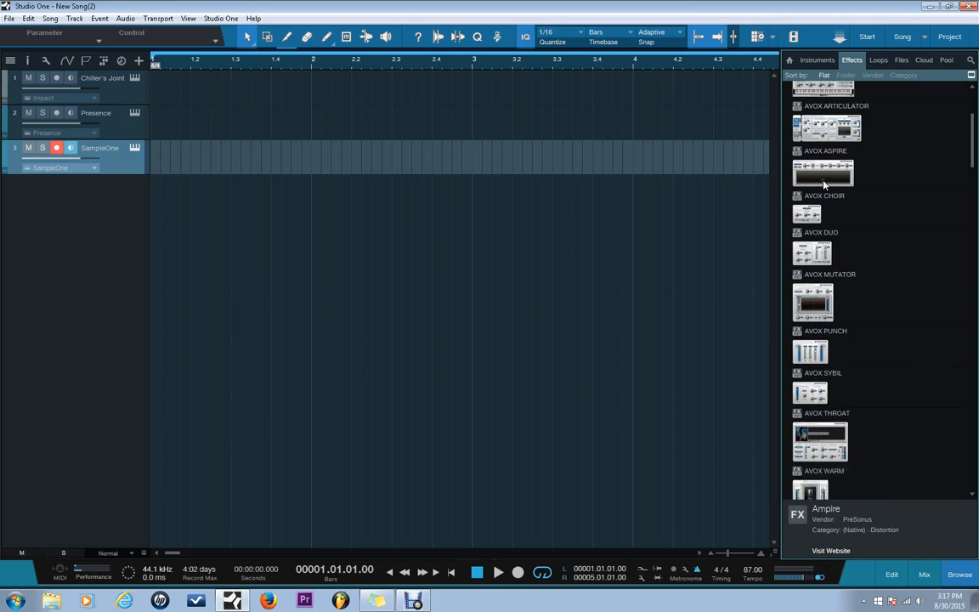
scroll("down", 3)
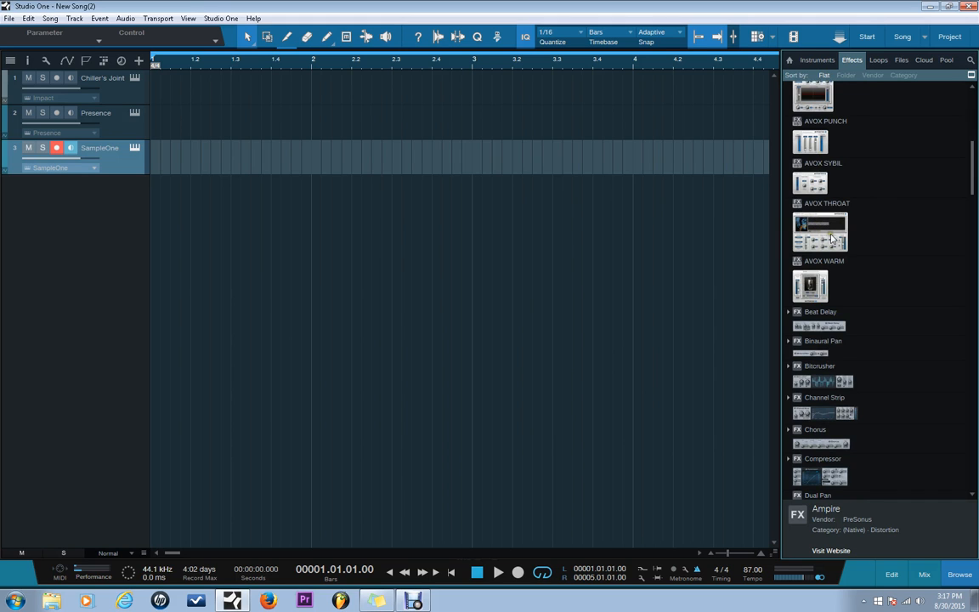
double_click(819, 230)
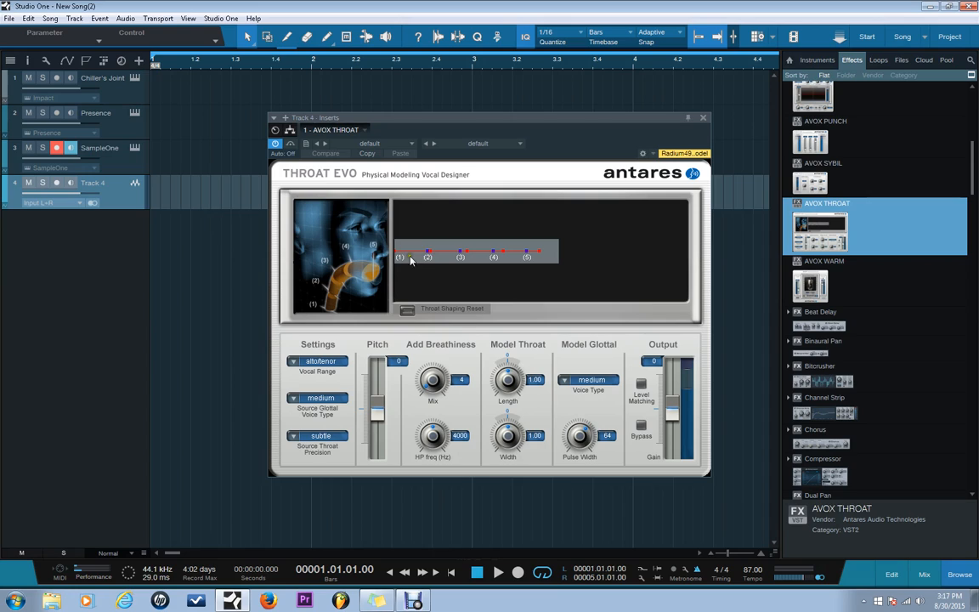
left_click_drag(426, 257, 460, 256)
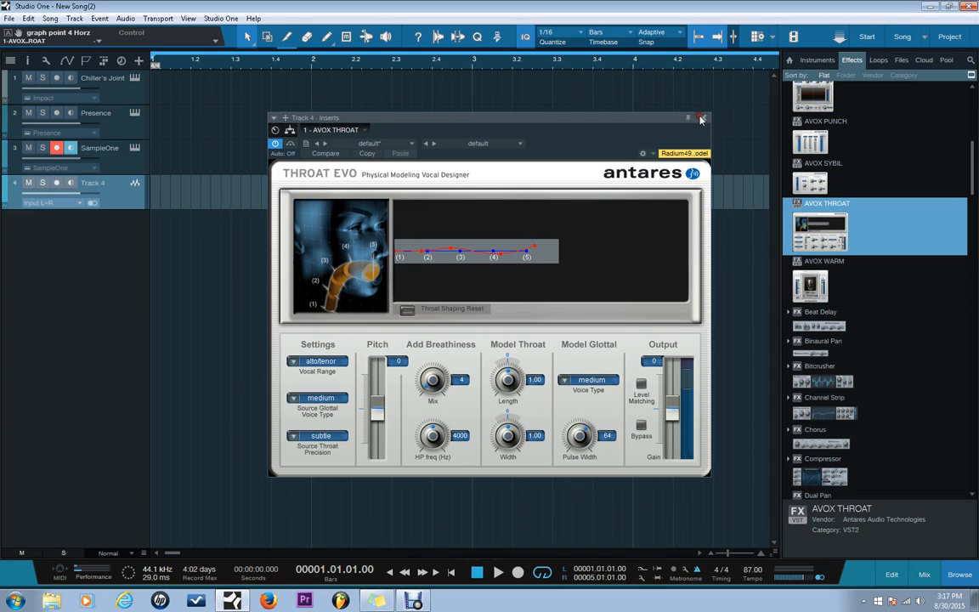
right_click(92, 183)
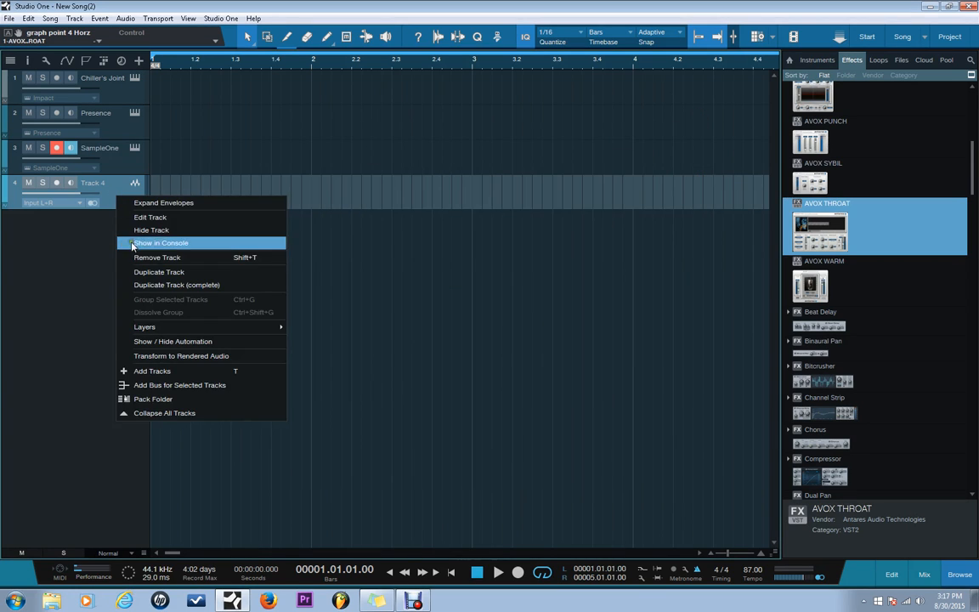
mouse_move(157, 256)
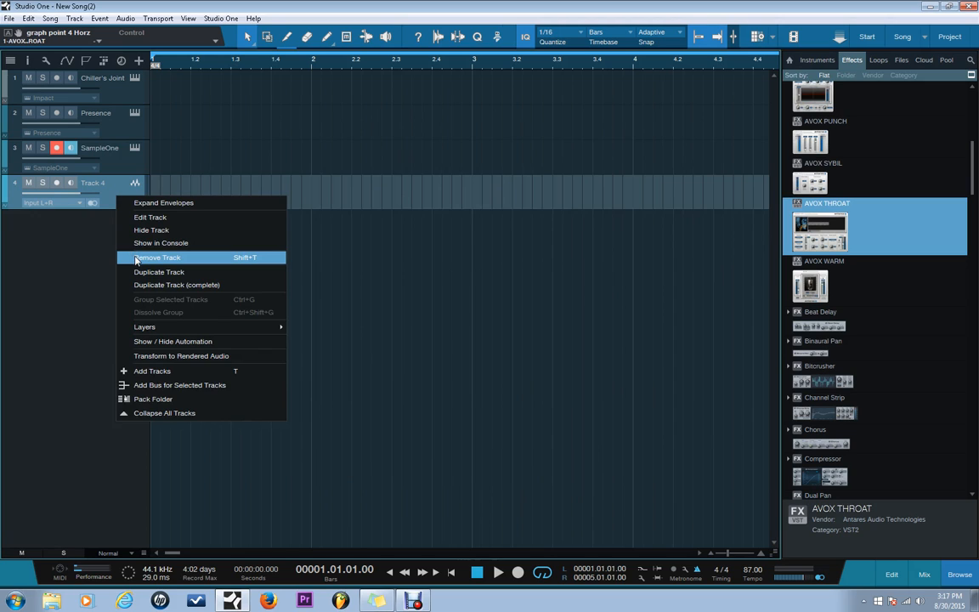
left_click(157, 256)
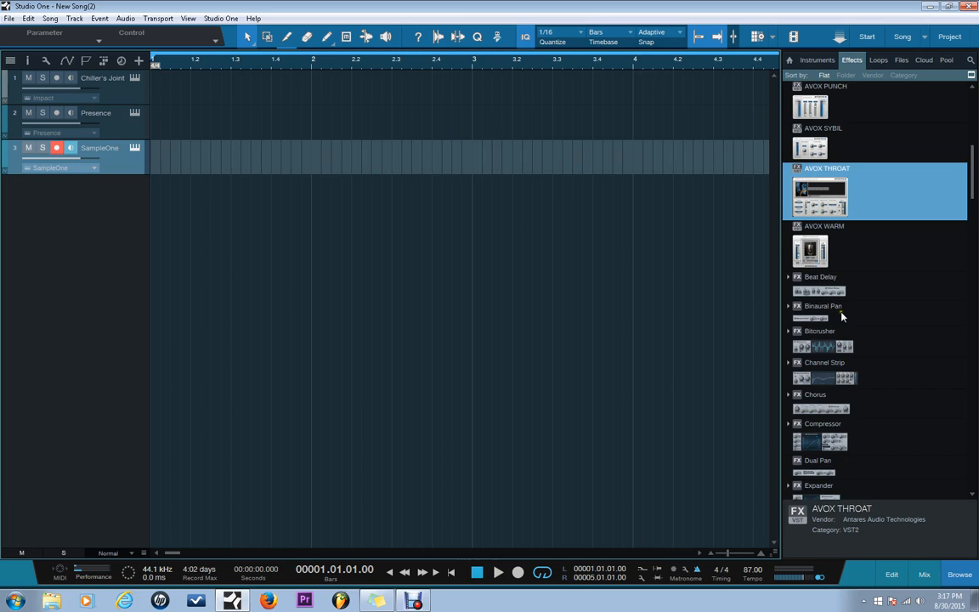
Expand the Compressor's Vocals presets and try loading the Vocal Comp preset.
scroll("down", 3)
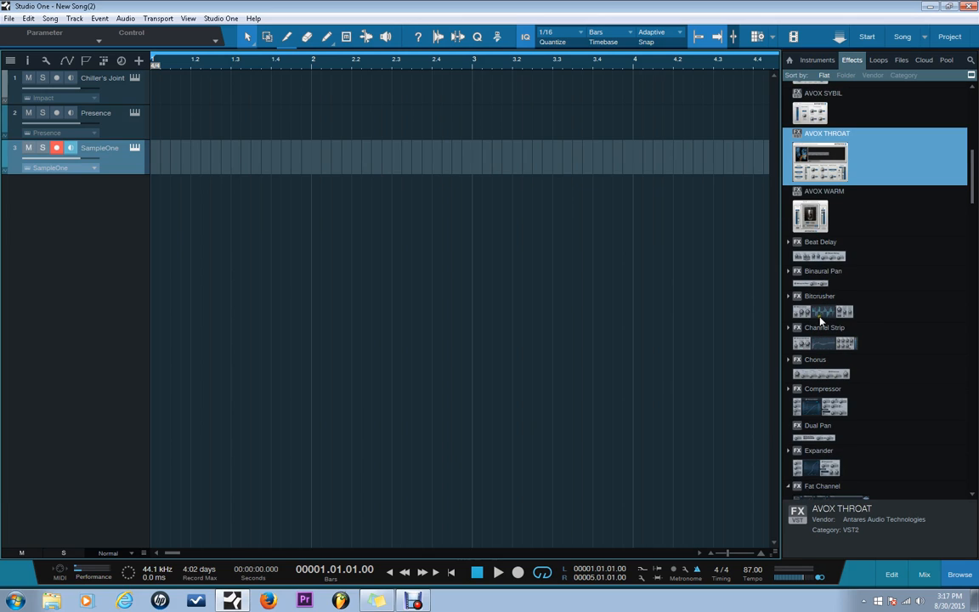
scroll("down", 3)
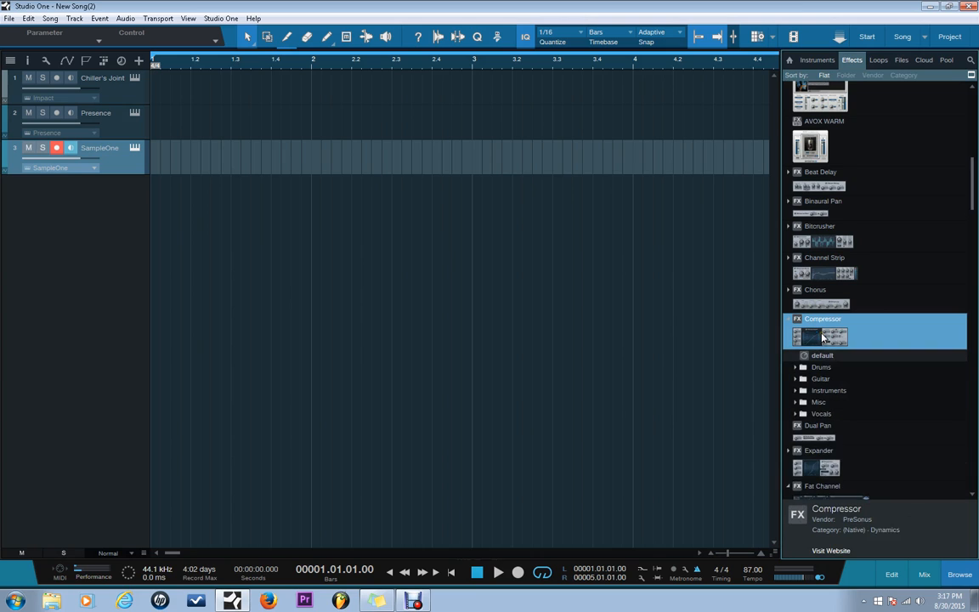
left_click(821, 414)
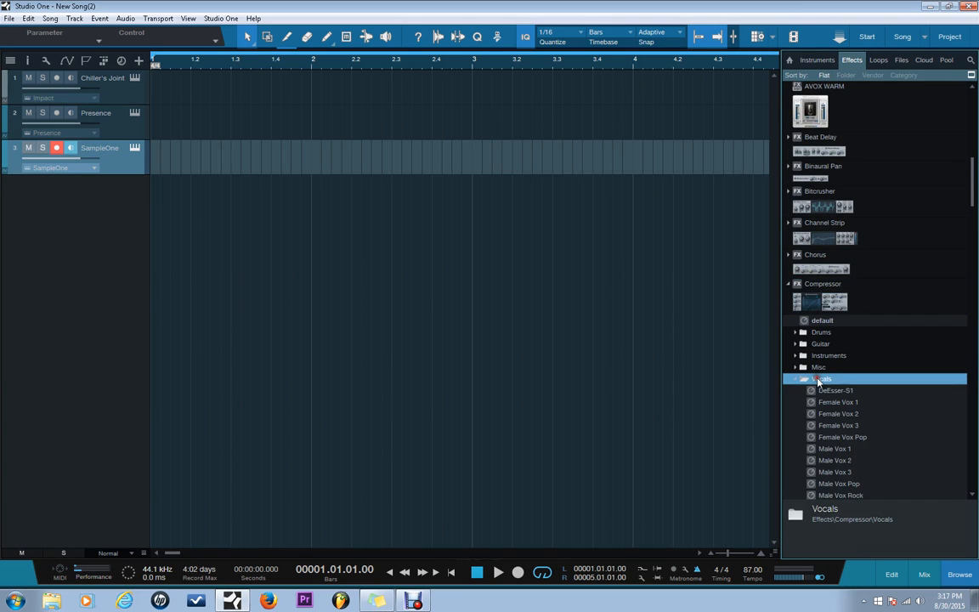
scroll("down", 3)
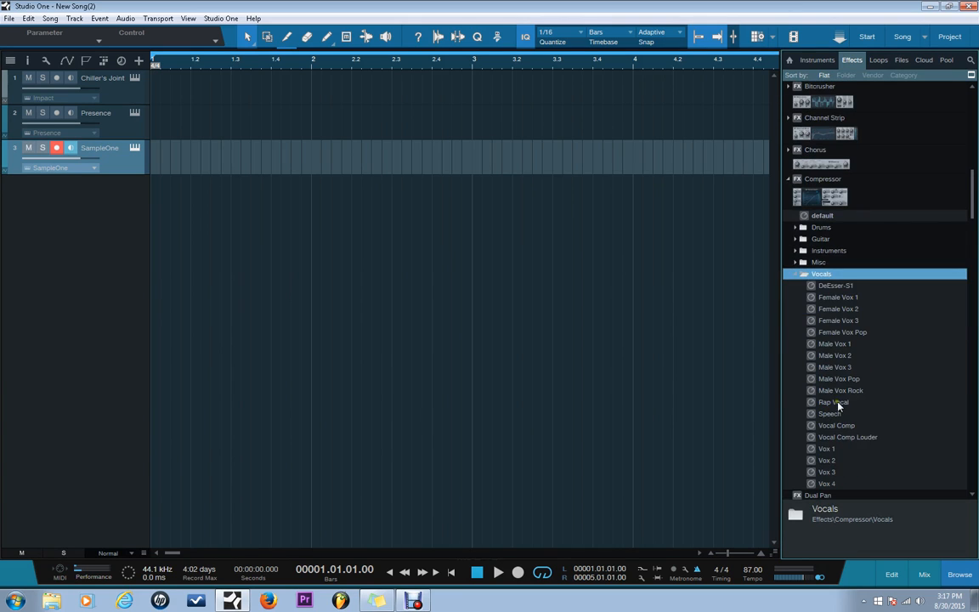
mouse_move(843, 429)
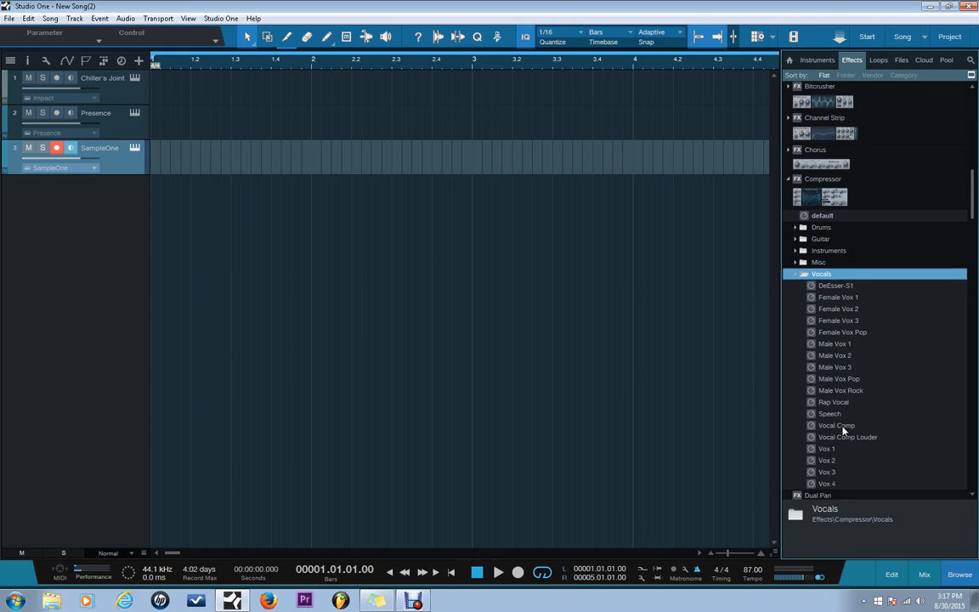
mouse_move(833, 436)
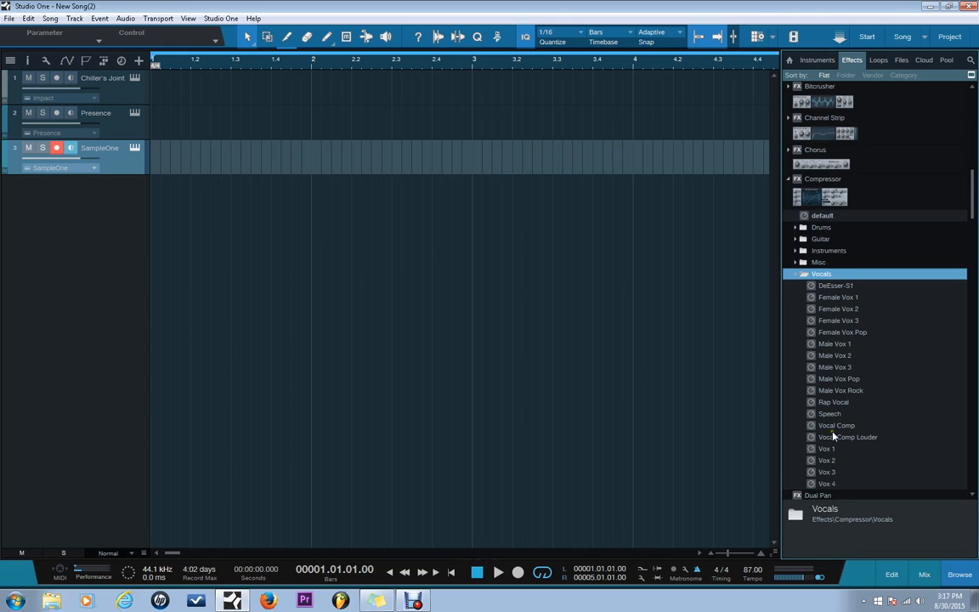
left_click(837, 425)
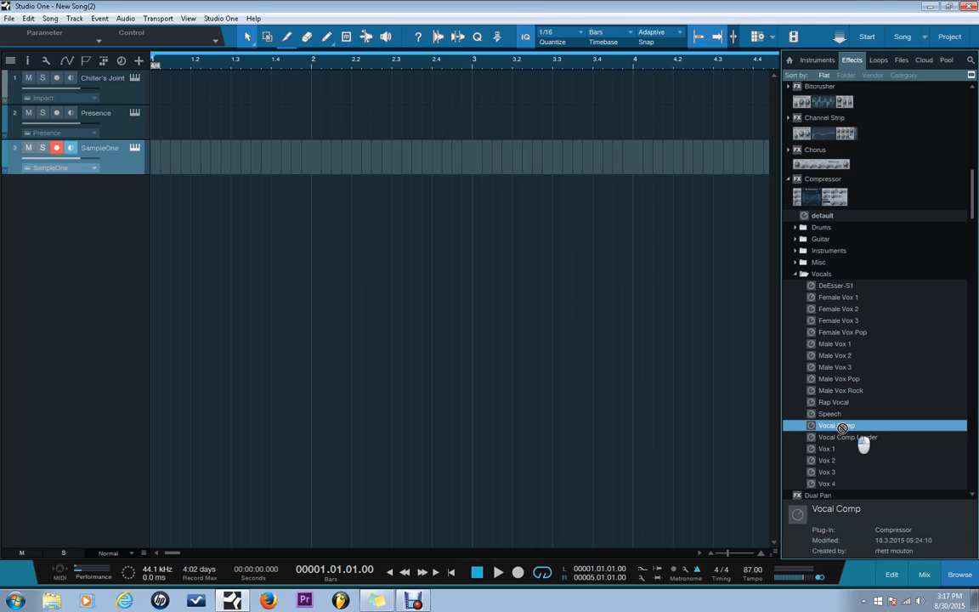
double_click(837, 425)
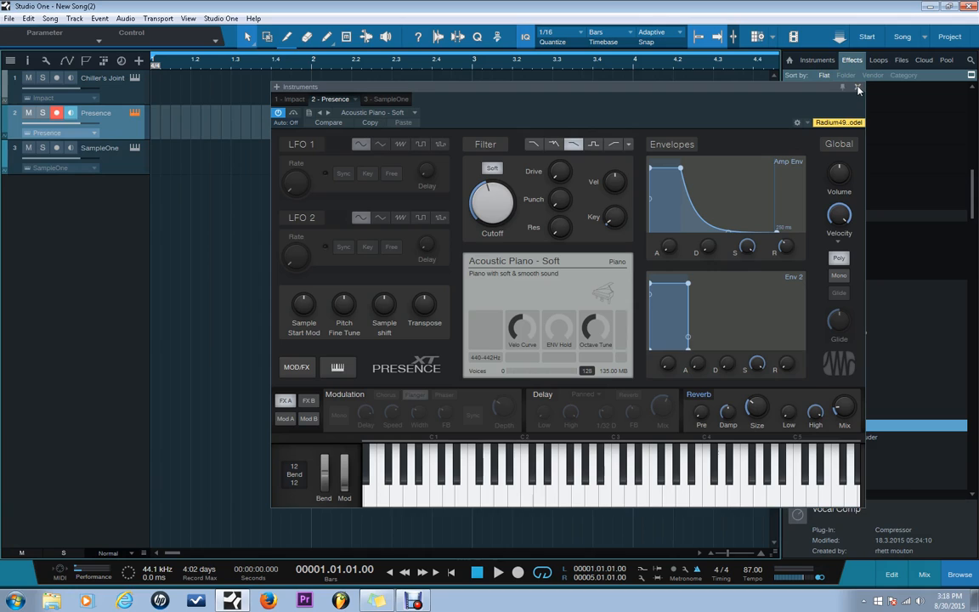
mouse_move(744, 414)
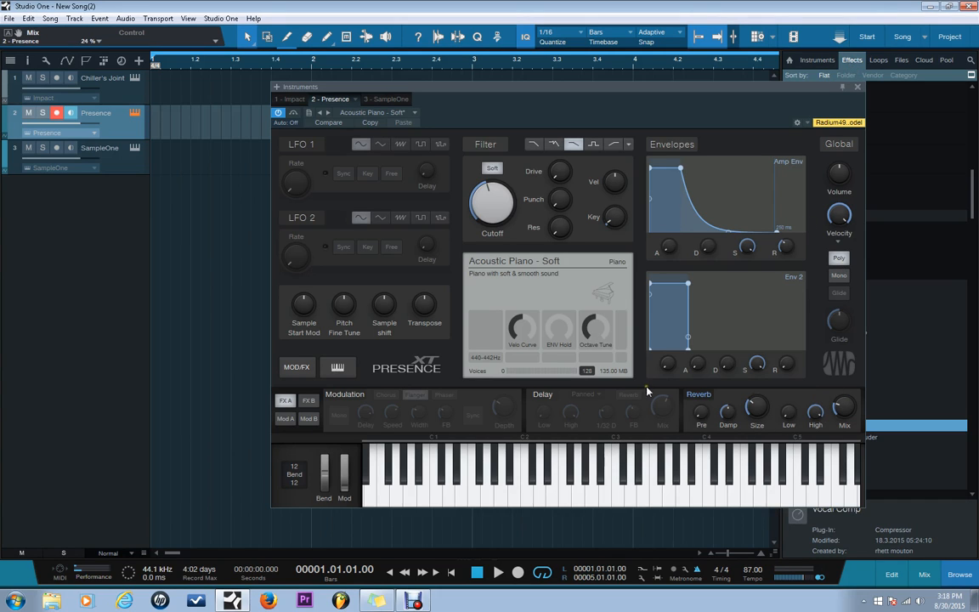
mouse_move(542, 393)
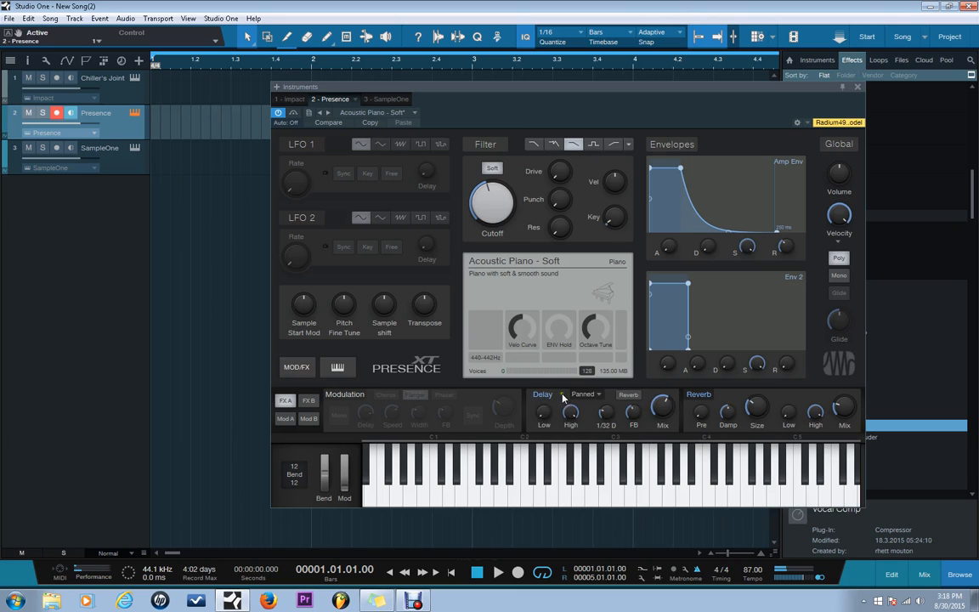
Give Presence an LF24 Ladder filter with Flanger modulation, then close its editor.
left_click(344, 395)
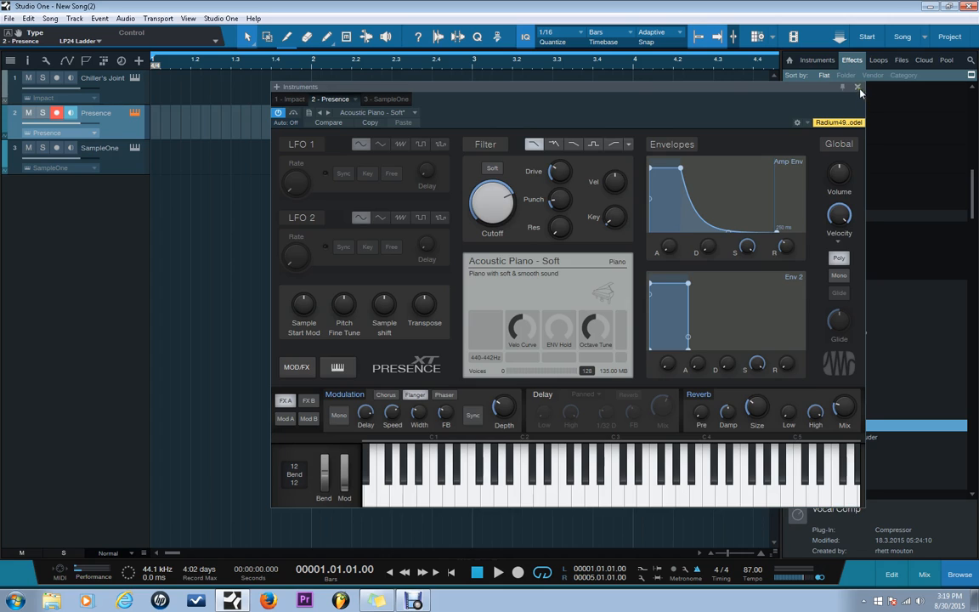
left_click(858, 86)
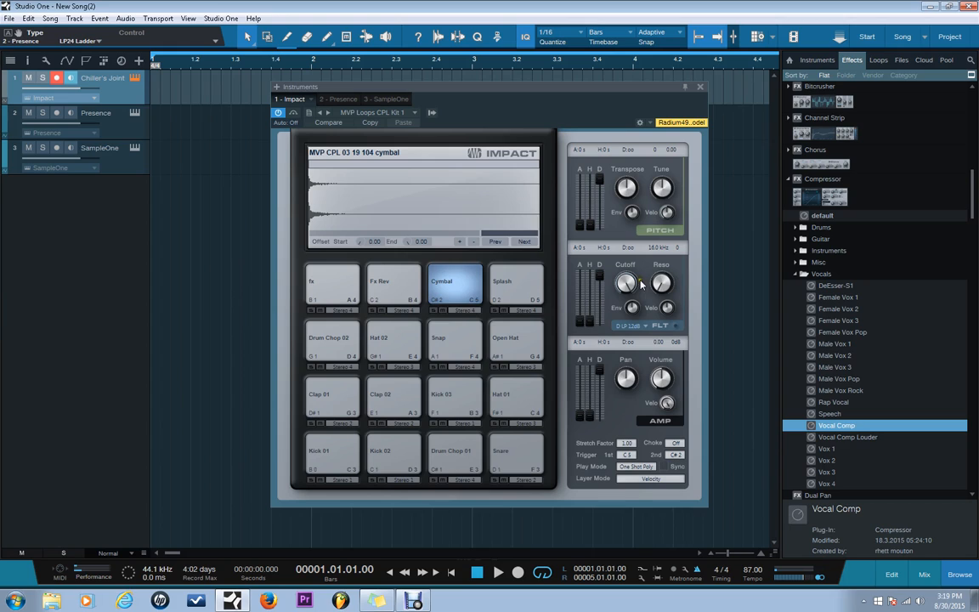
mouse_move(642, 284)
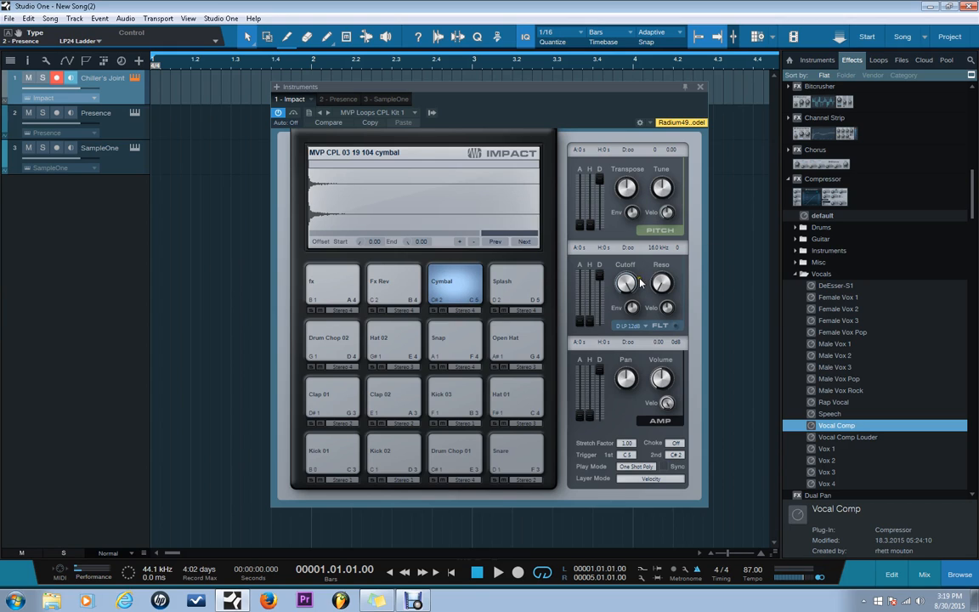
Tweak the Cymbal pad's filter envelope, audition it, and lower its volume to -11.7 dB.
left_click_drag(626, 283, 627, 272)
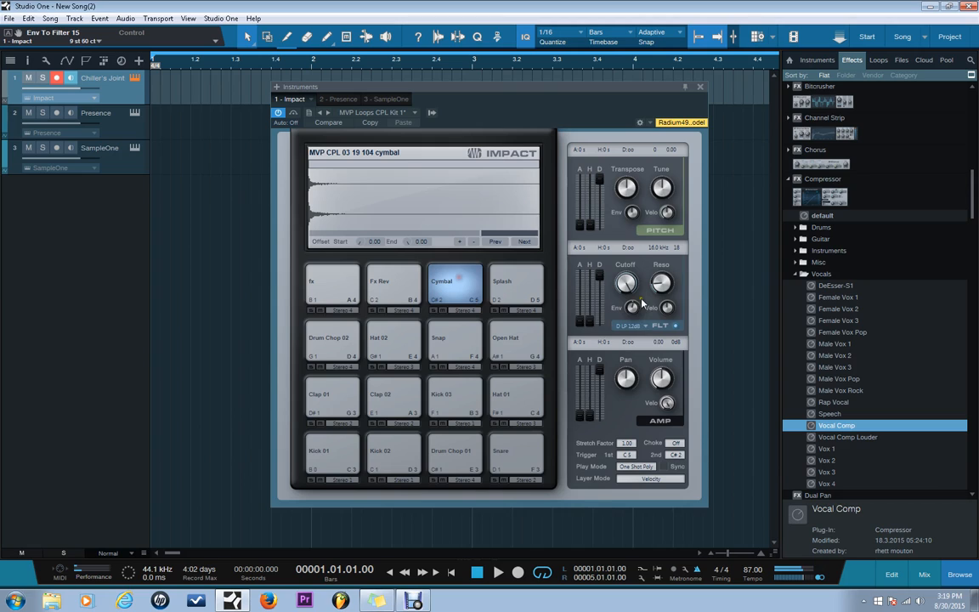
left_click(454, 289)
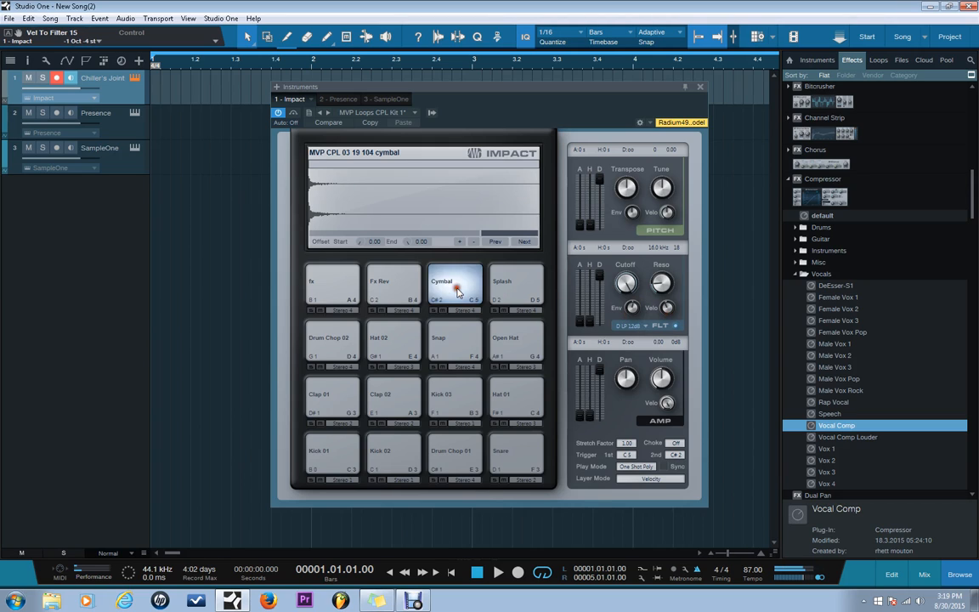
left_click(455, 285)
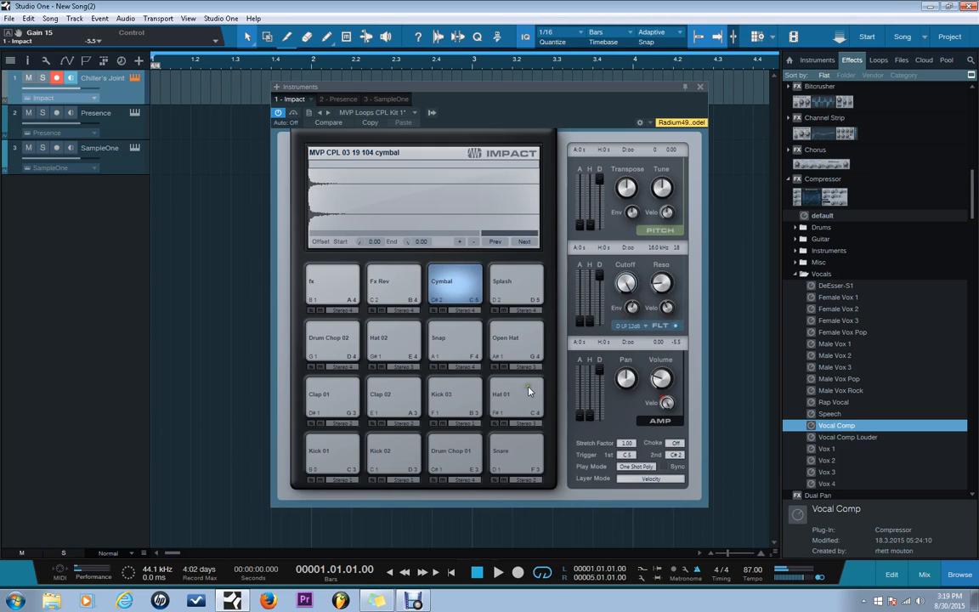
left_click_drag(662, 378, 668, 400)
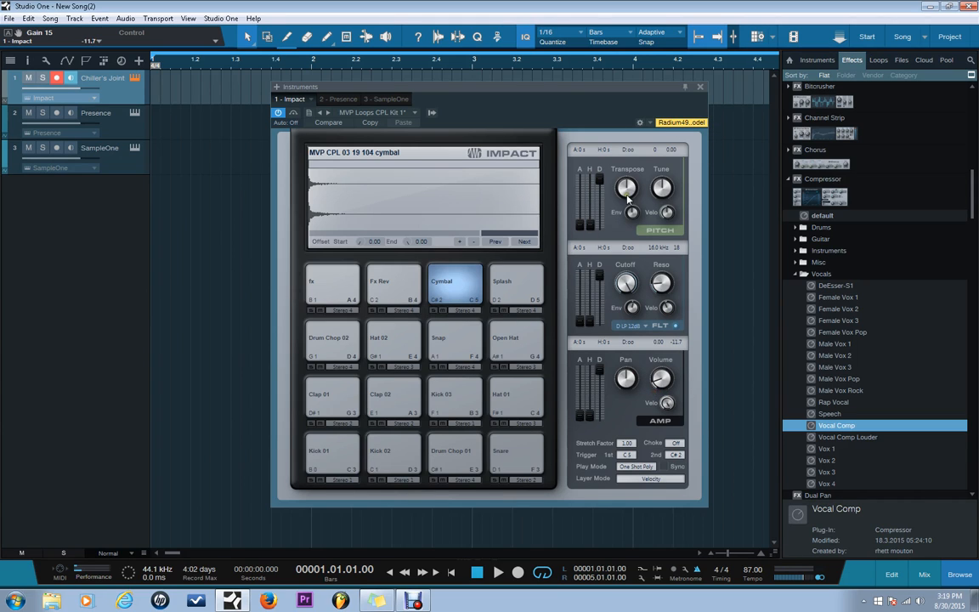
left_click(701, 86)
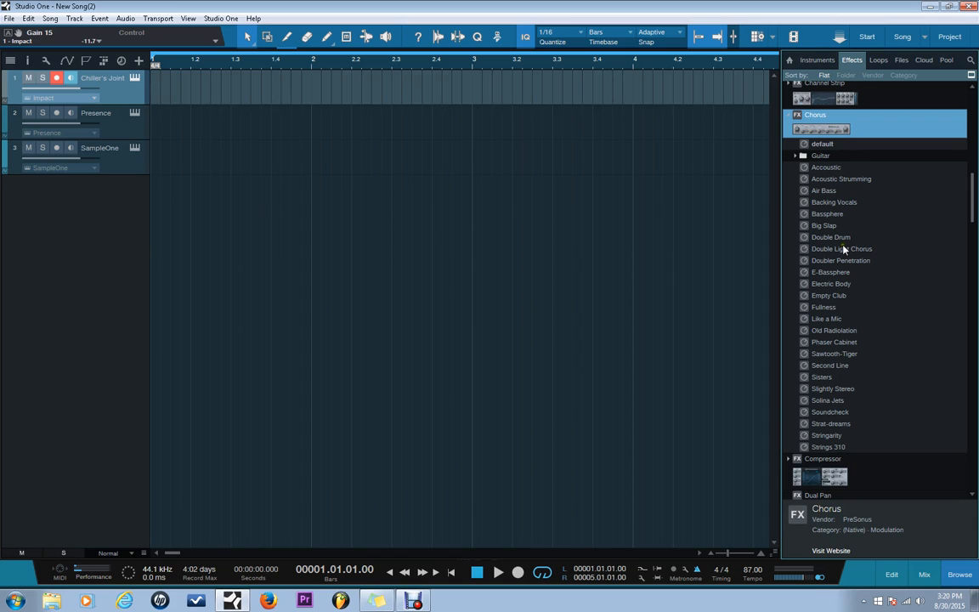
mouse_move(864, 128)
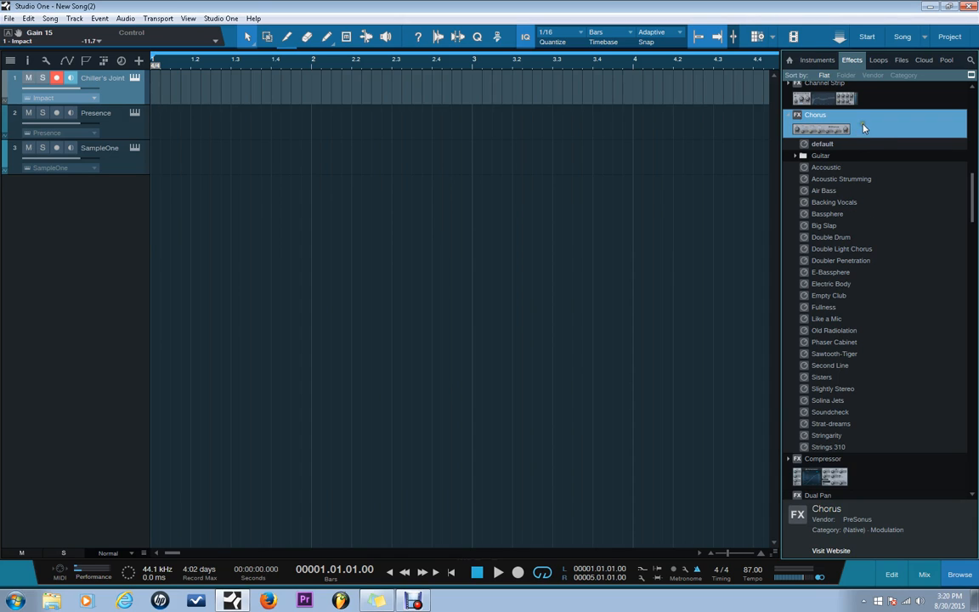
Close the Impact drum editor, leaving the Chorus effect and its presets shown in the browser.
left_click(102, 148)
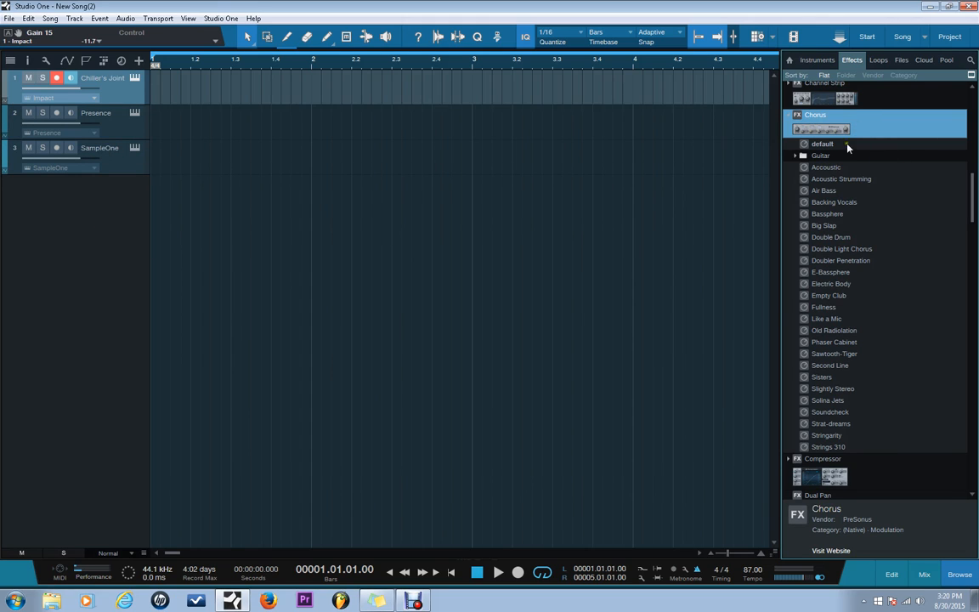
mouse_move(955, 308)
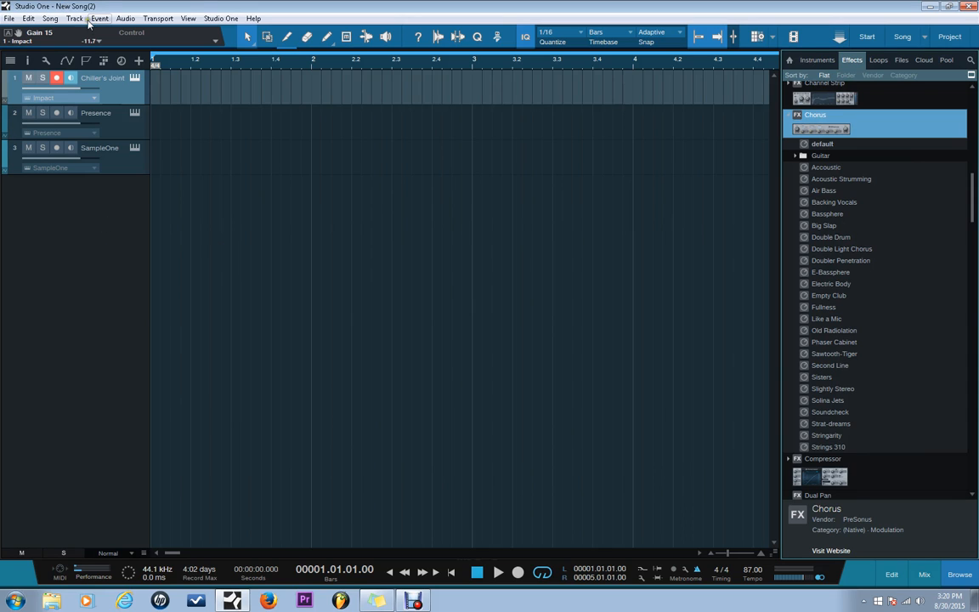
Arm then disarm Track 4, and disarm Chiller's Joint so no track is record-armed.
left_click(74, 18)
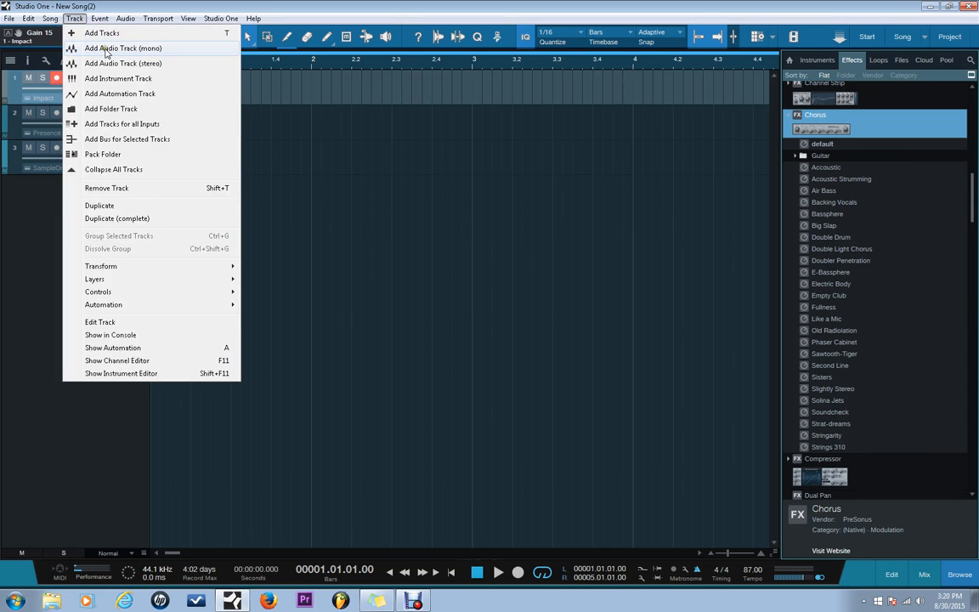
mouse_move(122, 47)
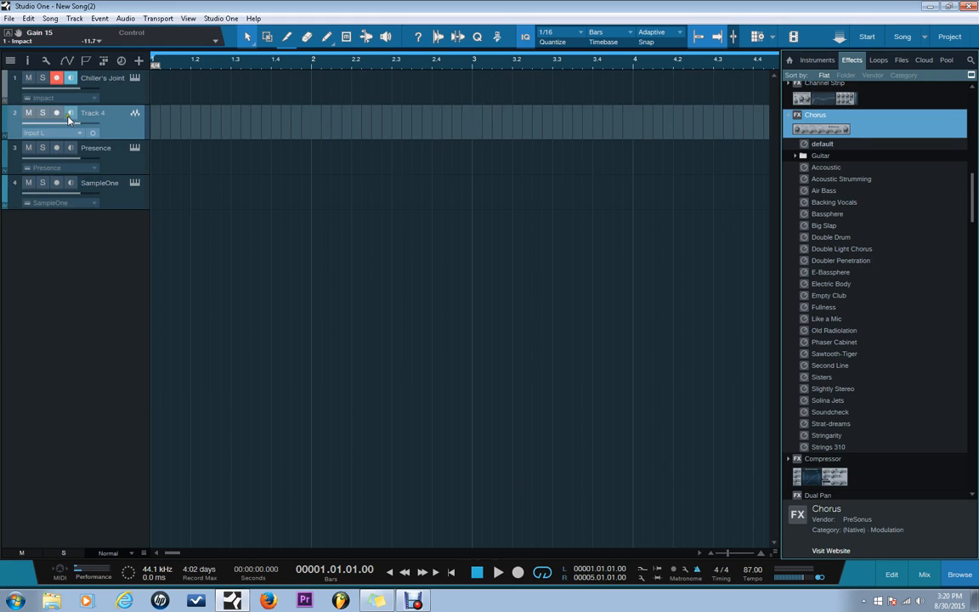
left_click(56, 113)
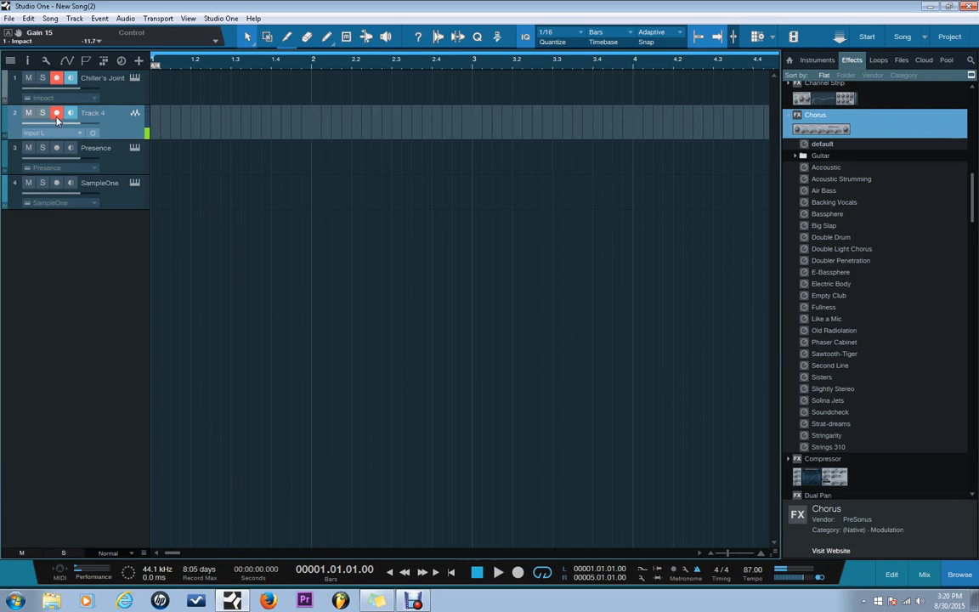
left_click(56, 77)
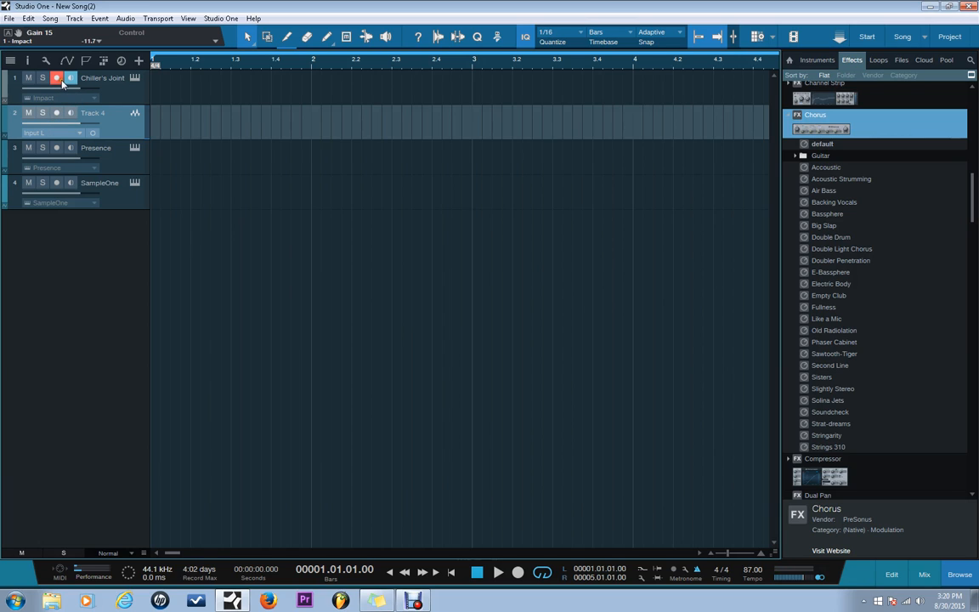
left_click(56, 78)
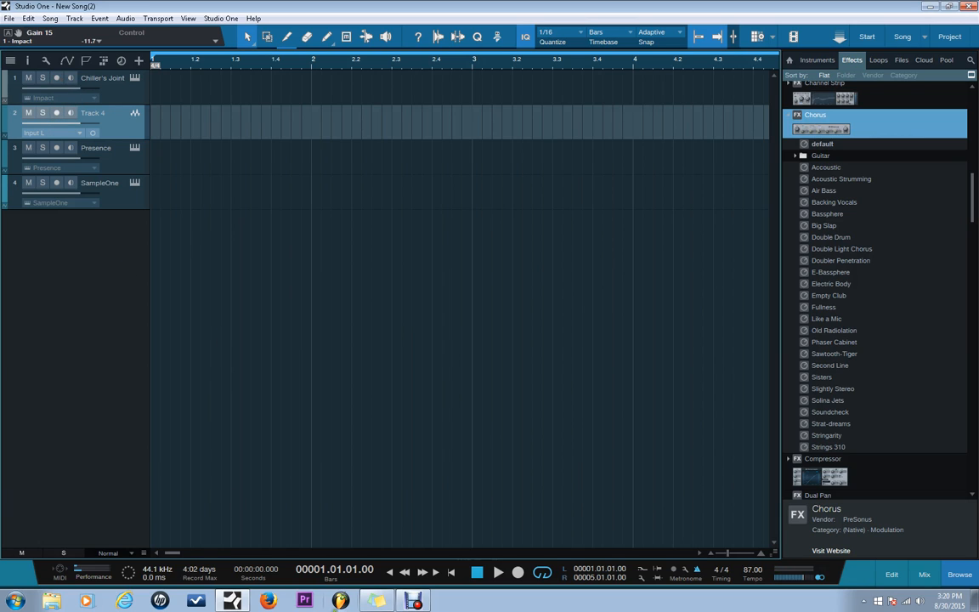
mouse_move(804, 331)
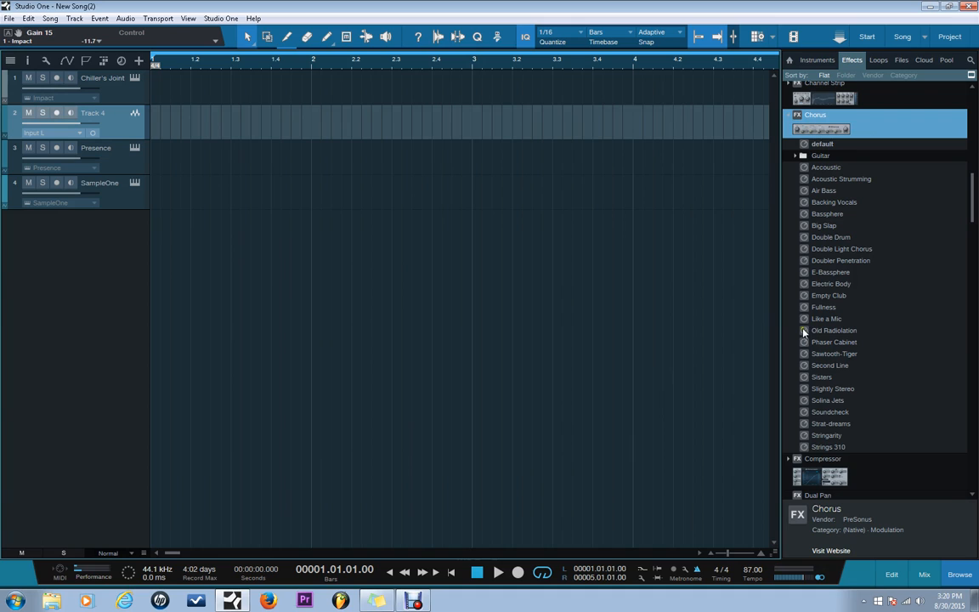
scroll("down", 3)
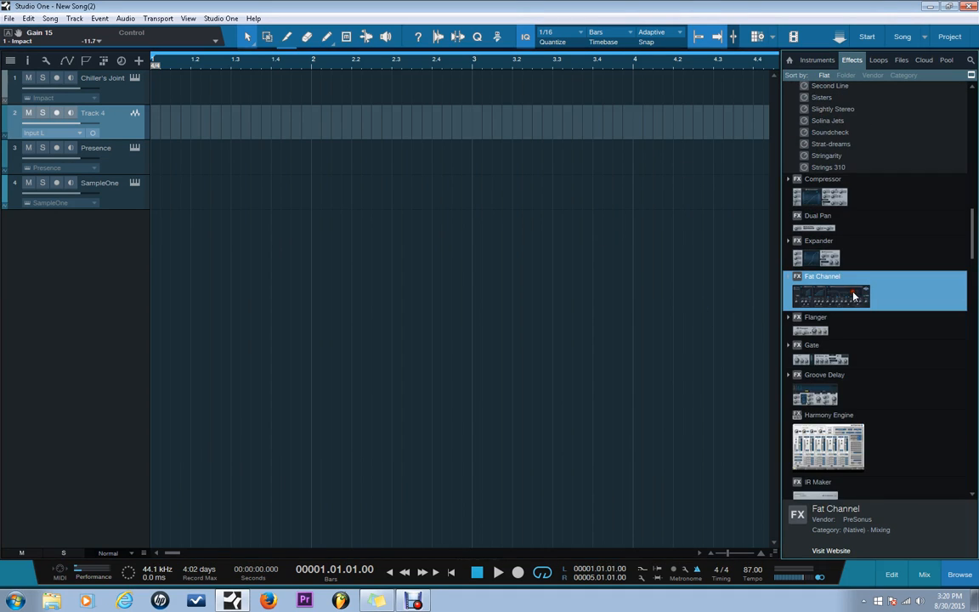
mouse_move(824, 391)
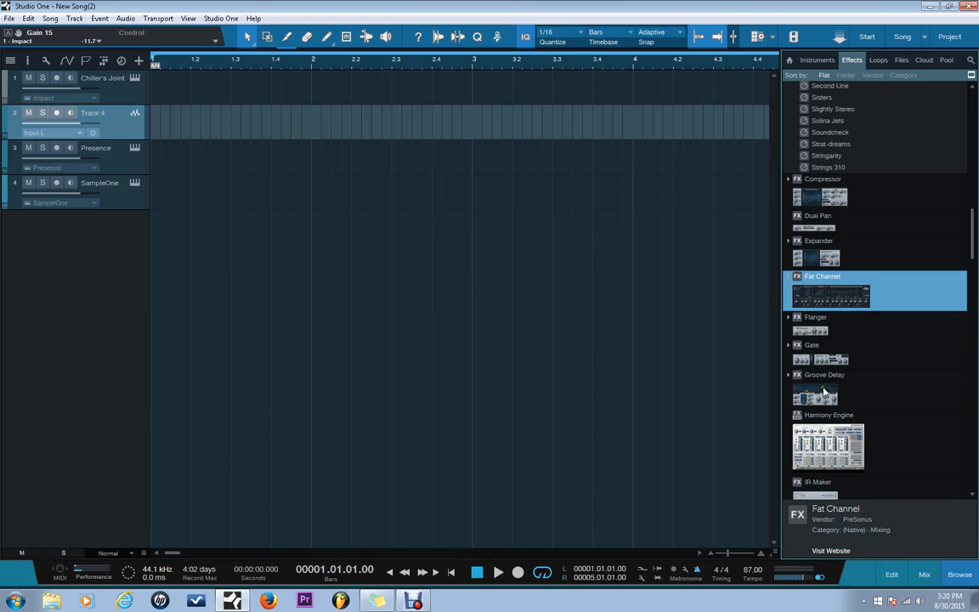
mouse_move(765, 440)
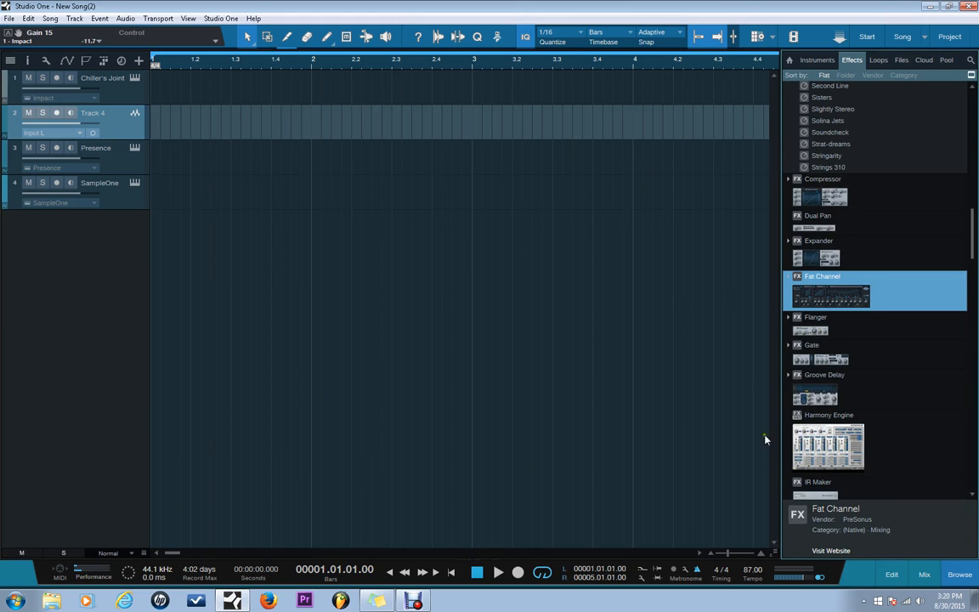
scroll("down", 3)
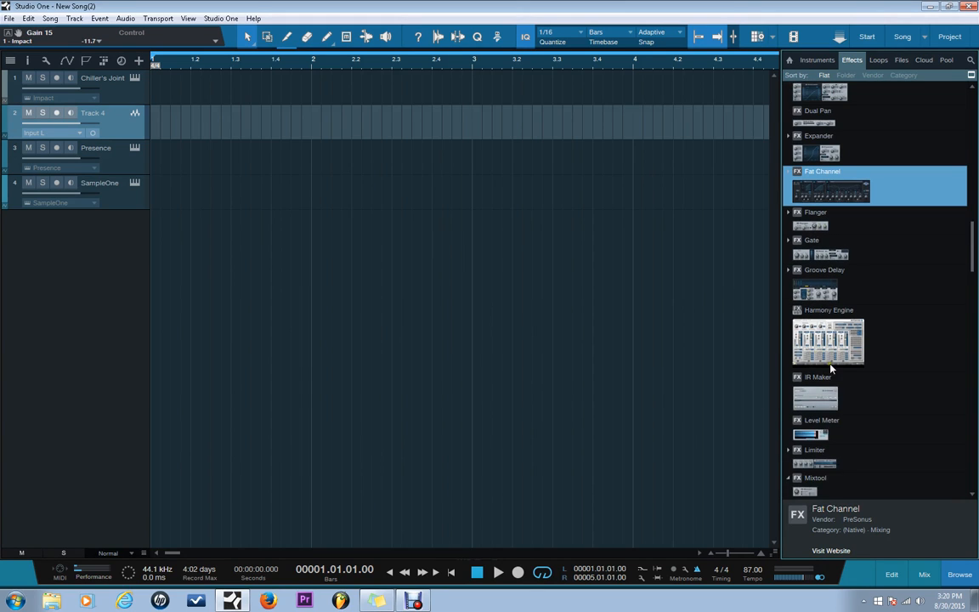
scroll("down", 3)
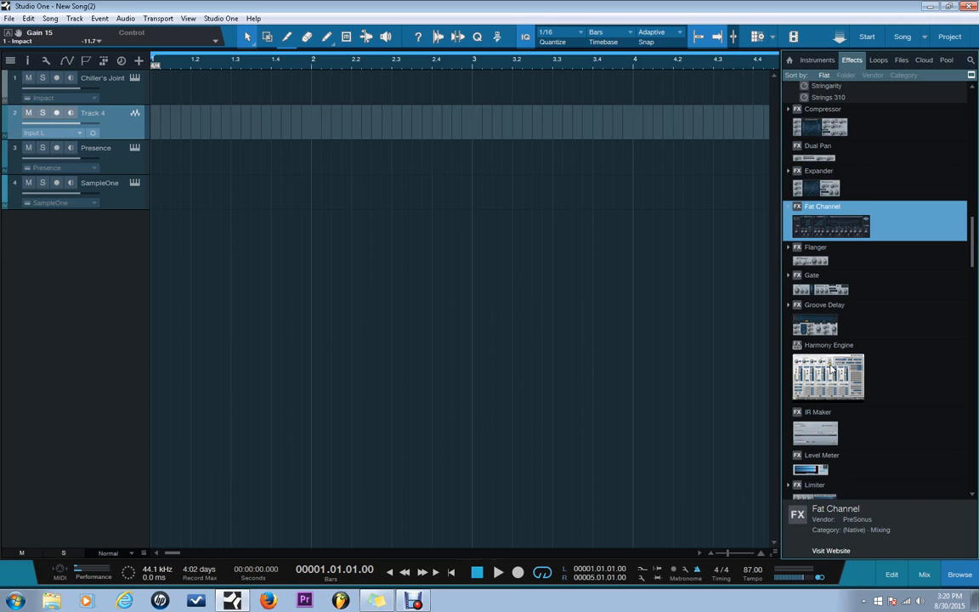
mouse_move(833, 368)
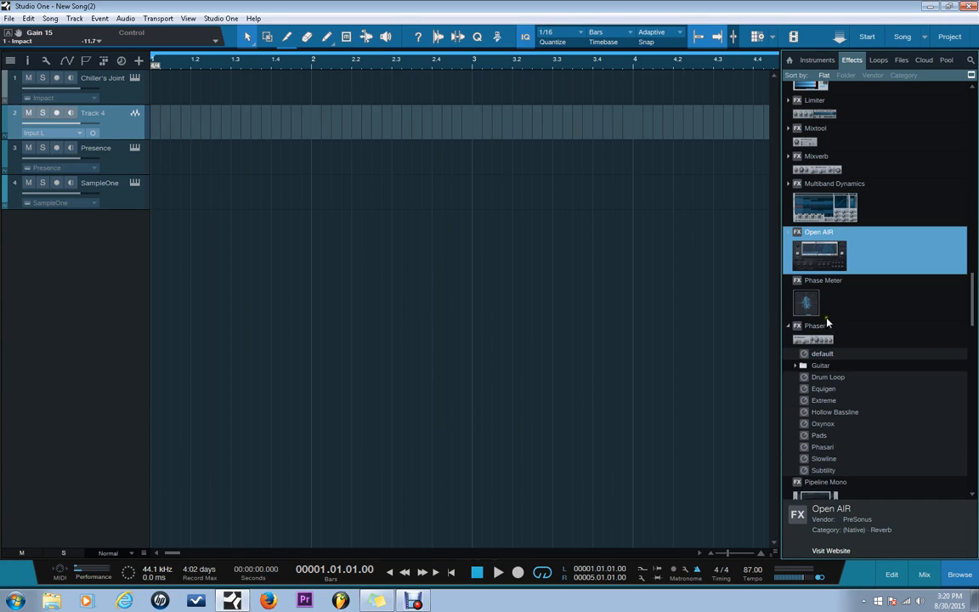
left_click(834, 183)
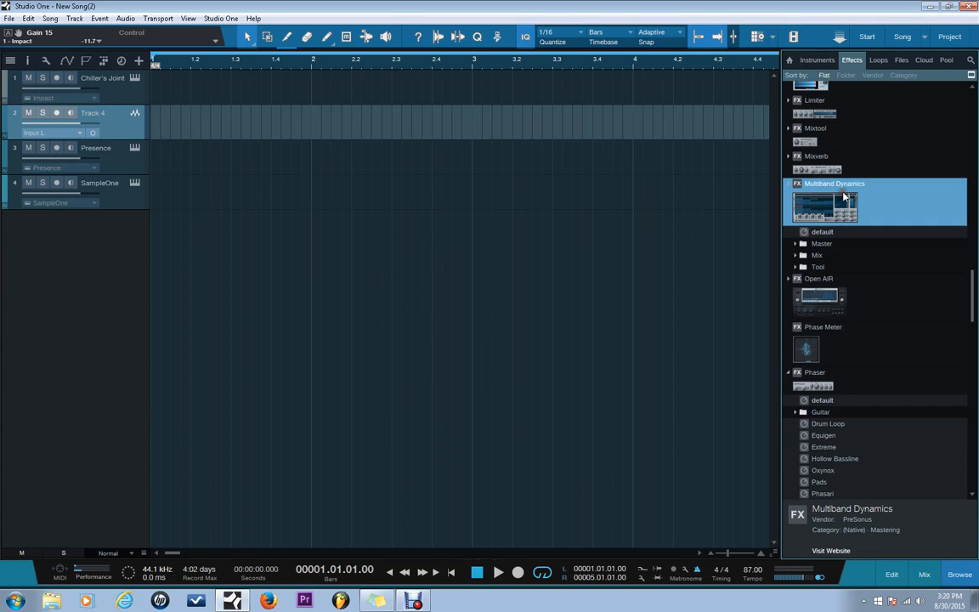
left_click(795, 244)
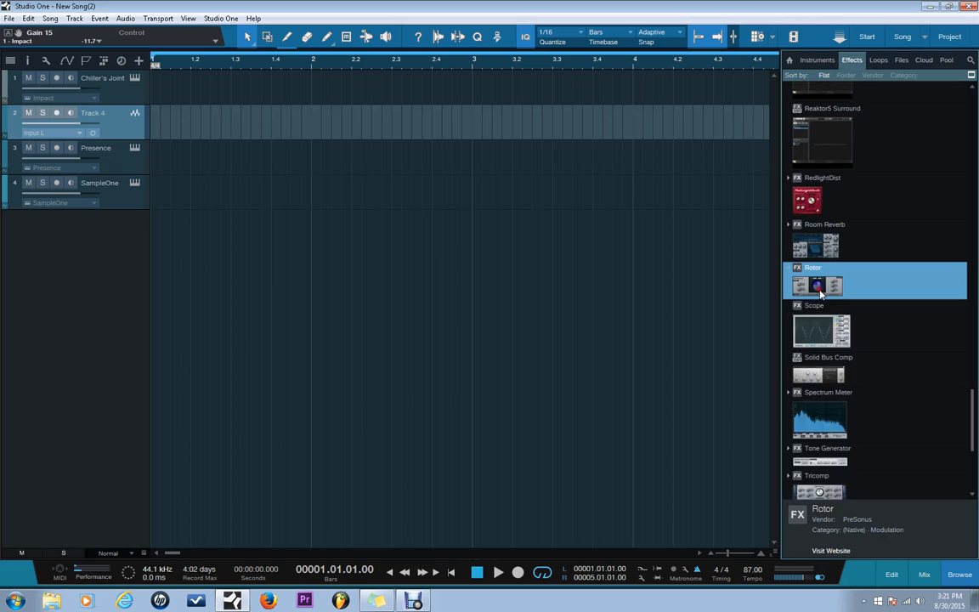
scroll("down", 3)
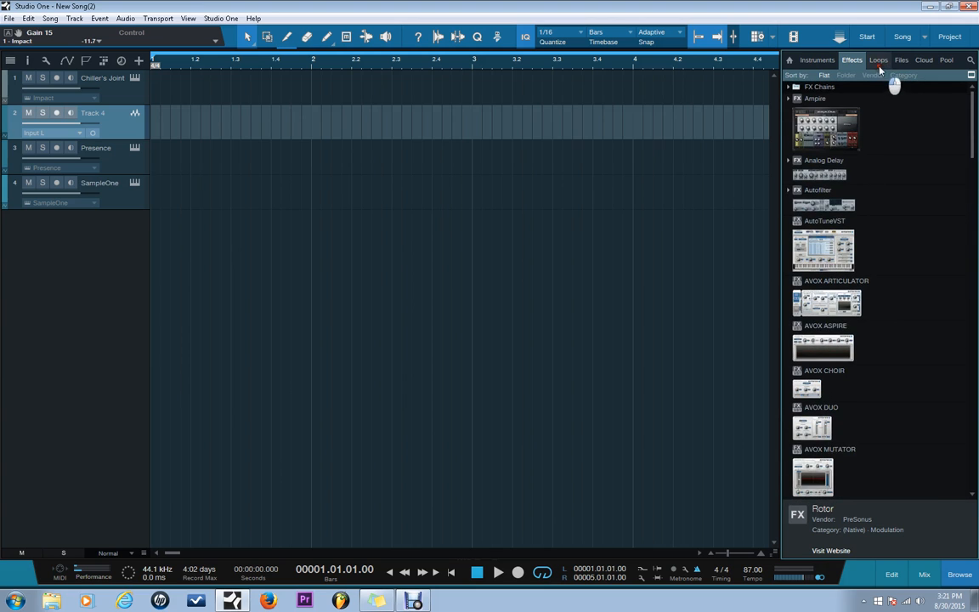
Browse loops to HipHop > Keyboard > loop > Audio Files, showing the Amin and Gmin rhodes loops.
left_click(878, 59)
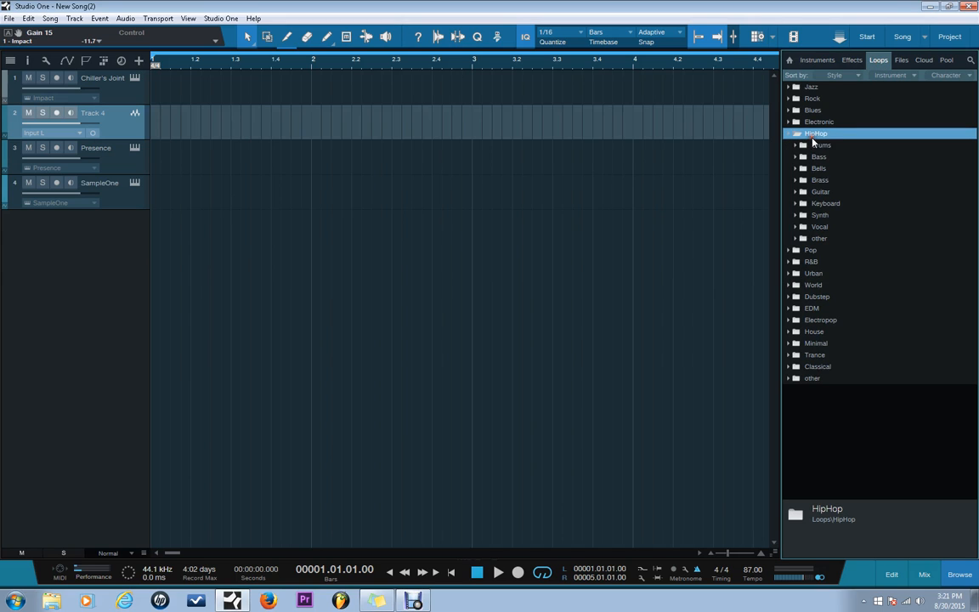
mouse_move(810, 205)
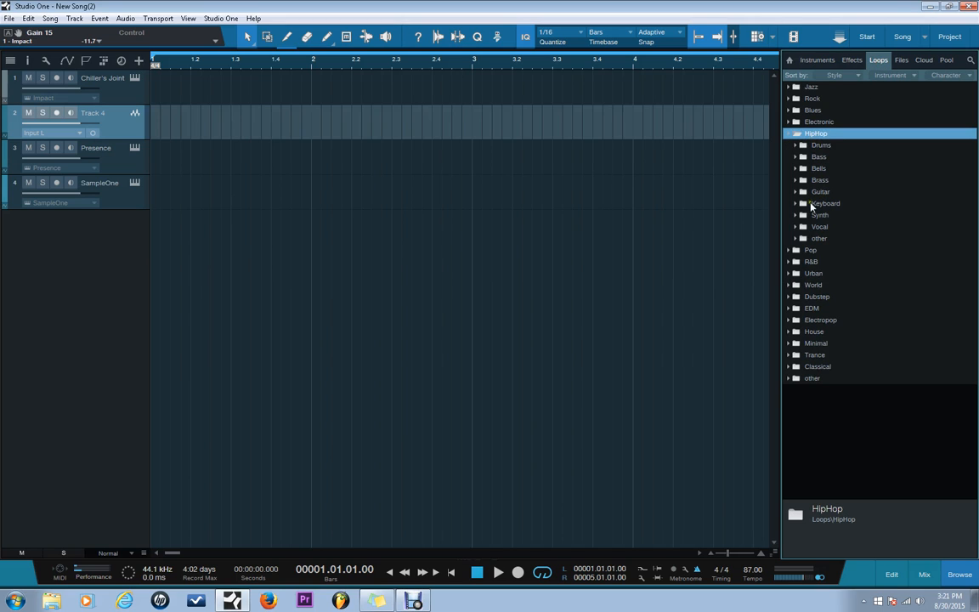
left_click(796, 203)
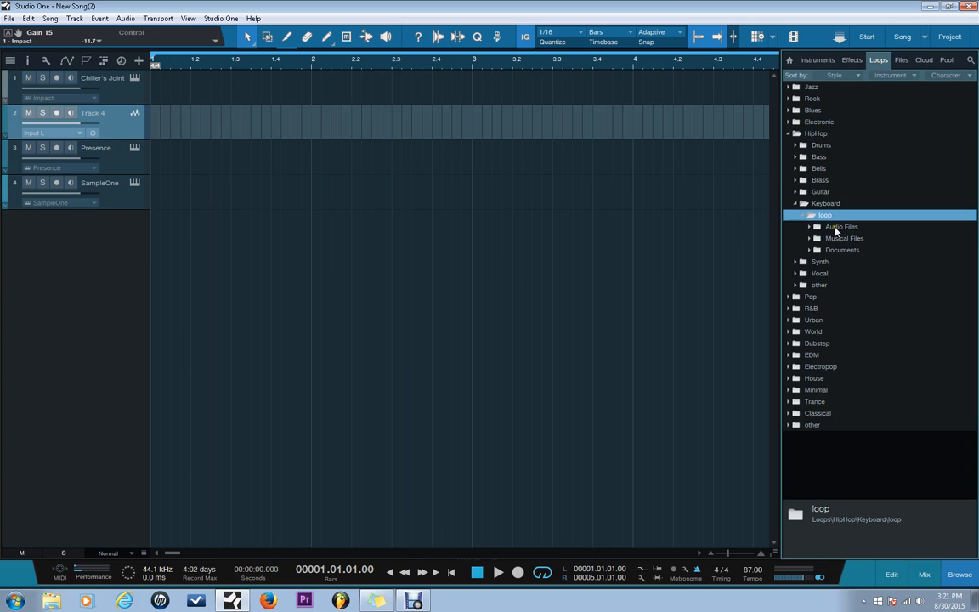
left_click(841, 226)
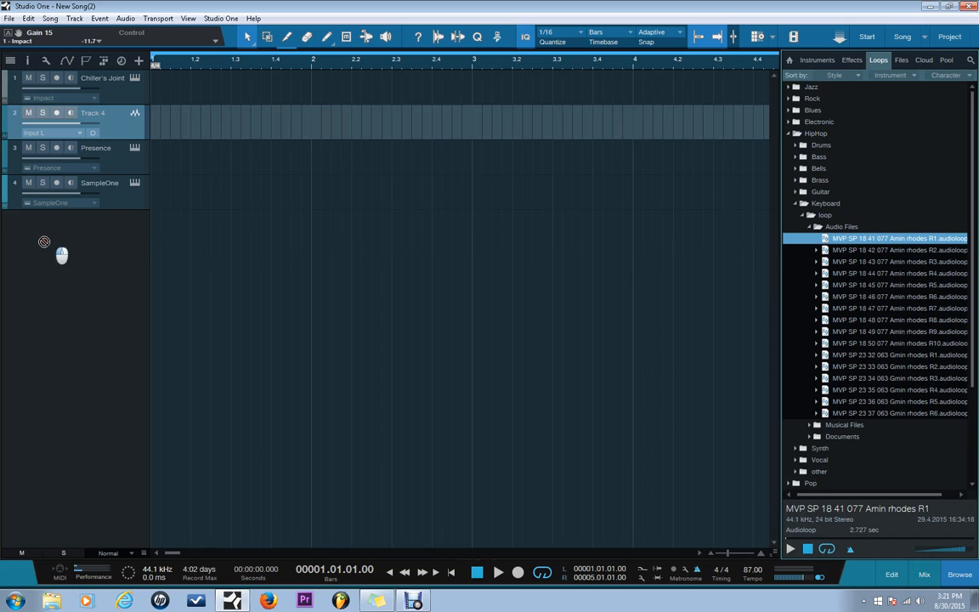
Place Amin rhodes R1 on a new track, duplicate the event, and set tempo to 88.
left_click_drag(897, 238, 230, 225)
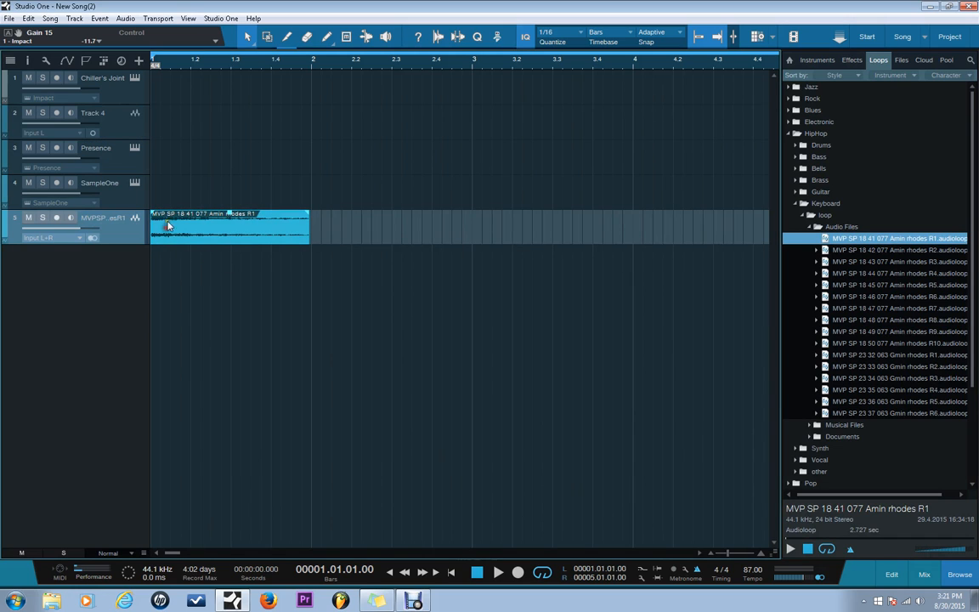
left_click(498, 572)
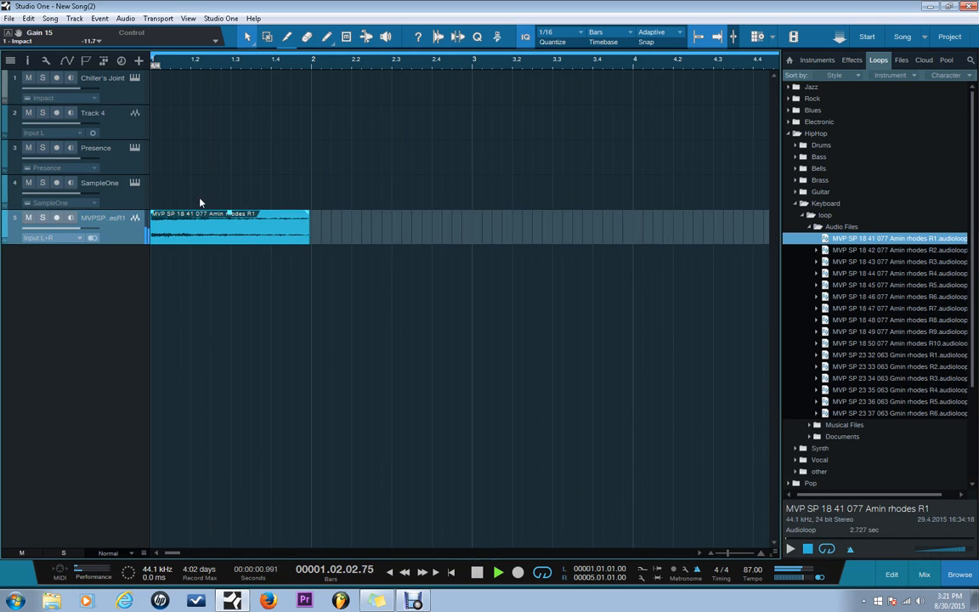
left_click(497, 573)
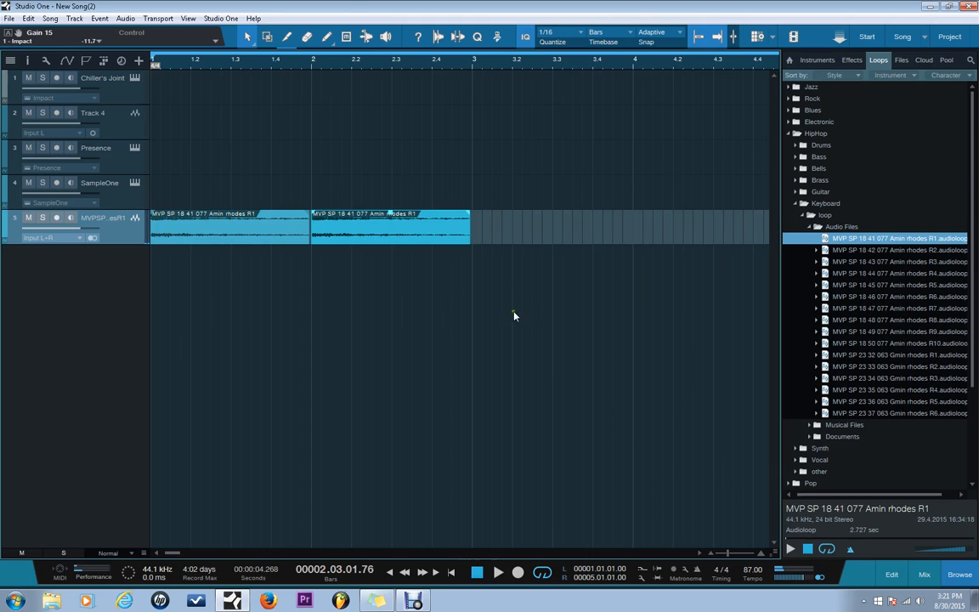
mouse_move(361, 66)
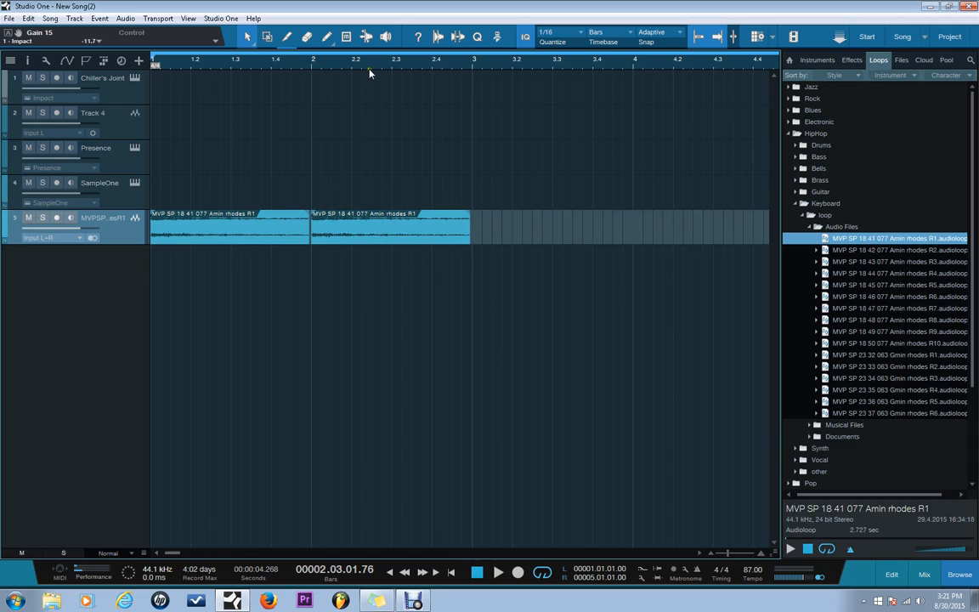
mouse_move(451, 70)
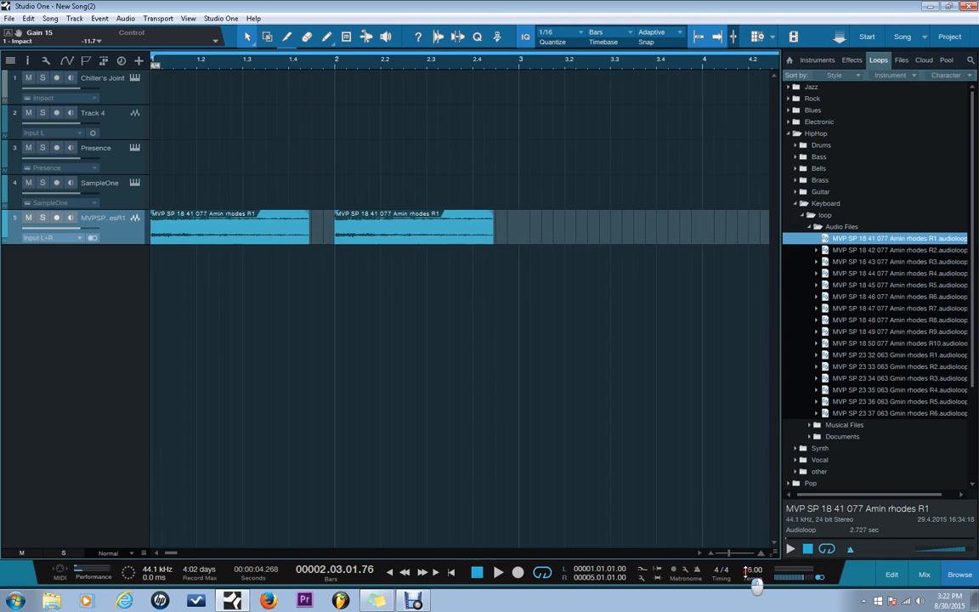
left_click_drag(748, 578, 739, 578)
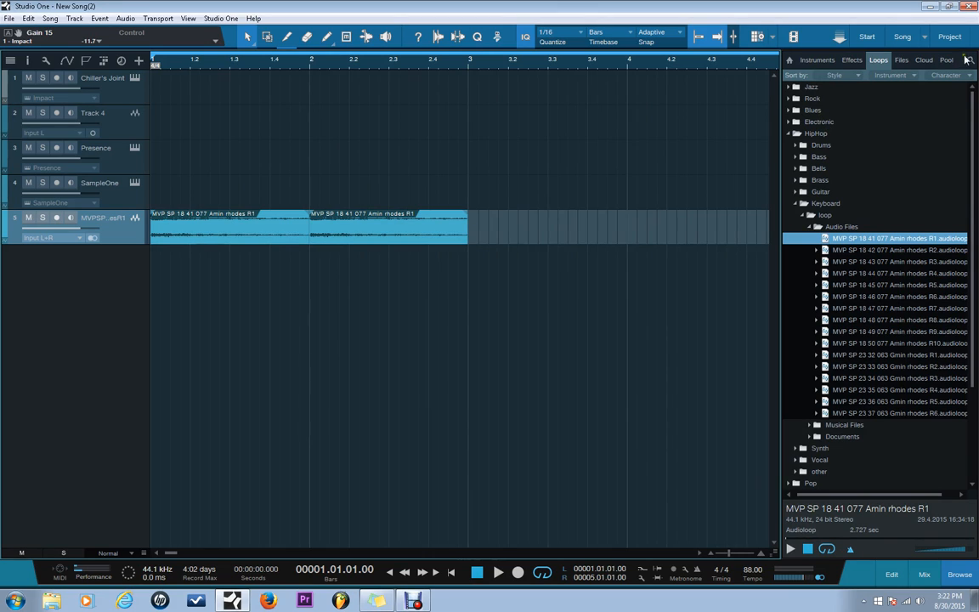
left_click(796, 203)
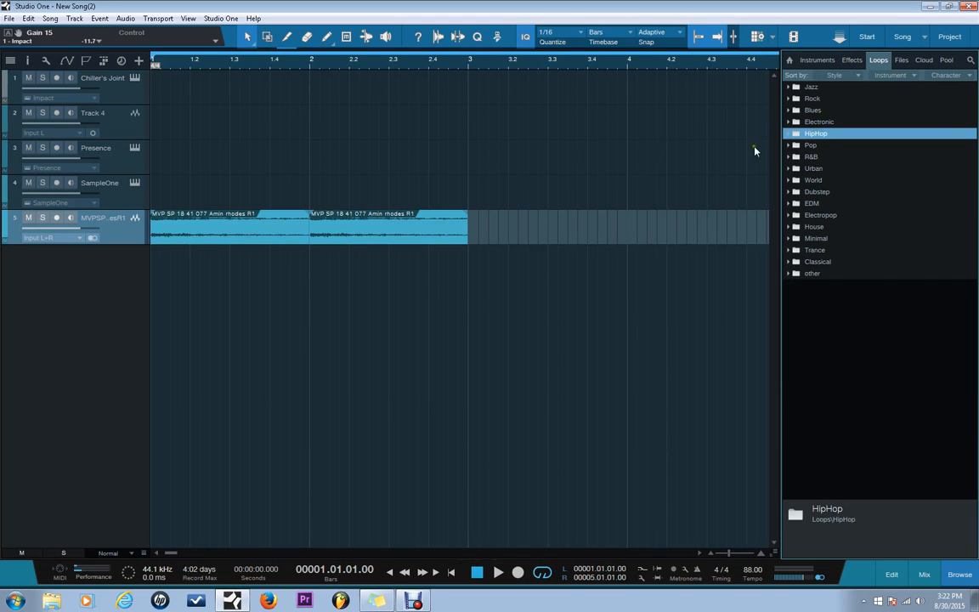
mouse_move(829, 124)
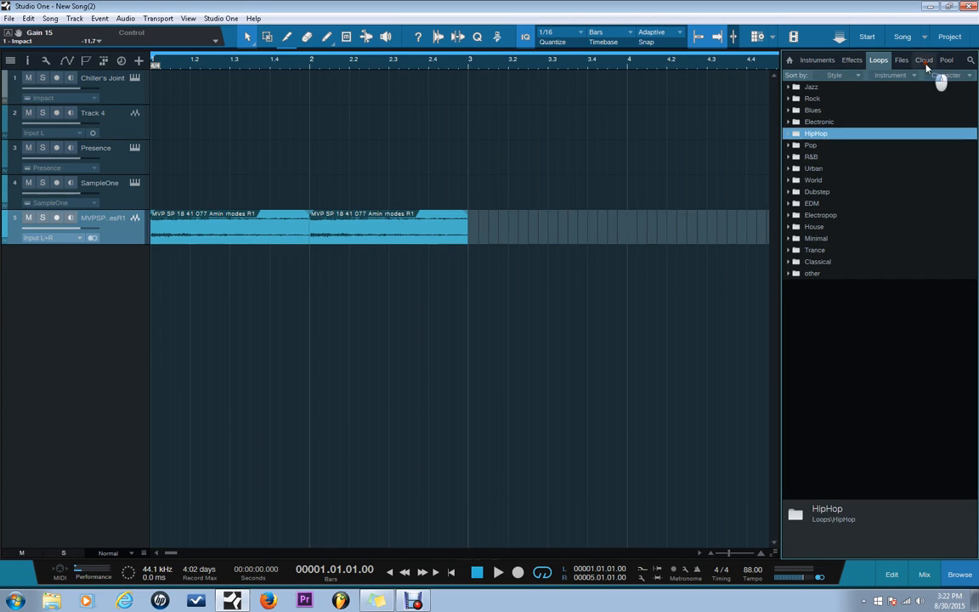
View the Cloud tab's SoundCloud option and the Files tab, then return to Effects.
left_click(923, 60)
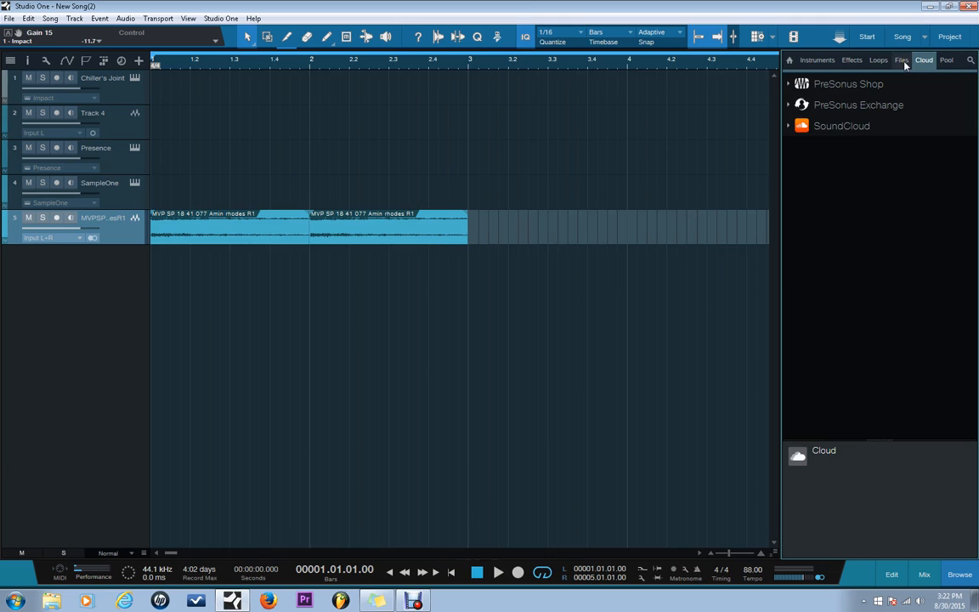
left_click(842, 126)
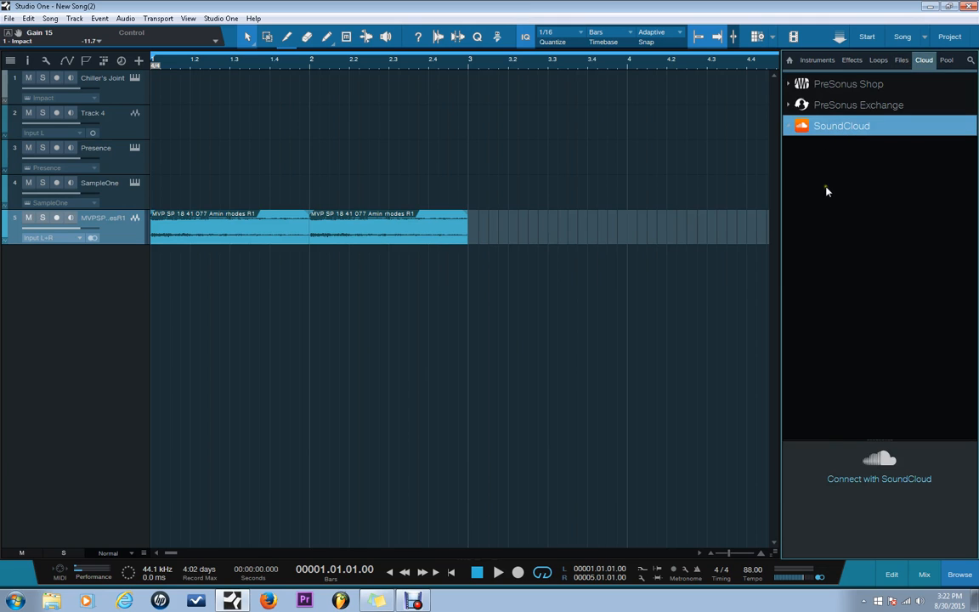
mouse_move(918, 75)
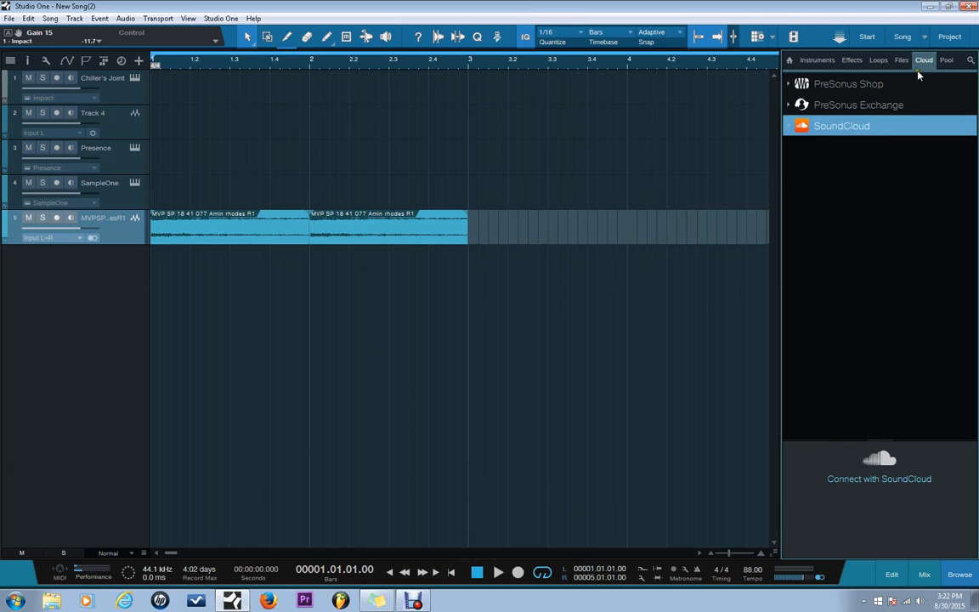
left_click(902, 59)
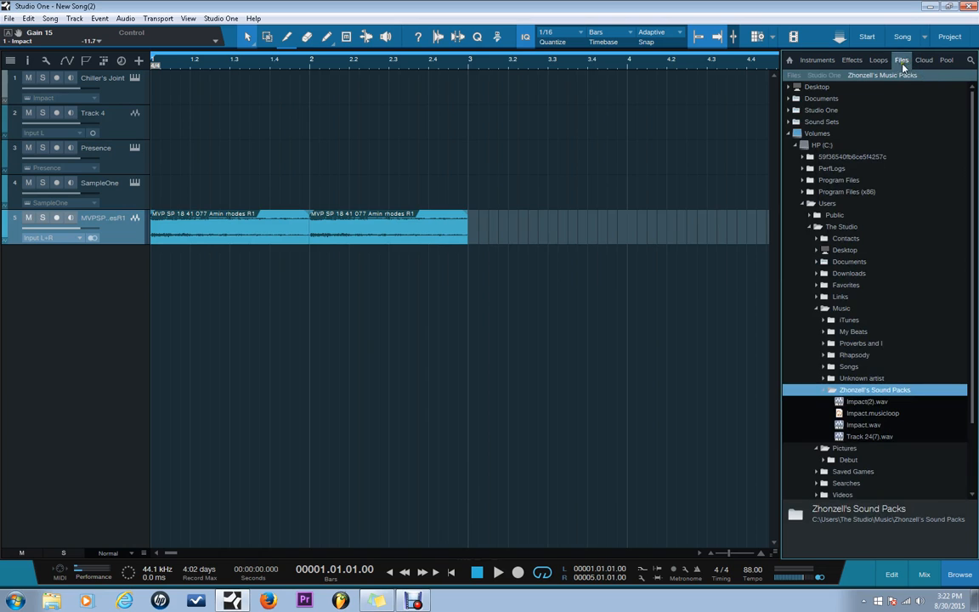
left_click(851, 59)
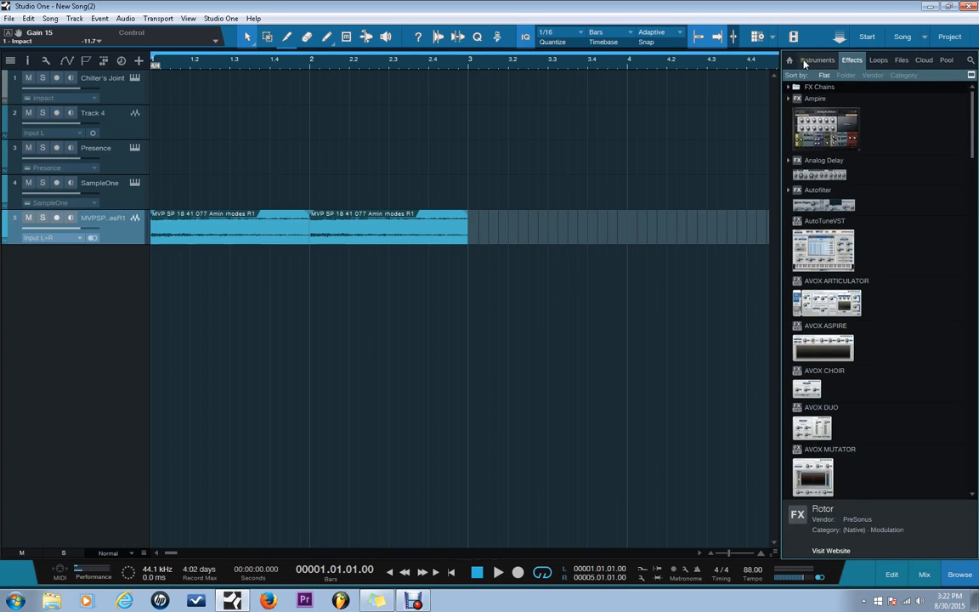